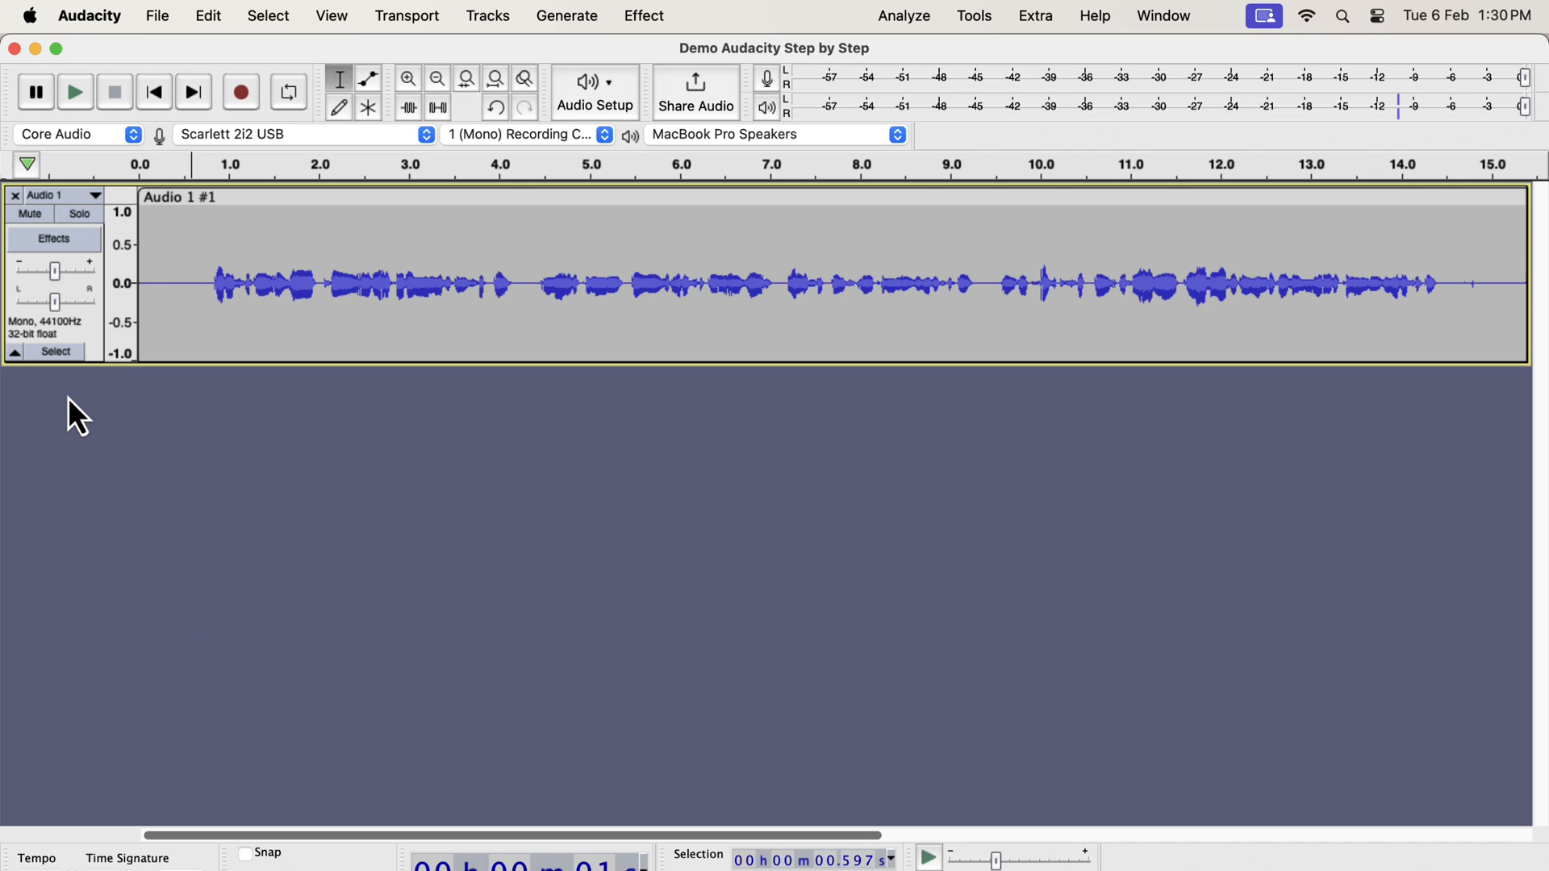
- Open the Effect menu to browse categories like Volume and Compression, Fading and DDMF
left_click(643, 16)
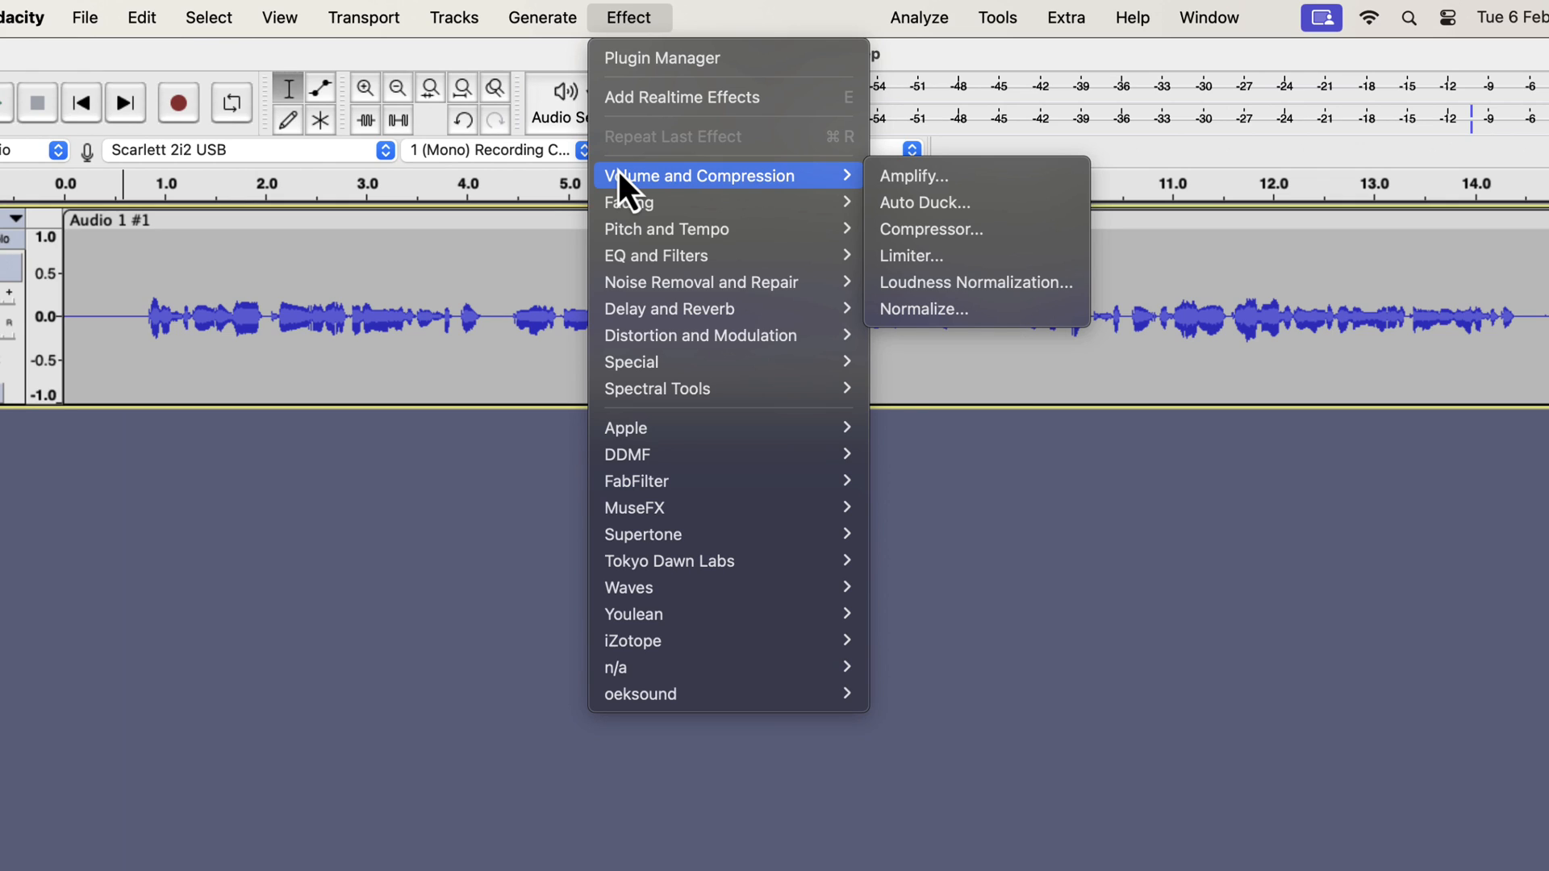
mouse_move(629, 203)
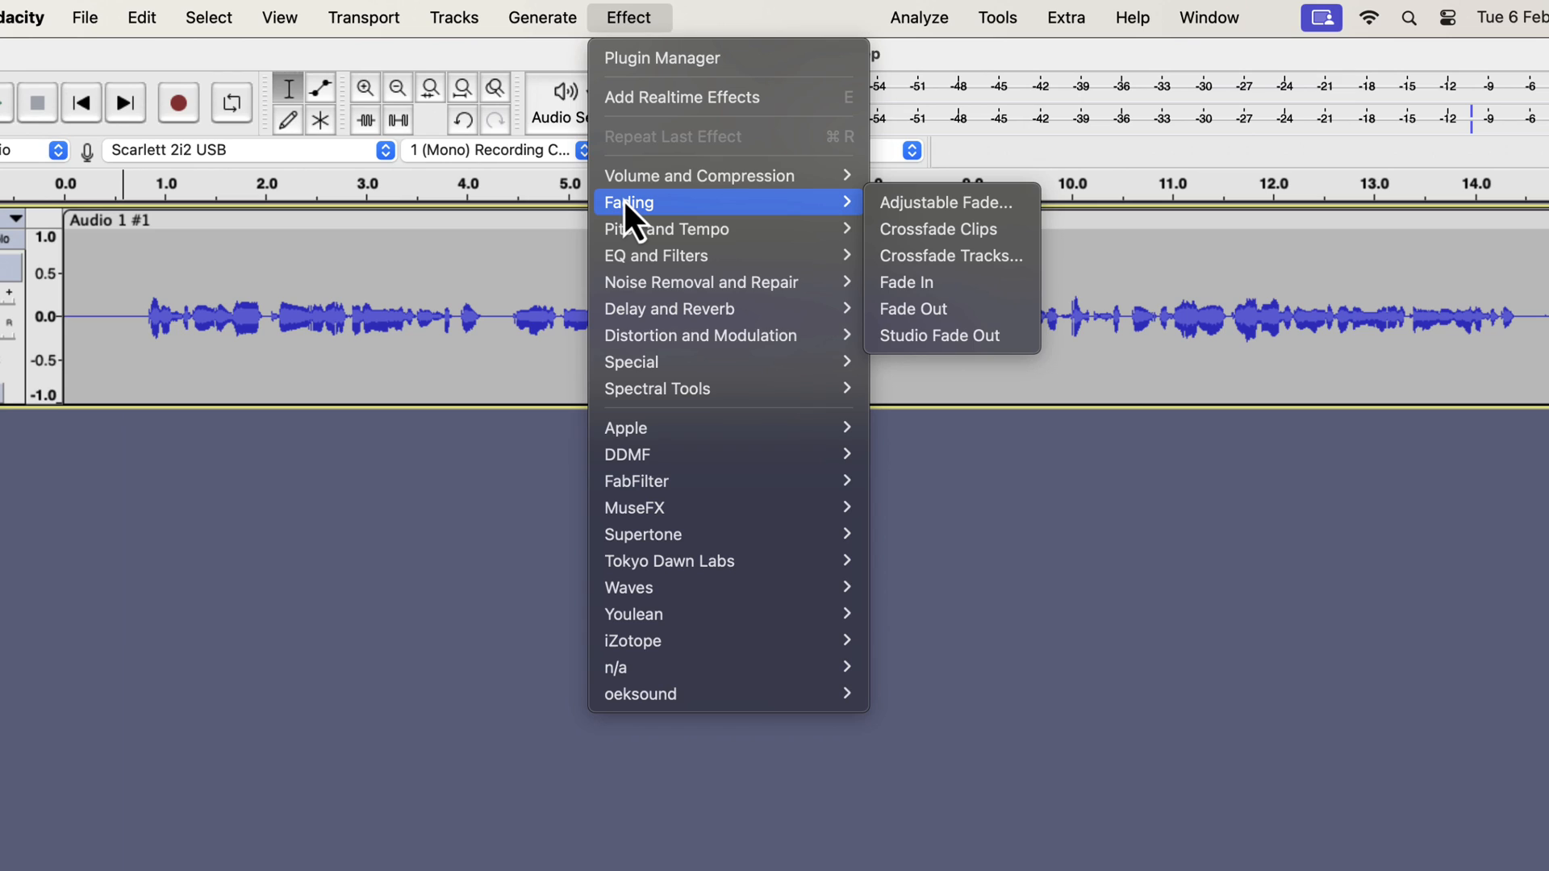
mouse_move(668, 308)
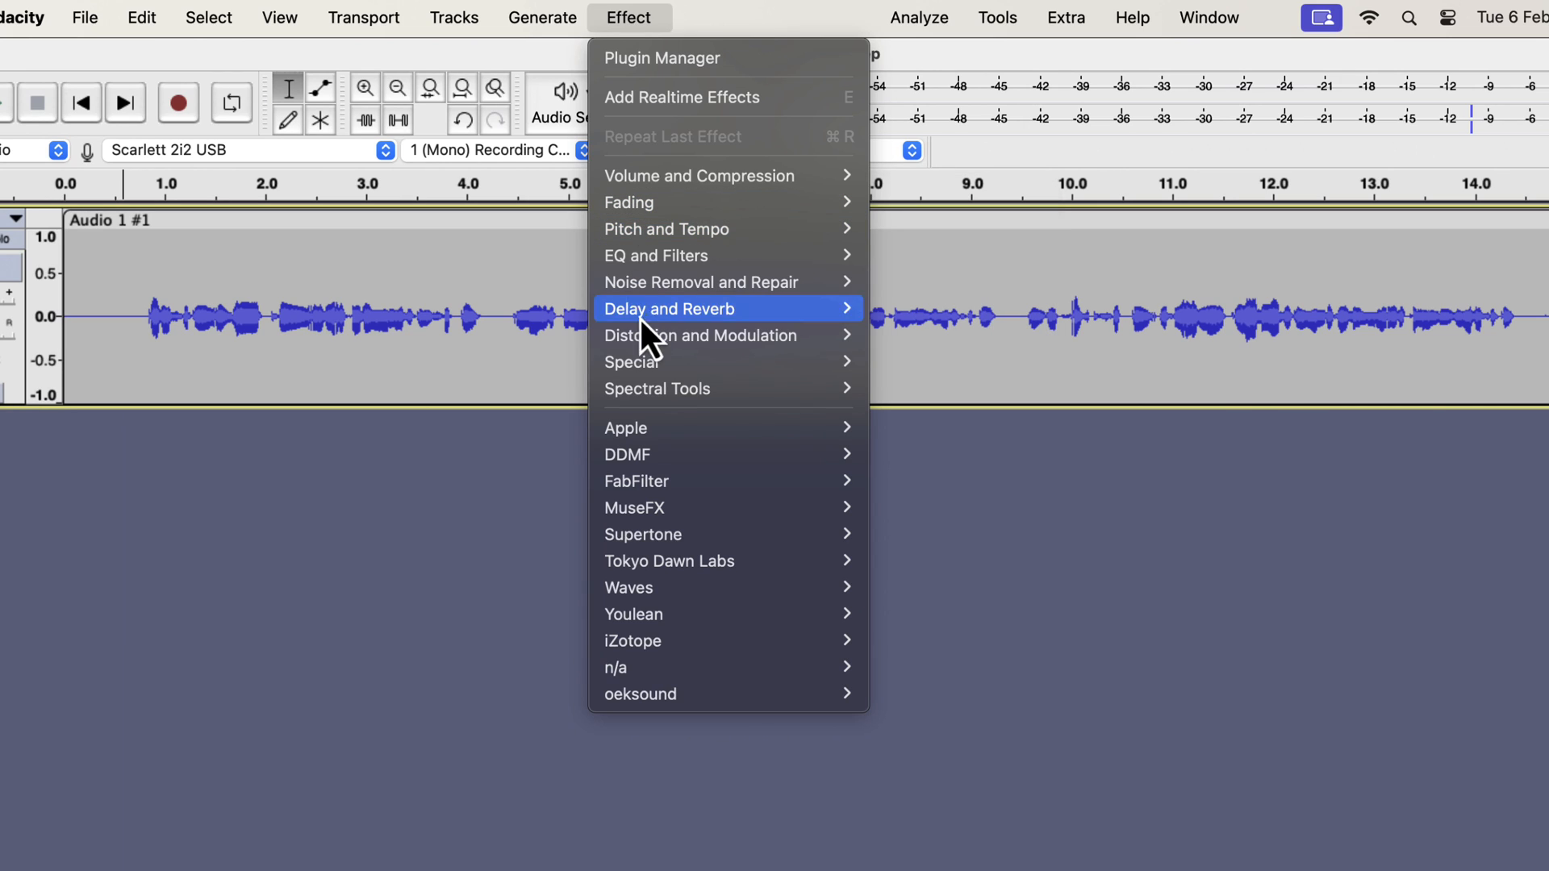
mouse_move(672, 454)
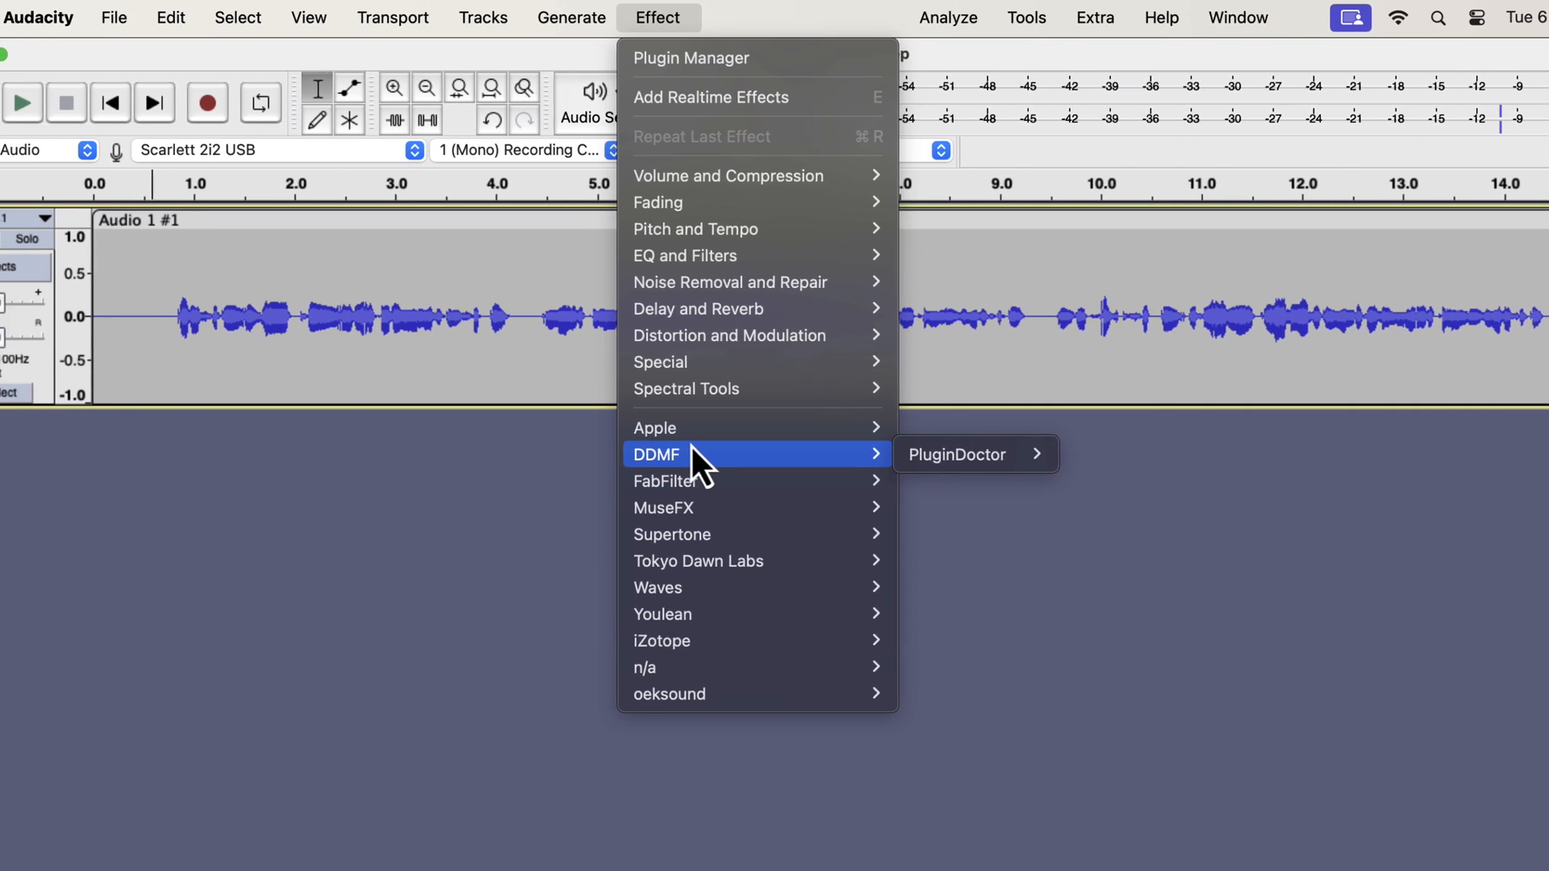
- Open the Effects preferences page, keeping realtime effects grouped by type and publisher
left_click(100, 17)
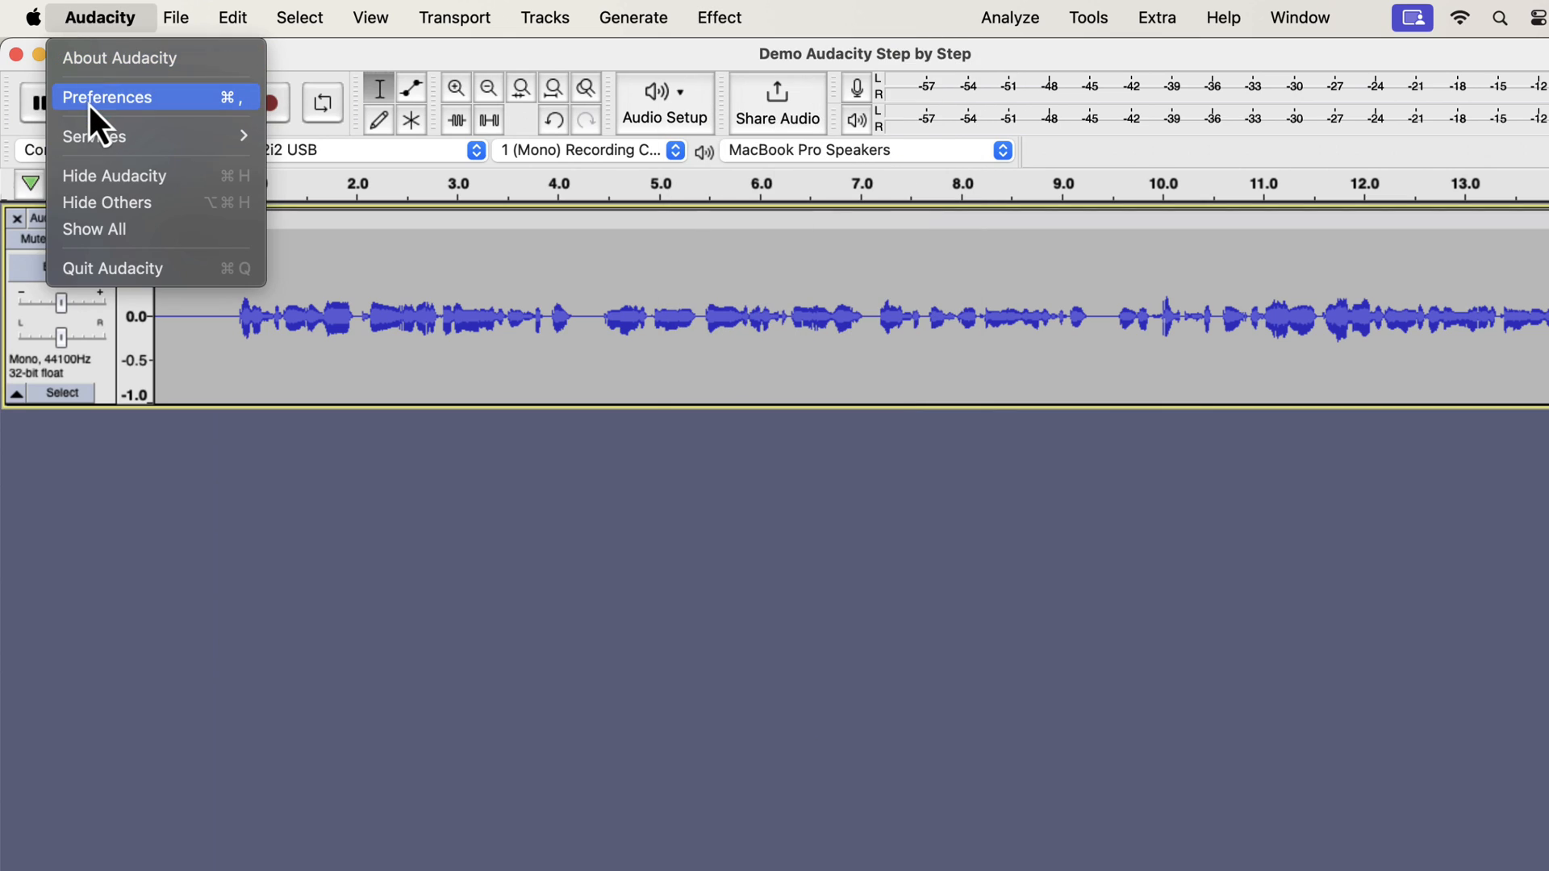
left_click(108, 96)
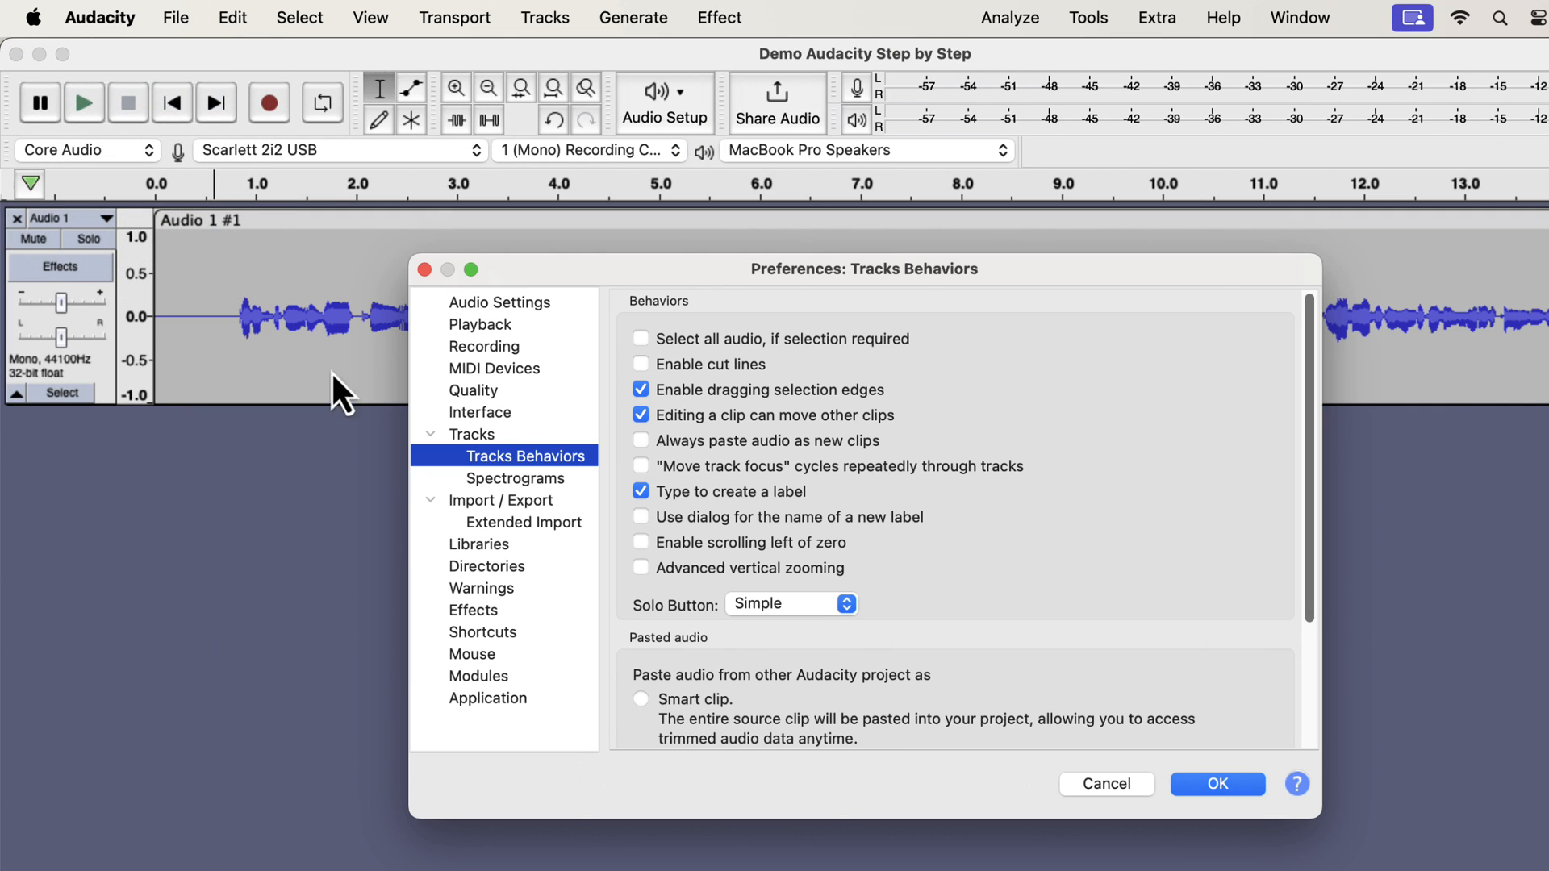
left_click(474, 610)
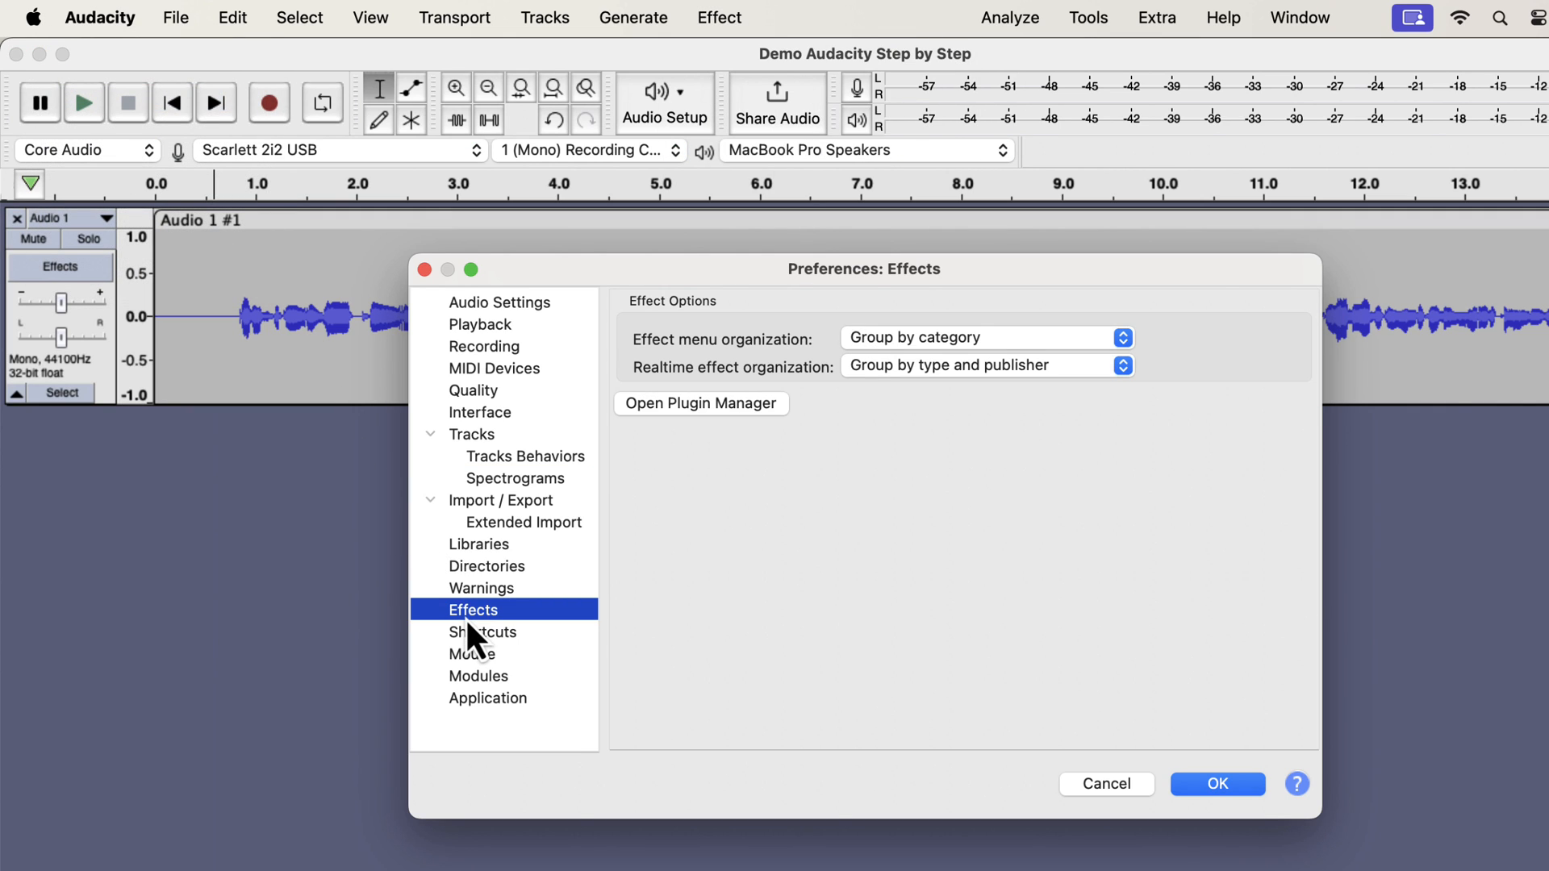
mouse_move(973, 351)
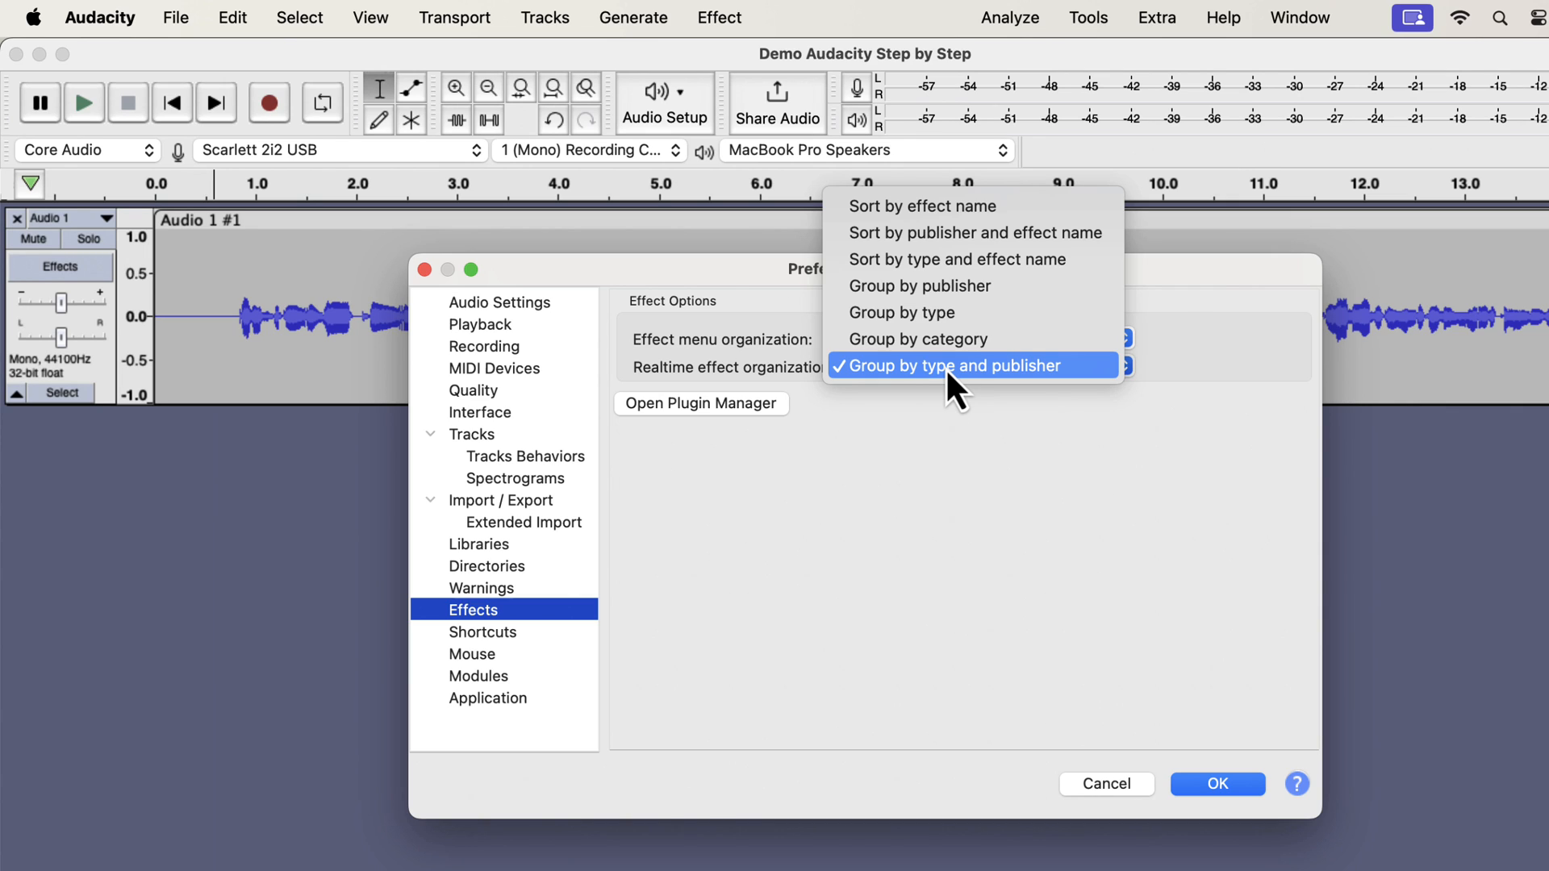
left_click(947, 366)
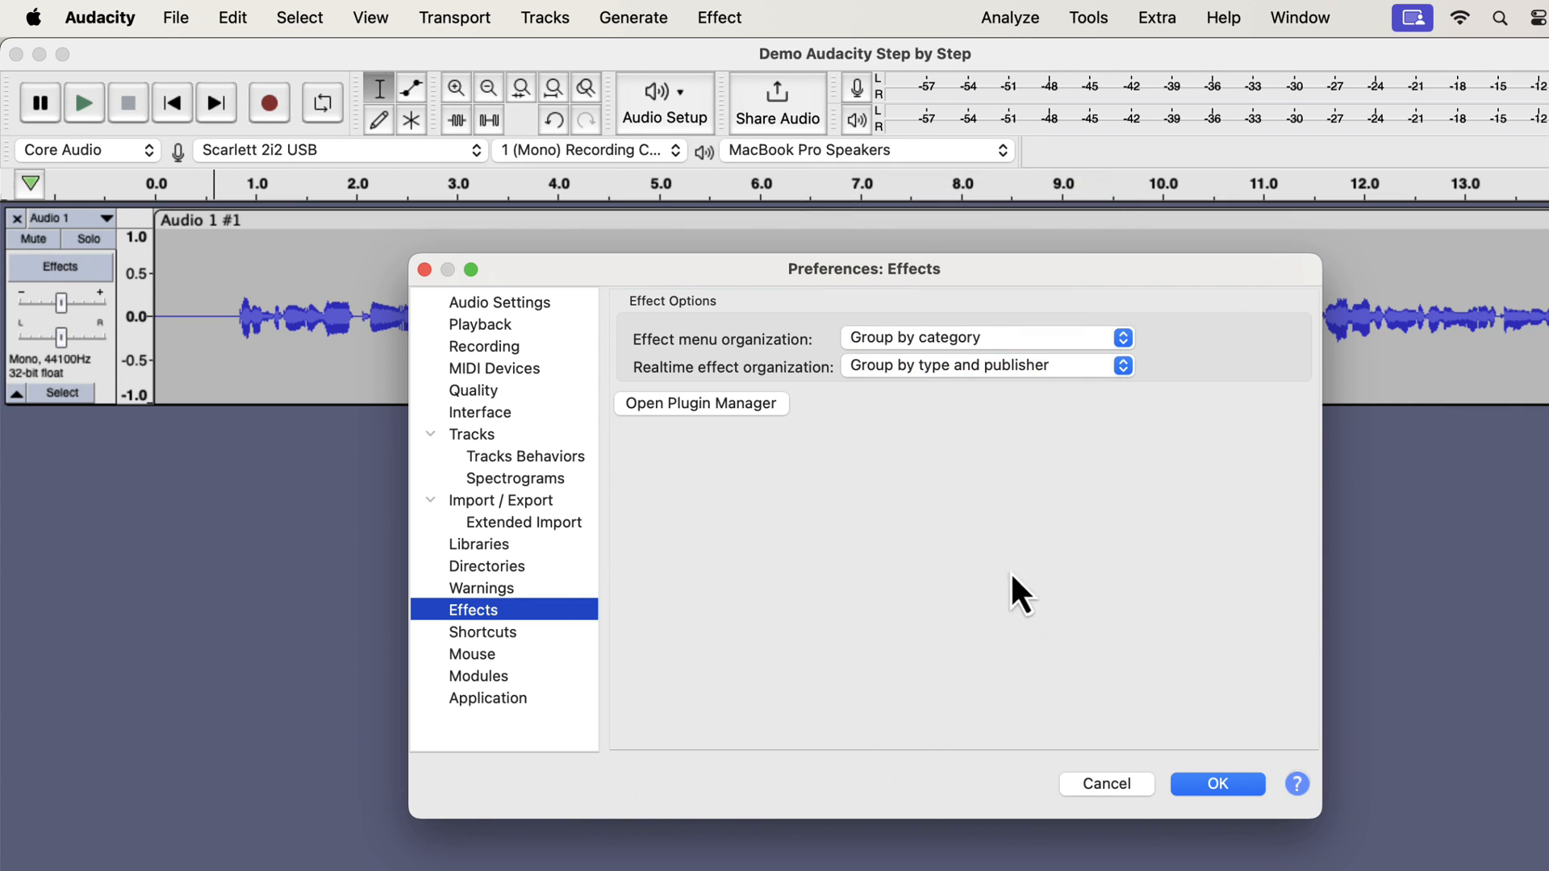
- Confirm the Preferences dialog with OK to return to the voice recording
left_click(1216, 783)
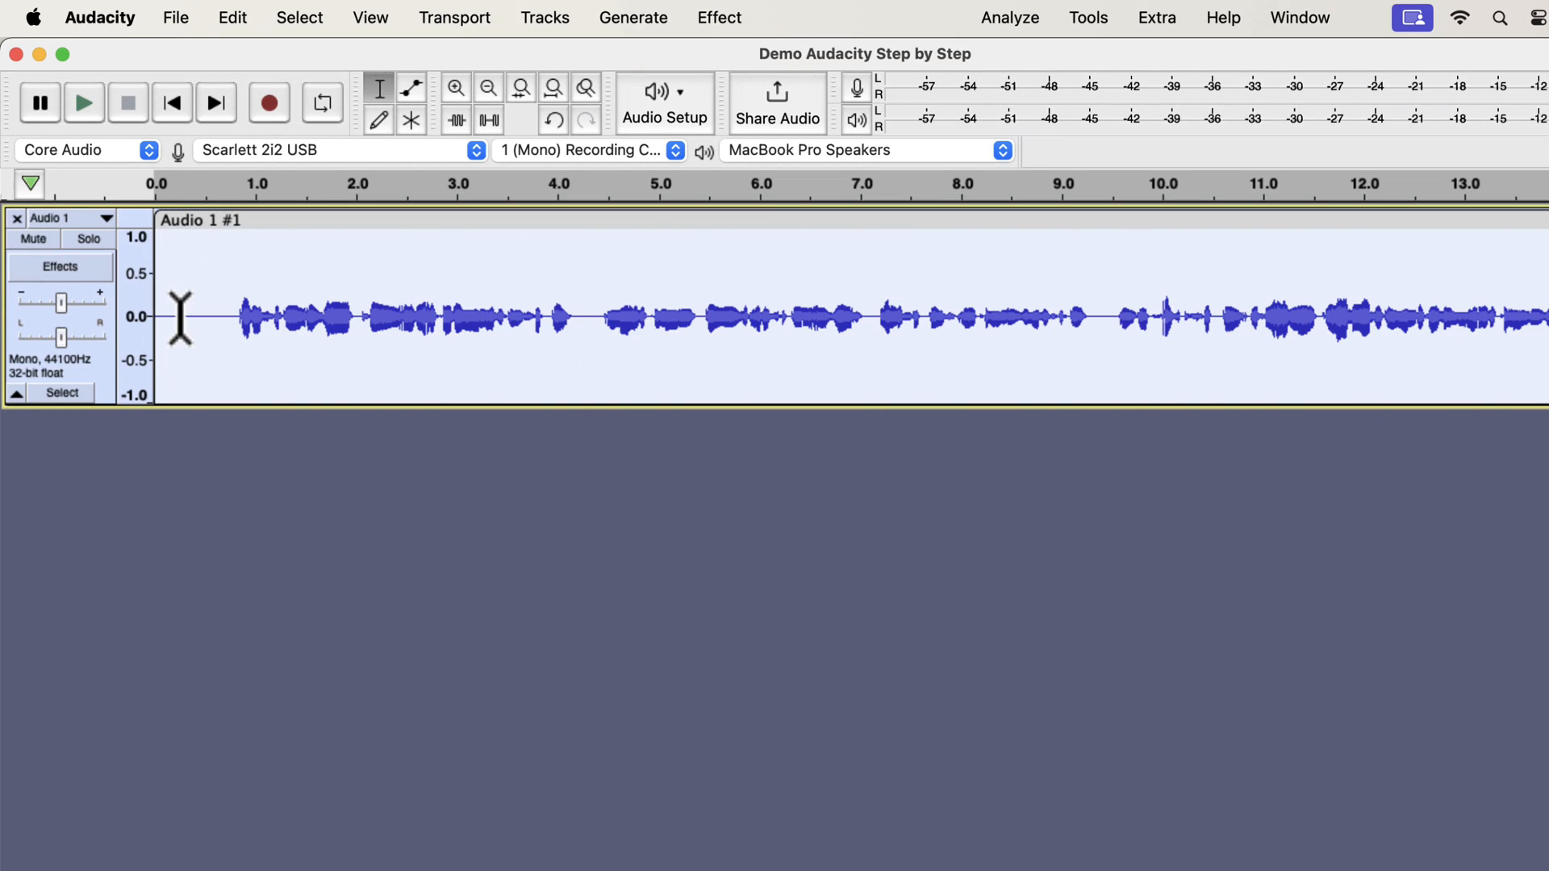
- Duplicate the selected voice track with Edit > Duplicate
left_click(232, 17)
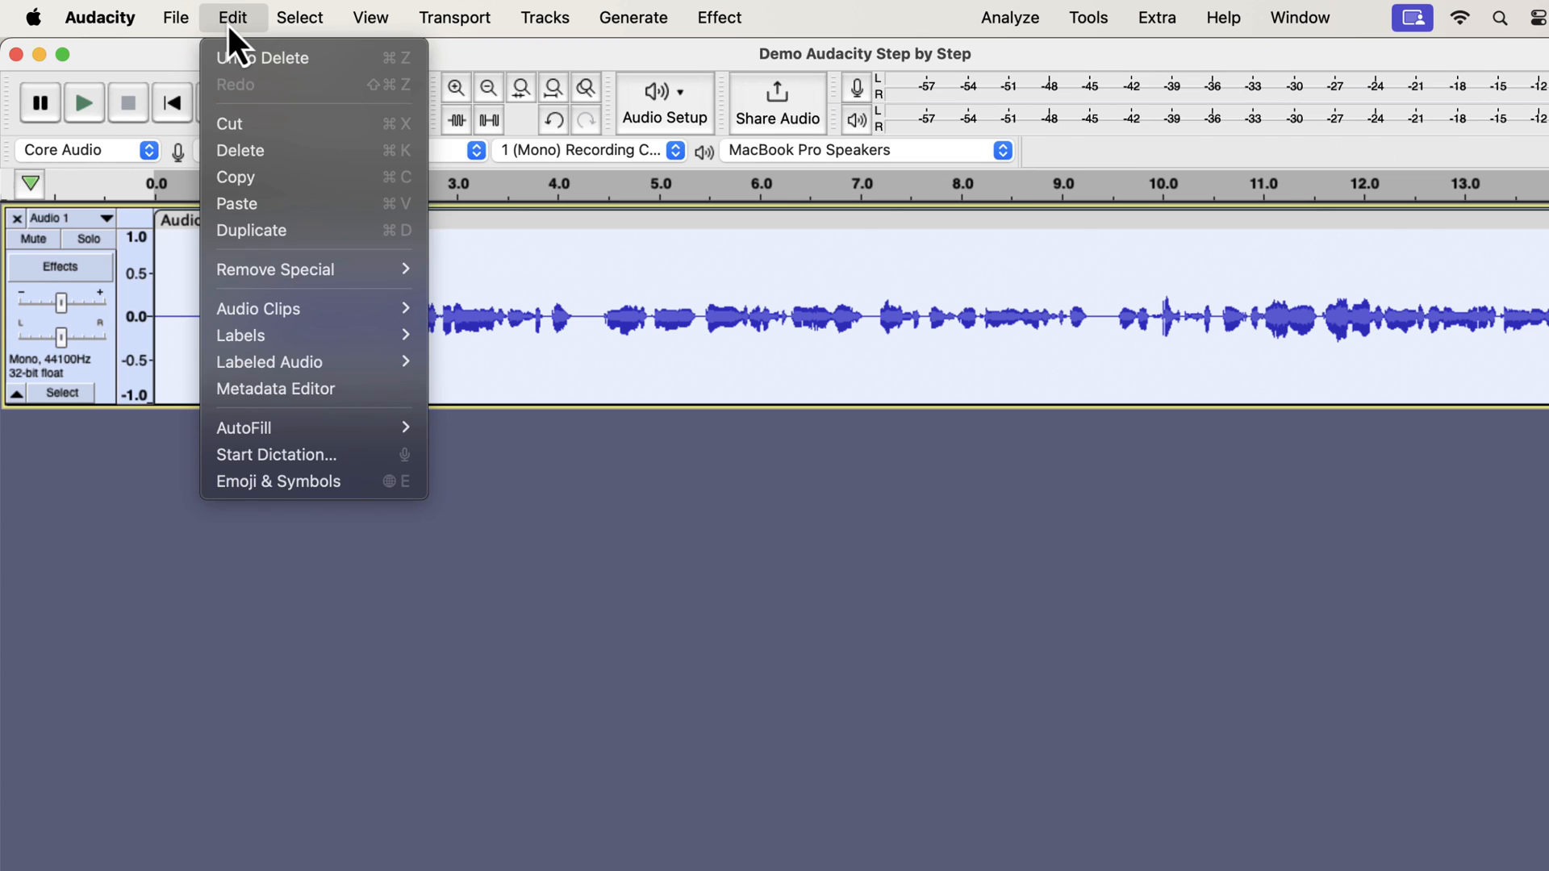
left_click(251, 230)
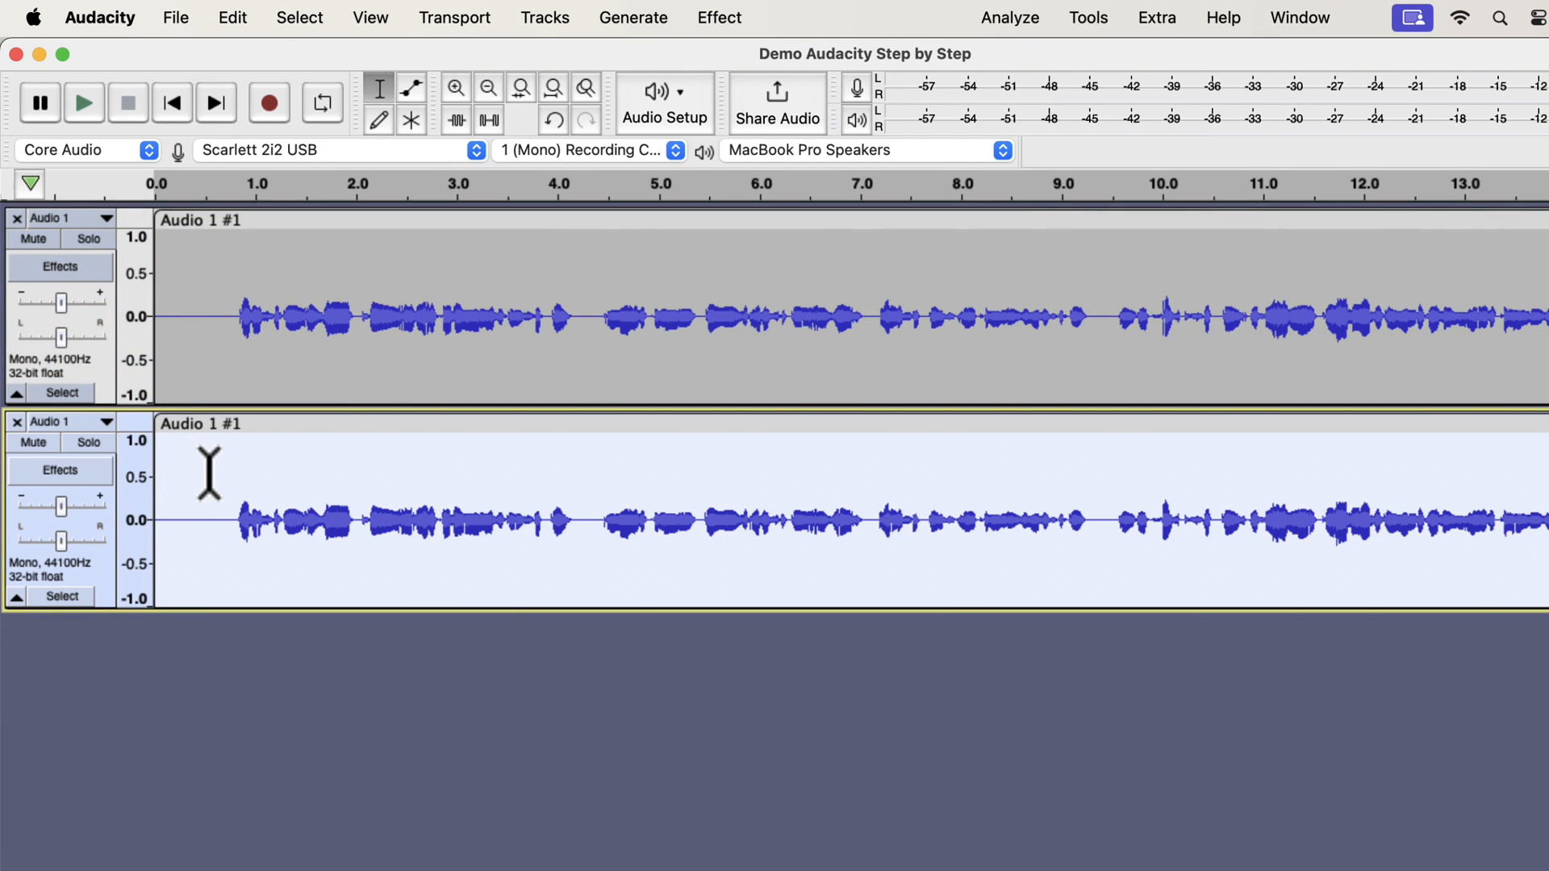
- Open the Tools menu to reach Apply Macro for the duplicated track
left_click(1088, 18)
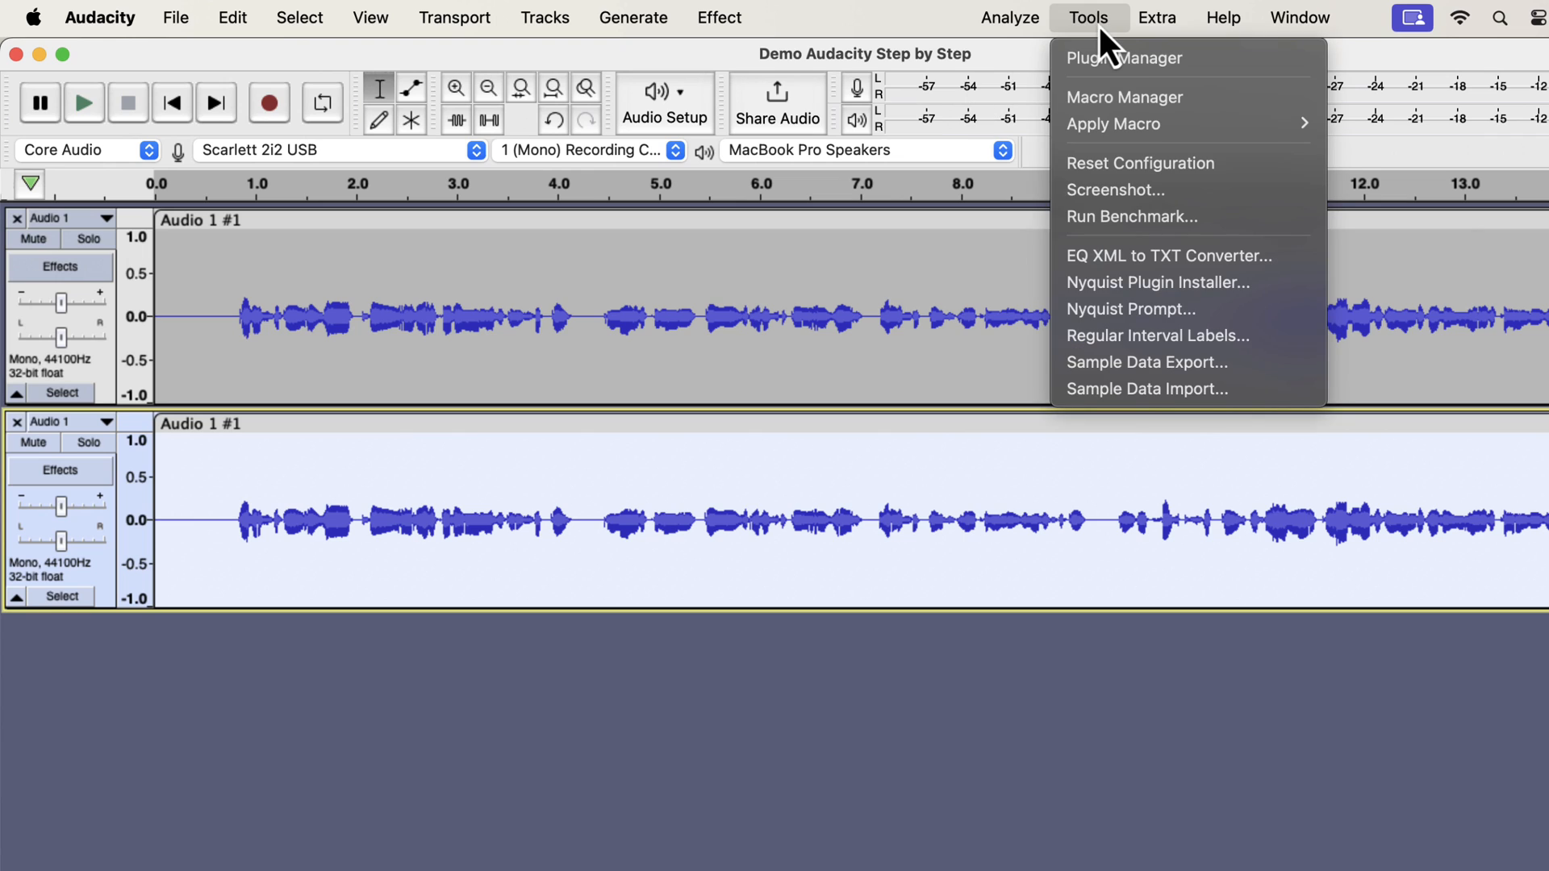
mouse_move(1114, 124)
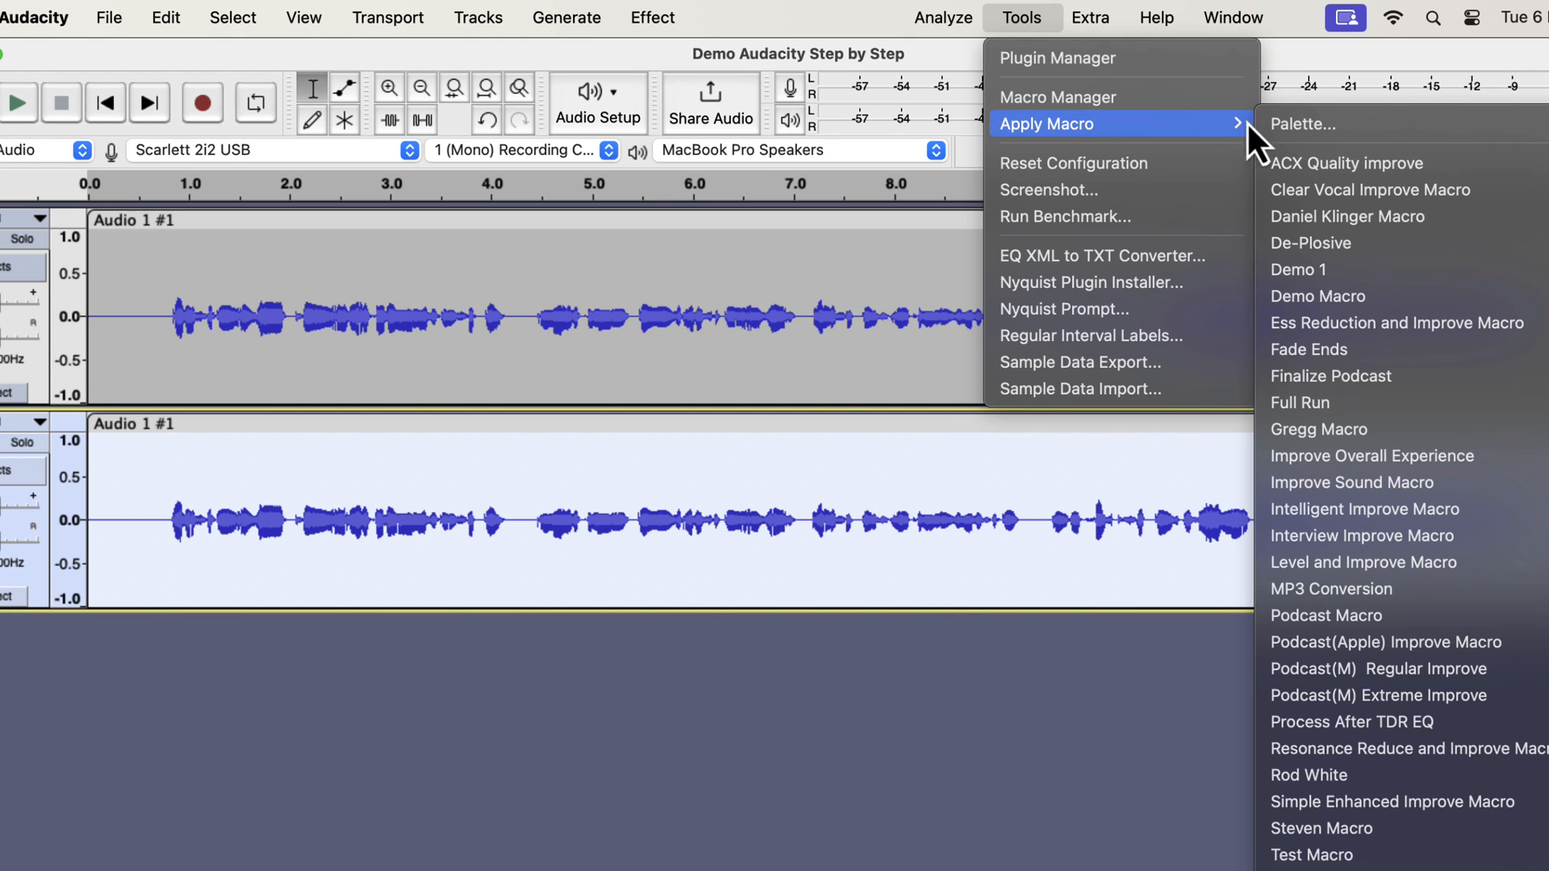
mouse_move(1383, 189)
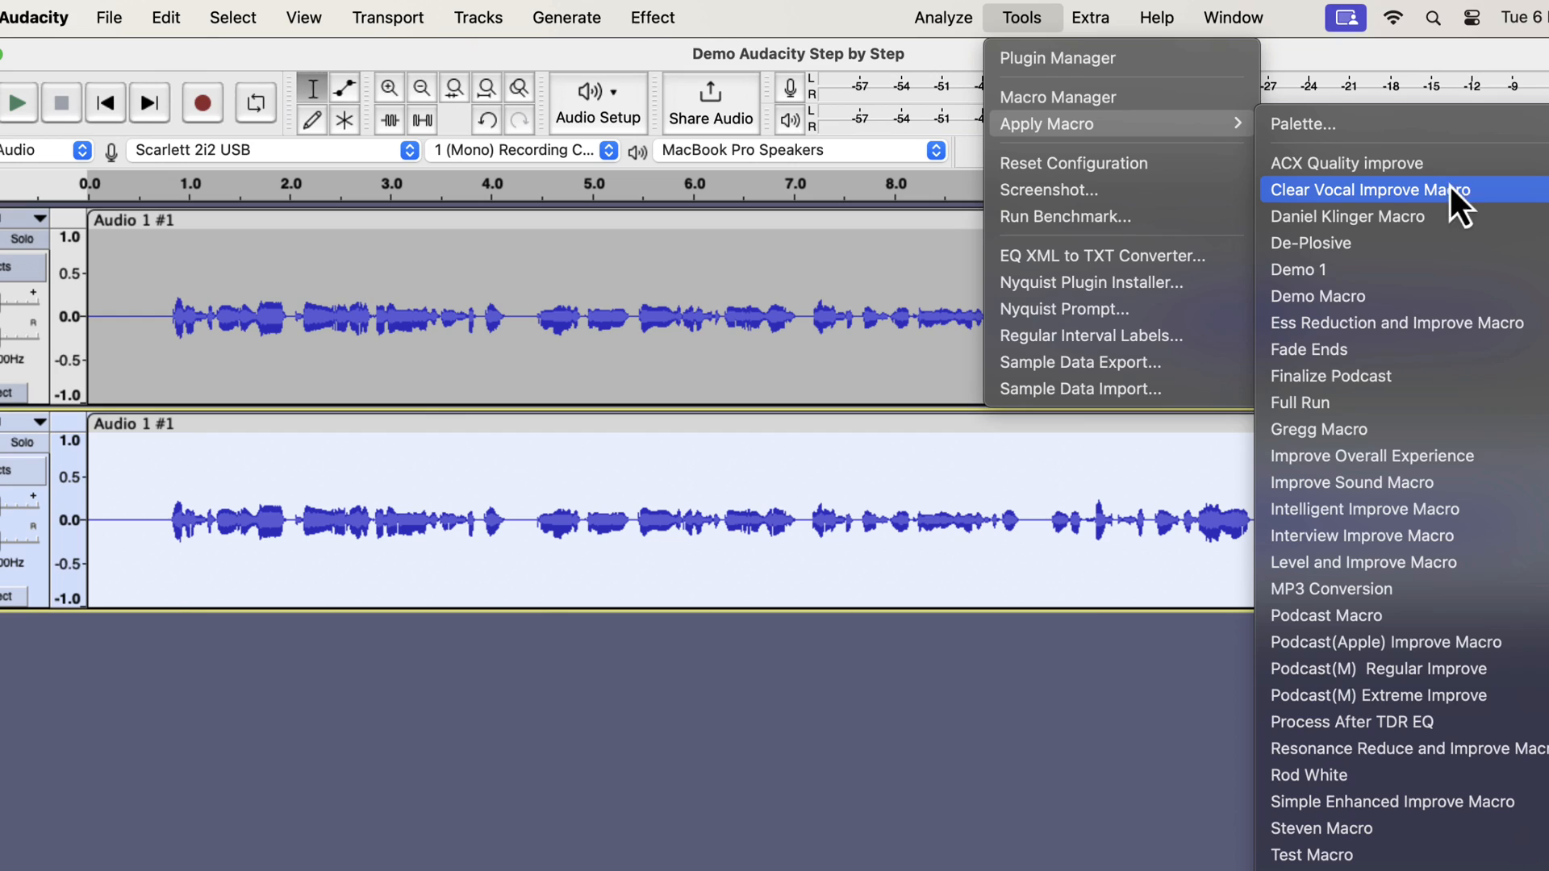
mouse_move(1495, 207)
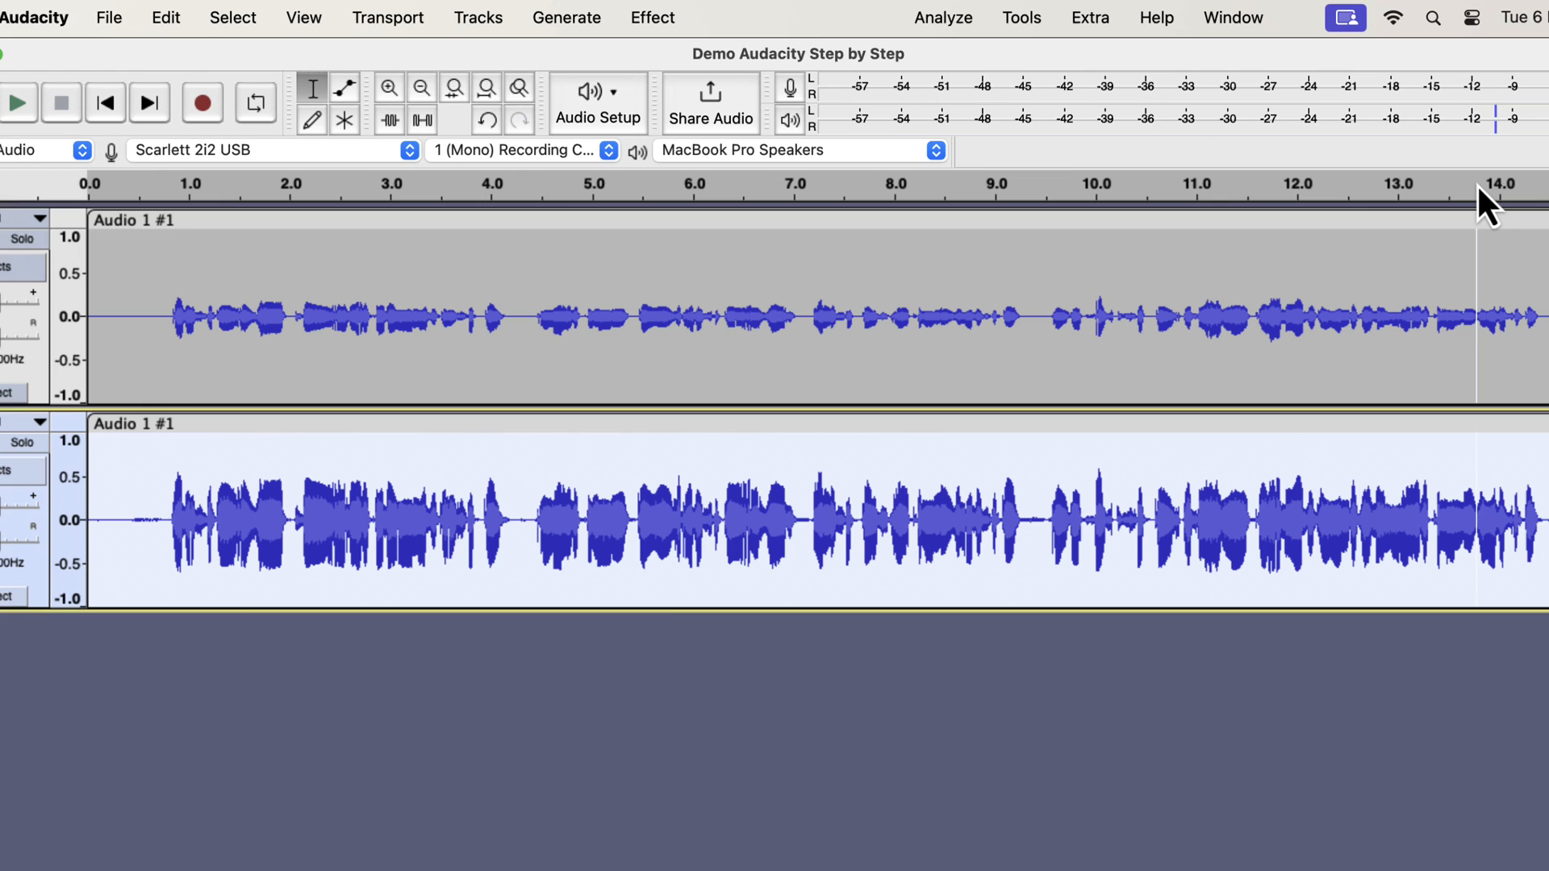
mouse_move(153, 503)
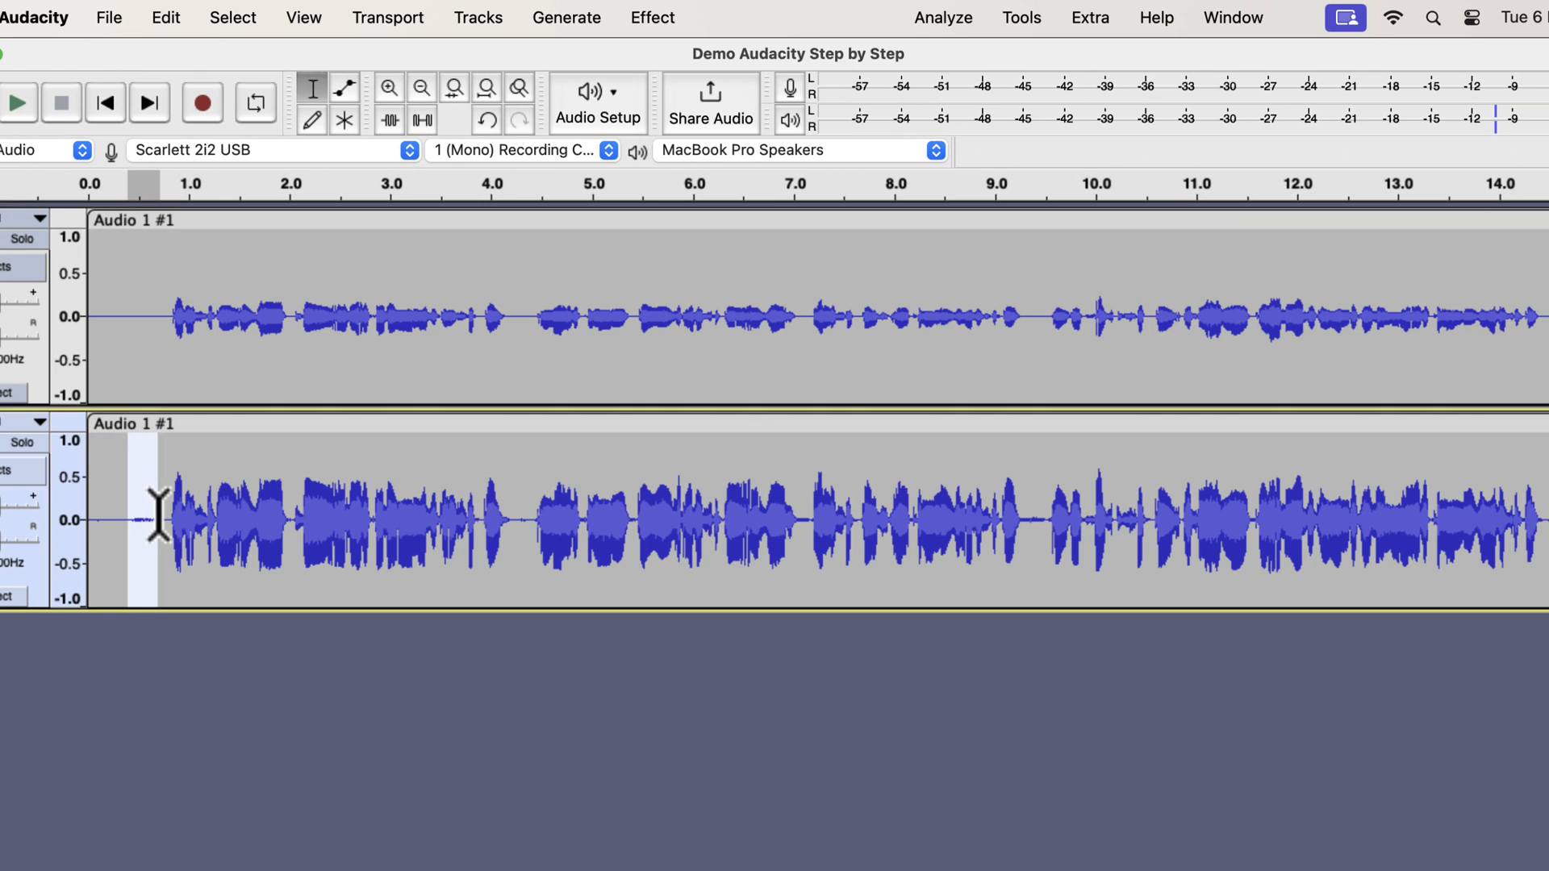
mouse_move(194, 519)
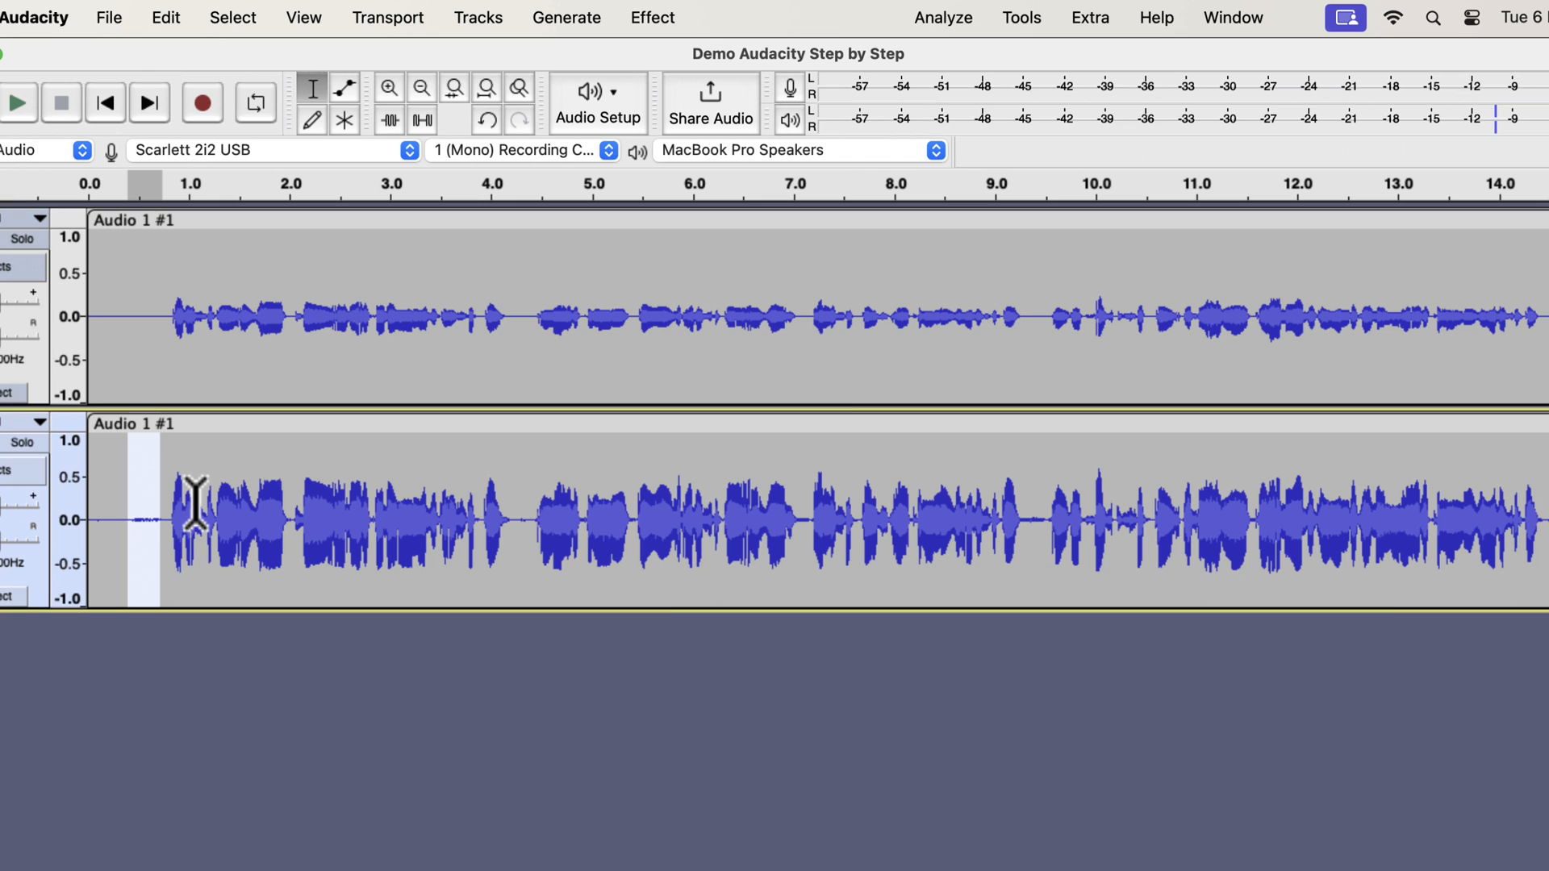
scroll("right", 3)
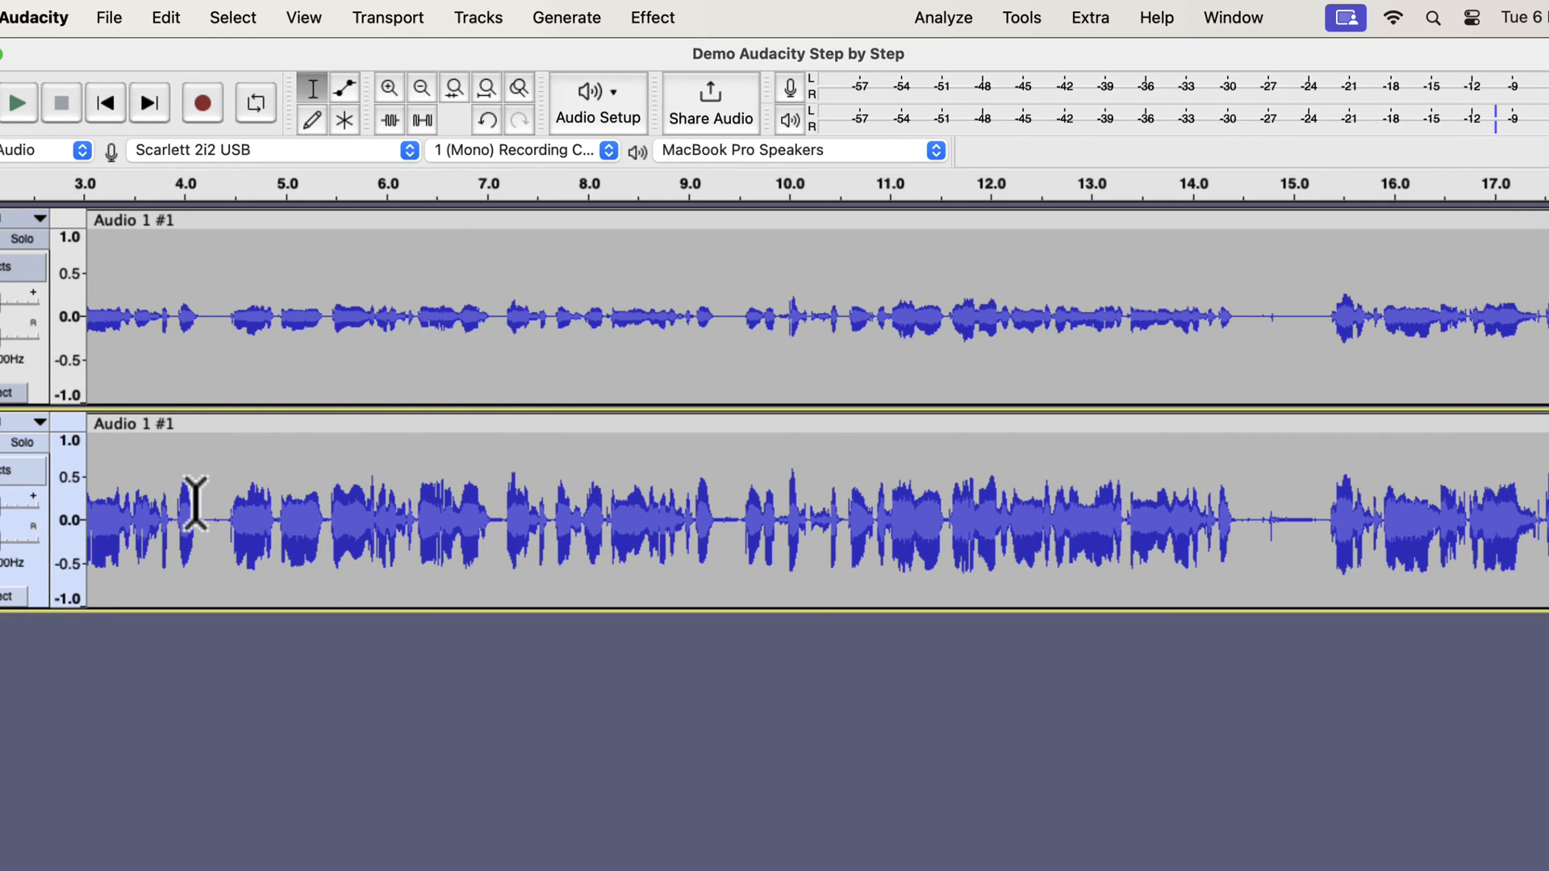
mouse_move(1276, 520)
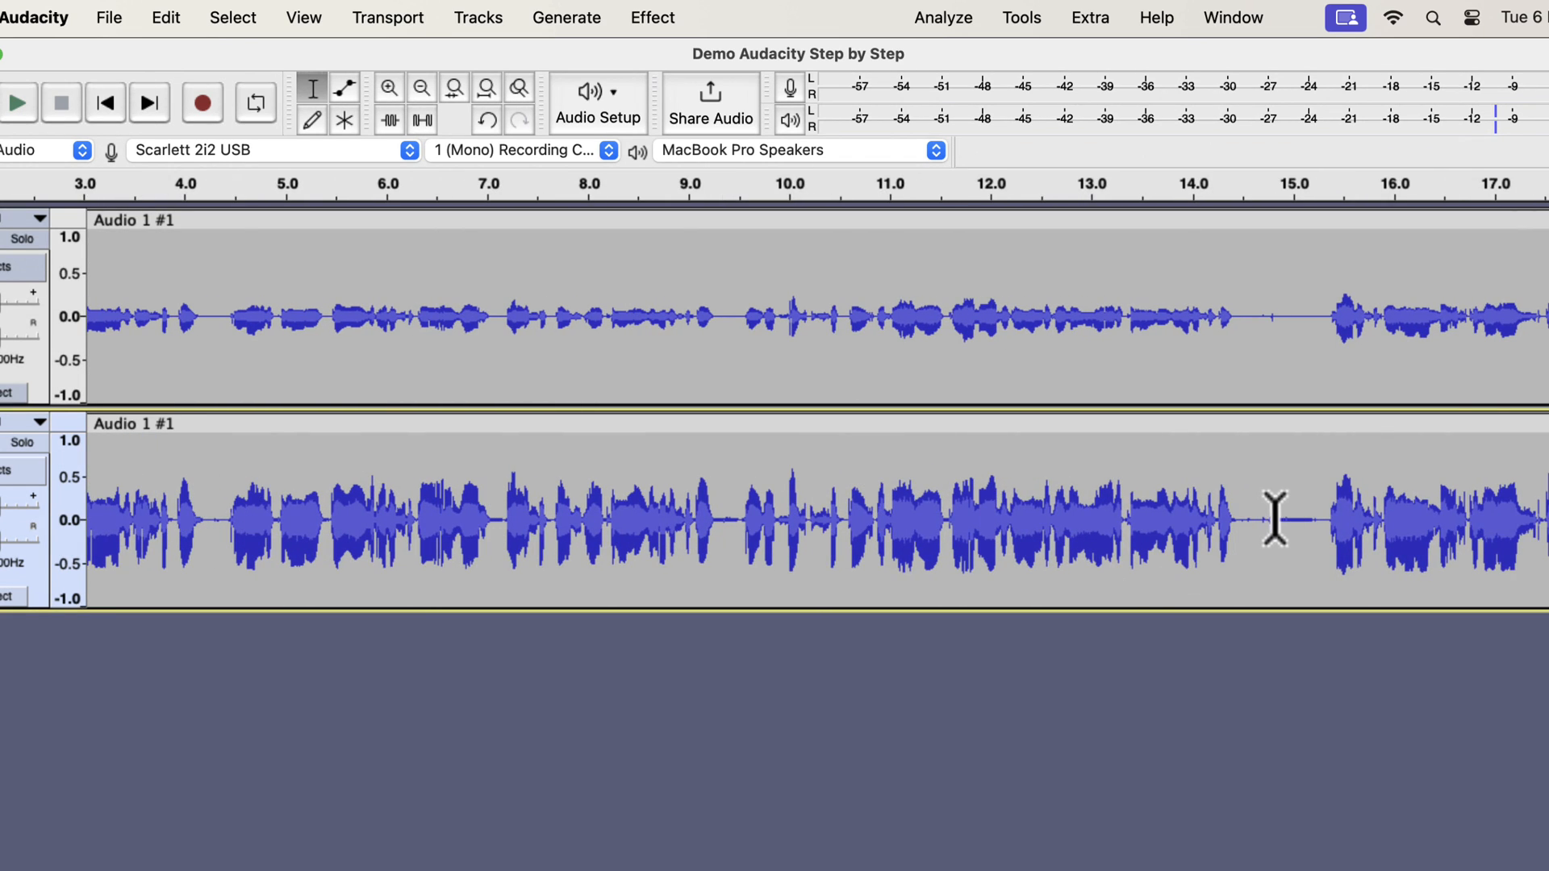
left_click(1287, 521)
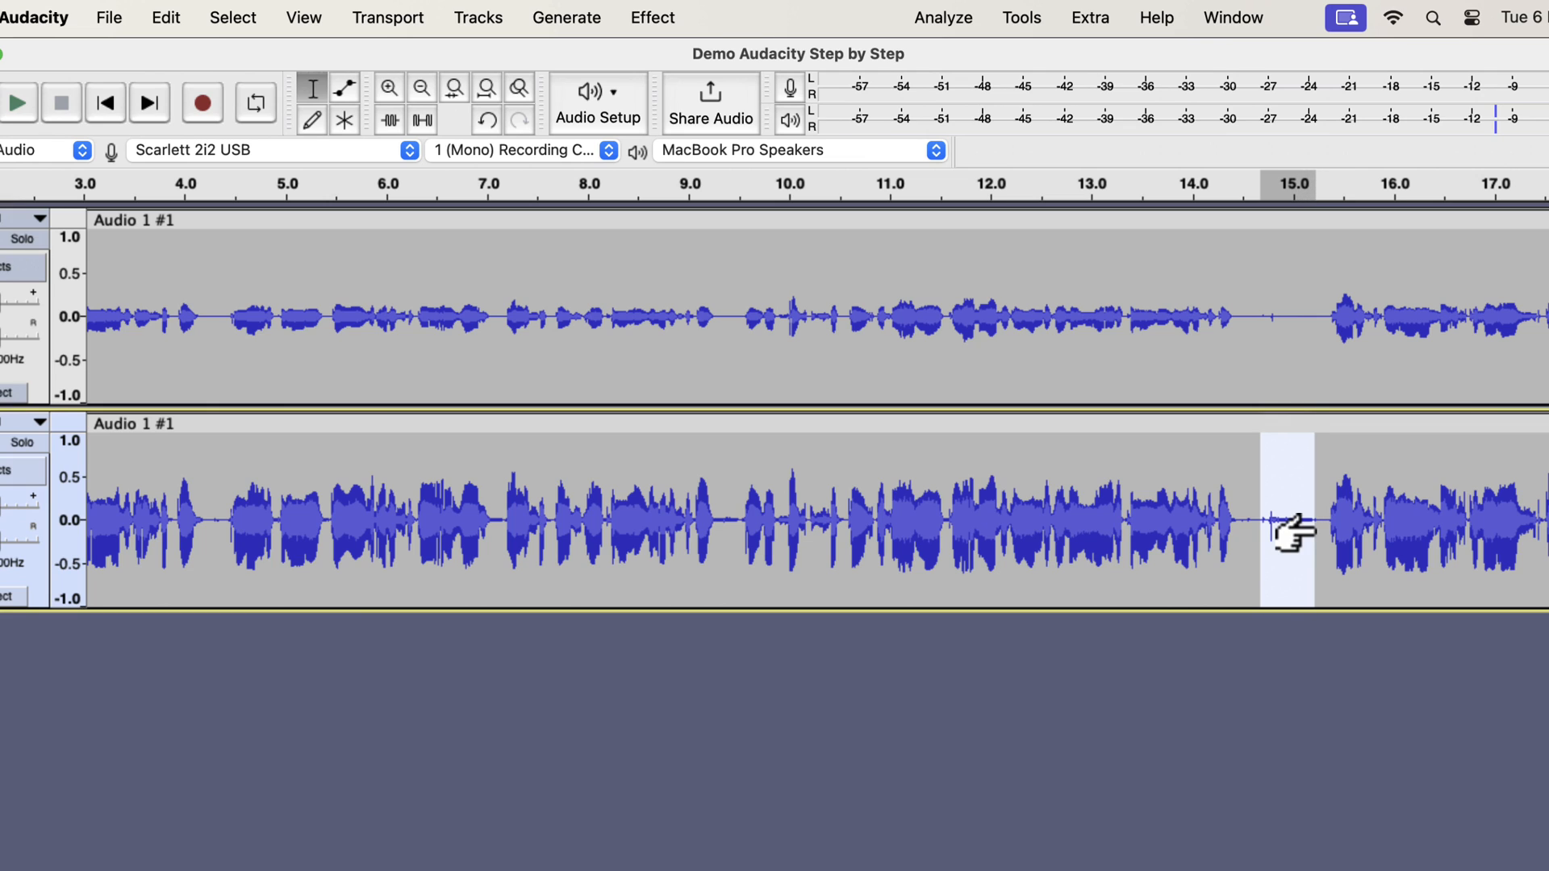
scroll("right", 3)
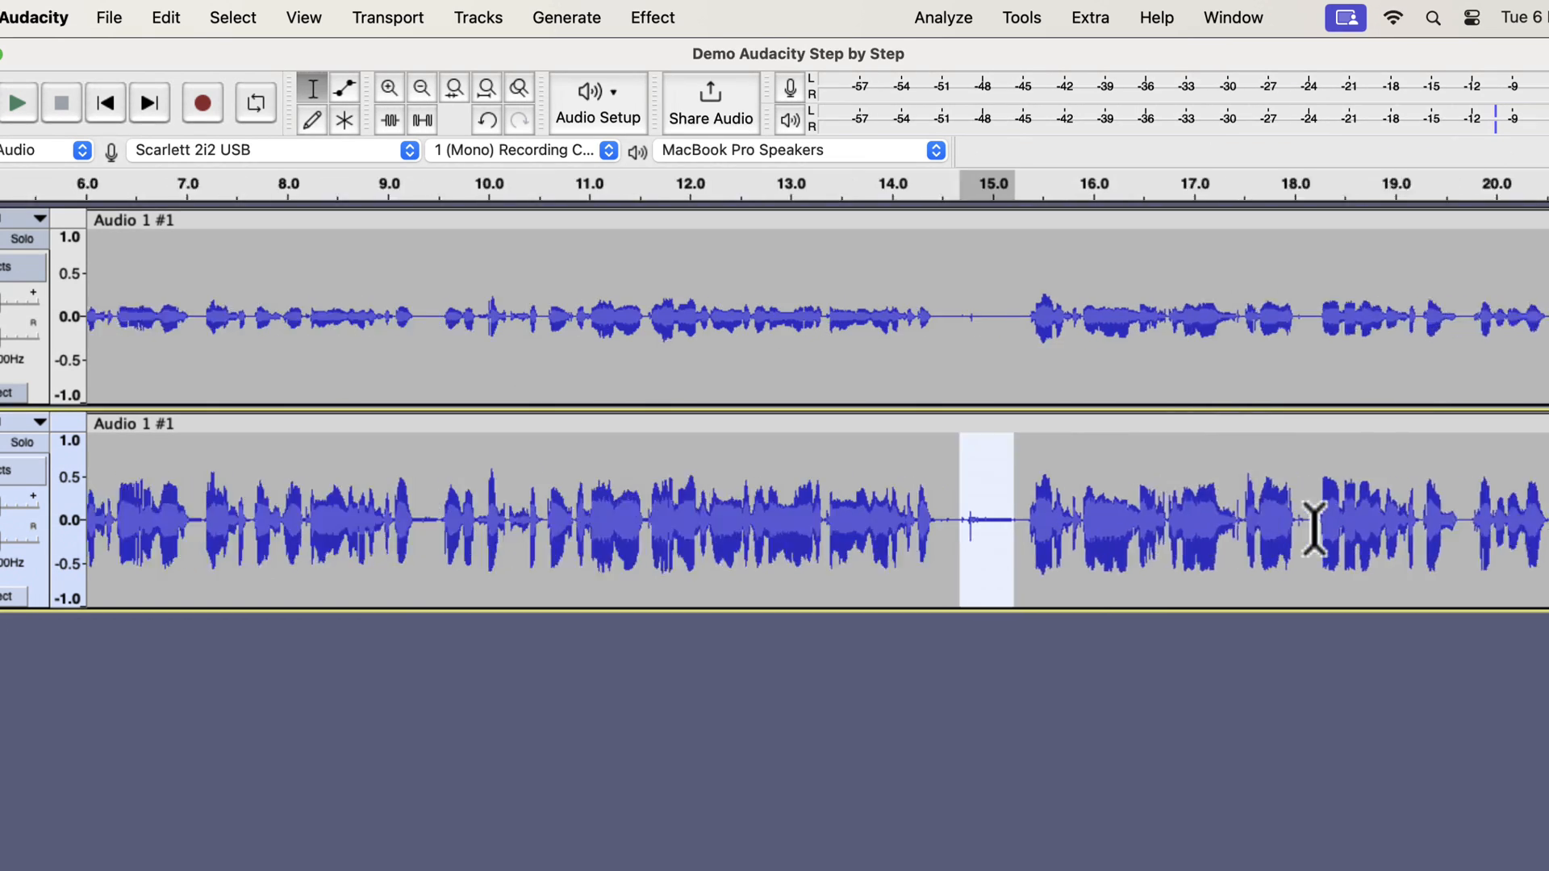
scroll("left", 3)
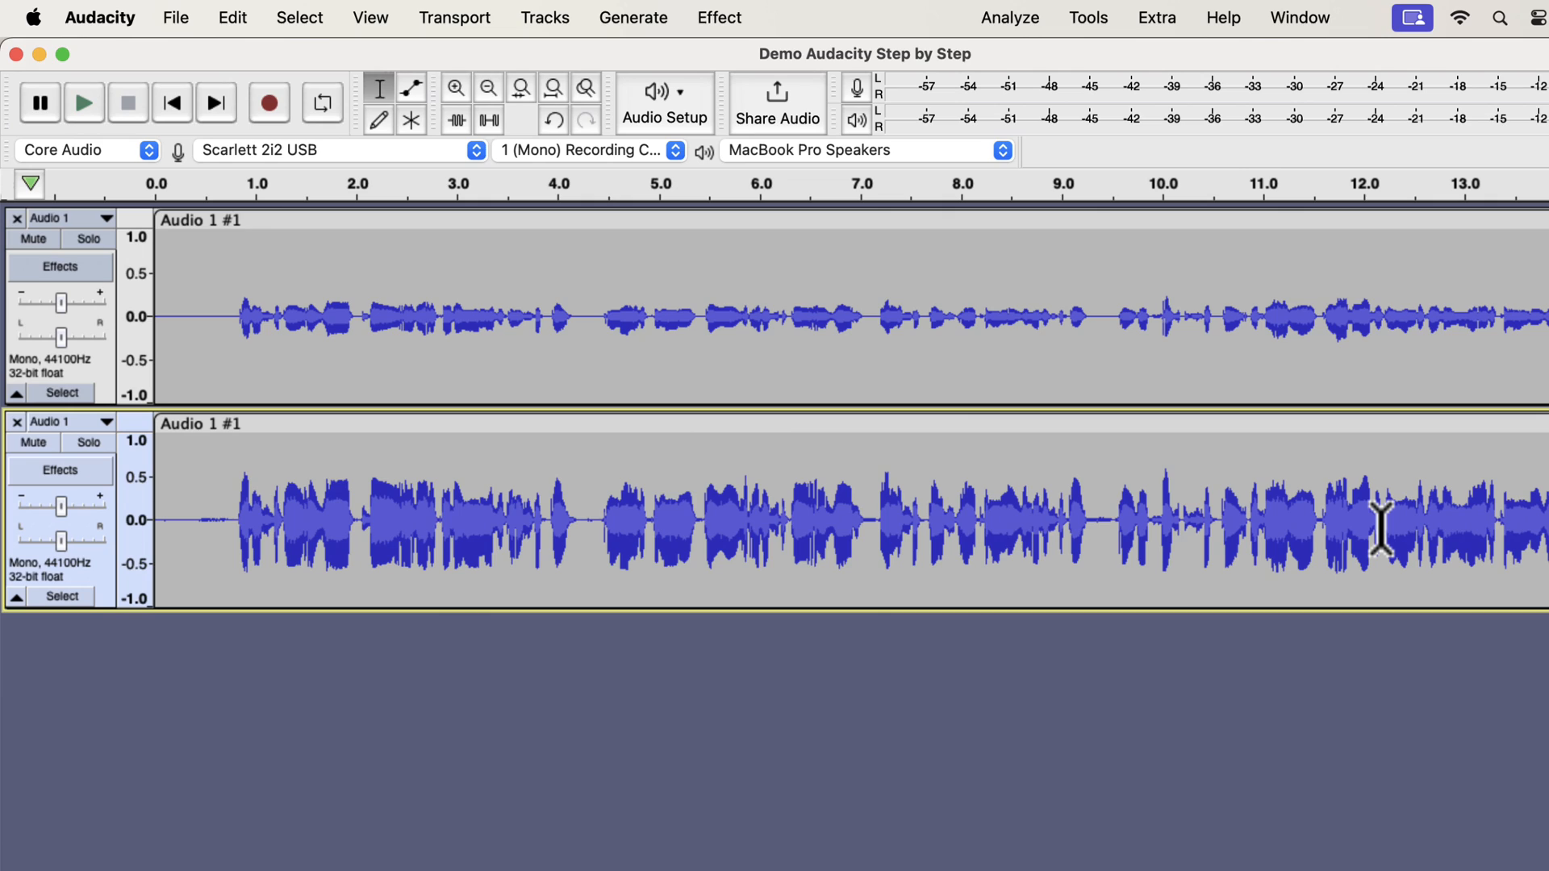
mouse_move(237, 346)
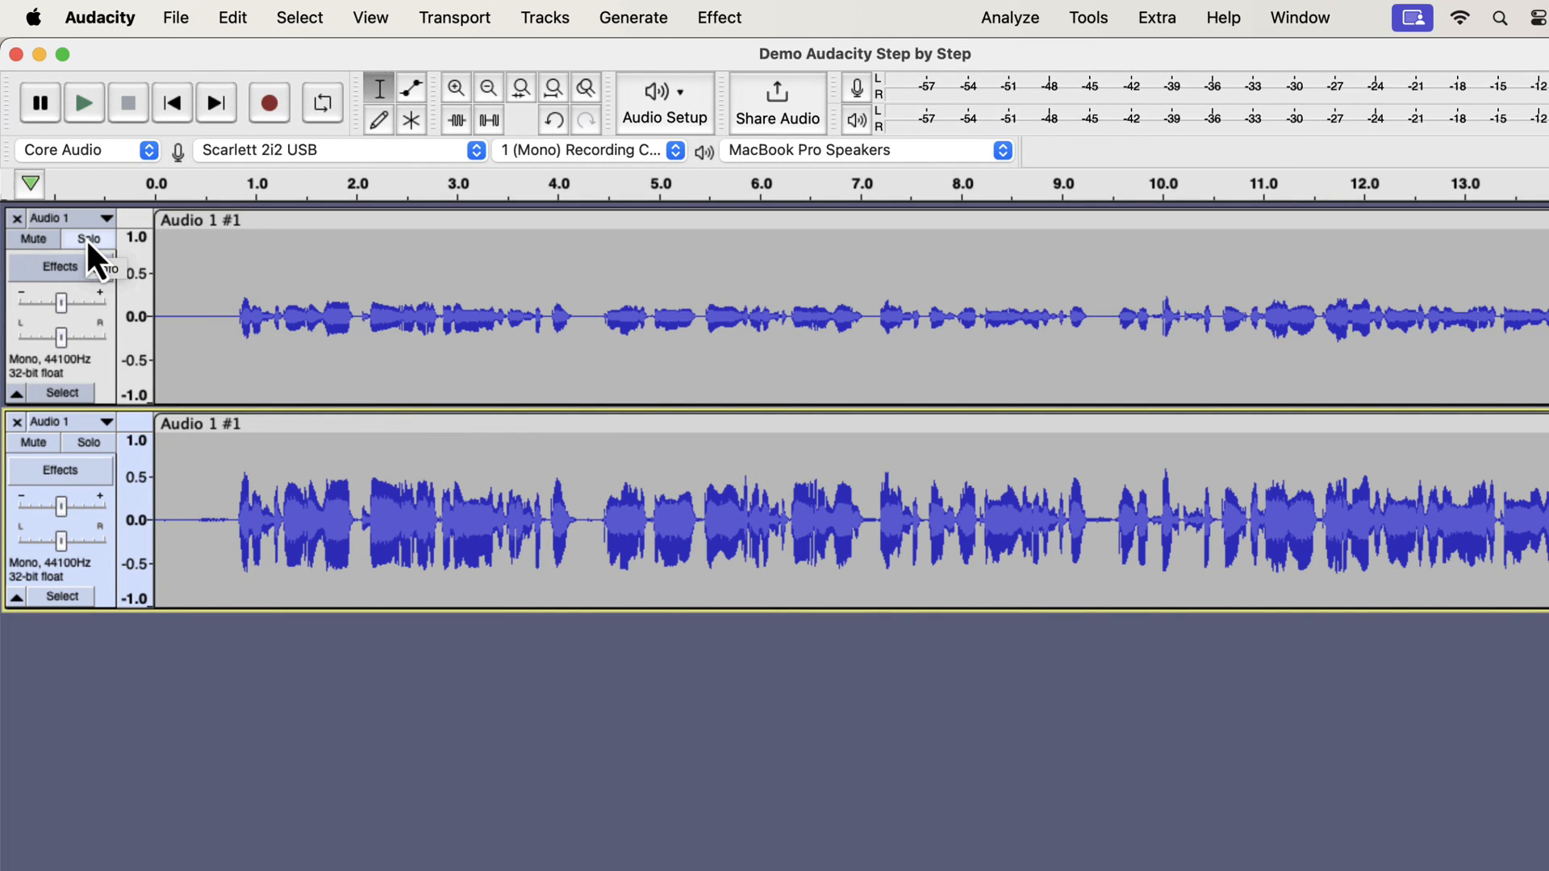
- Solo the original upper track and start playback near the beginning
left_click(88, 238)
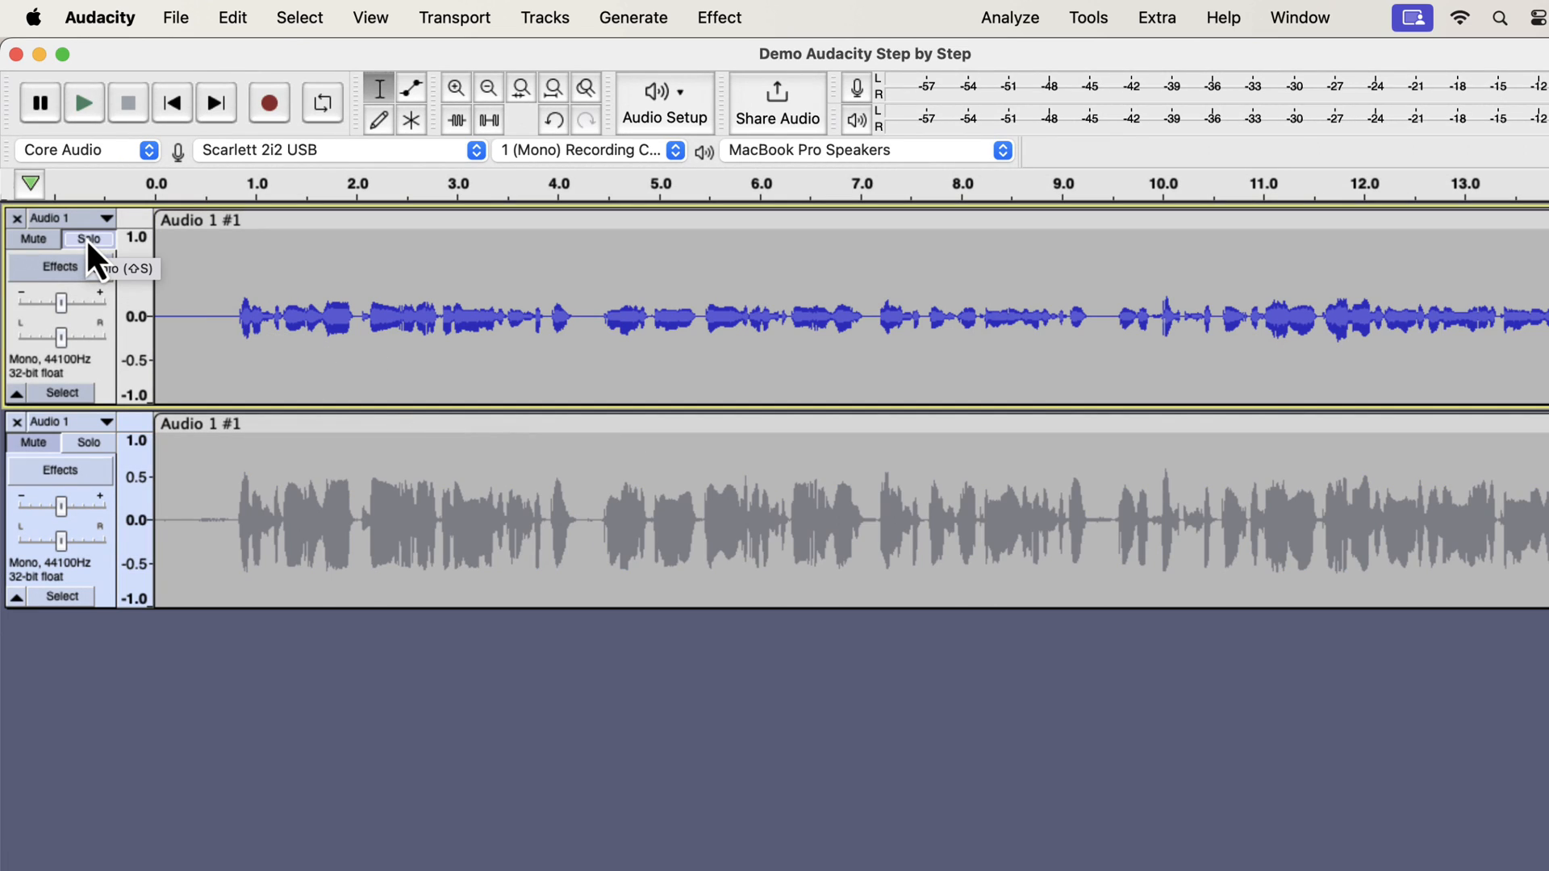
left_click(87, 238)
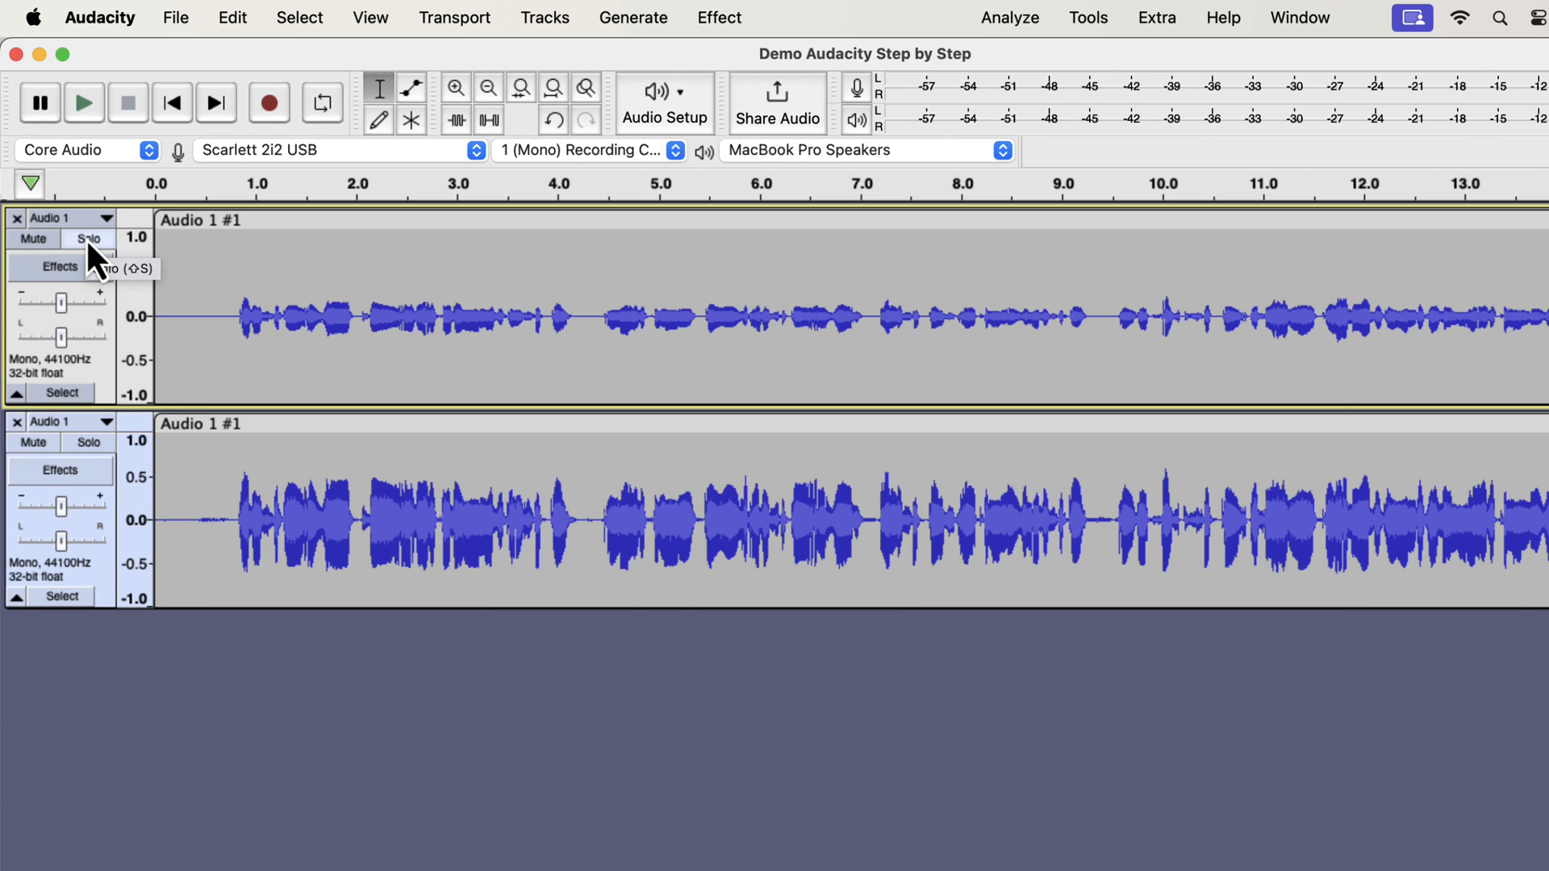
left_click(88, 239)
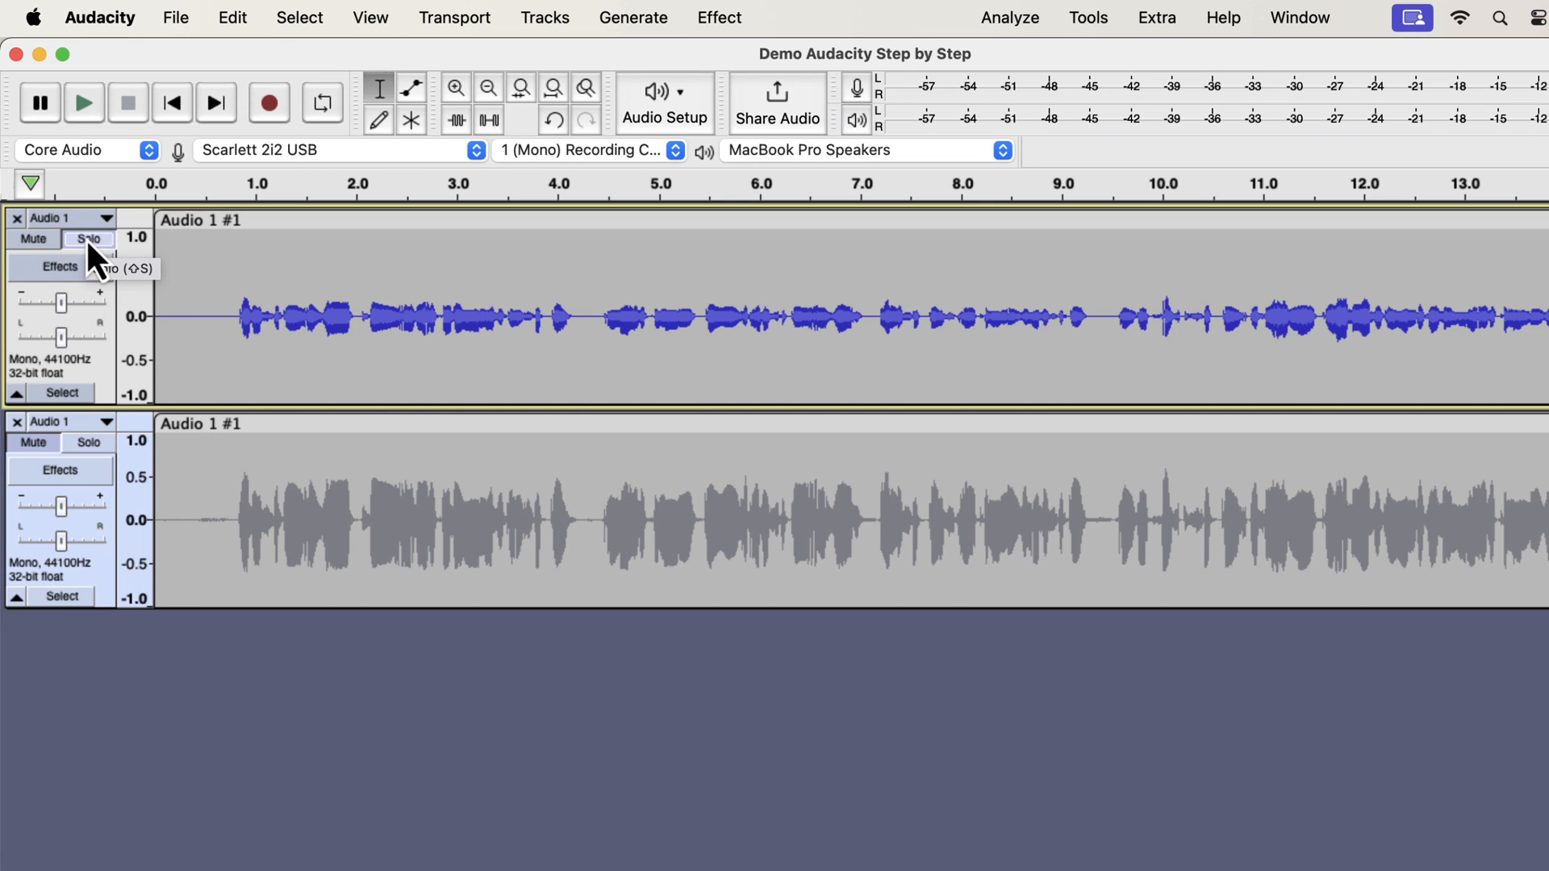
mouse_move(186, 290)
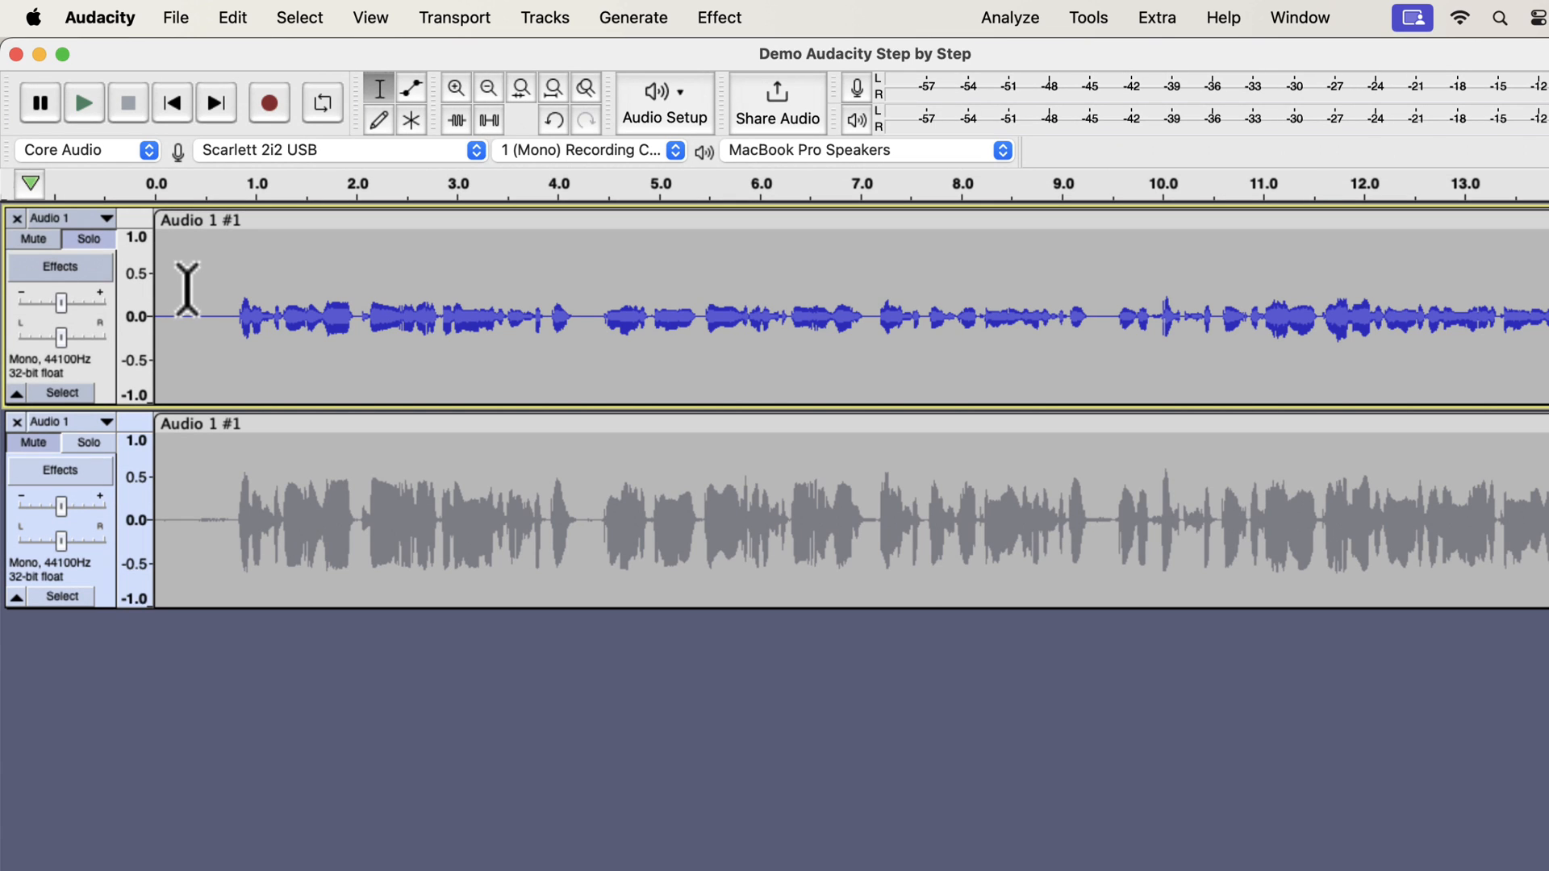
left_click(84, 97)
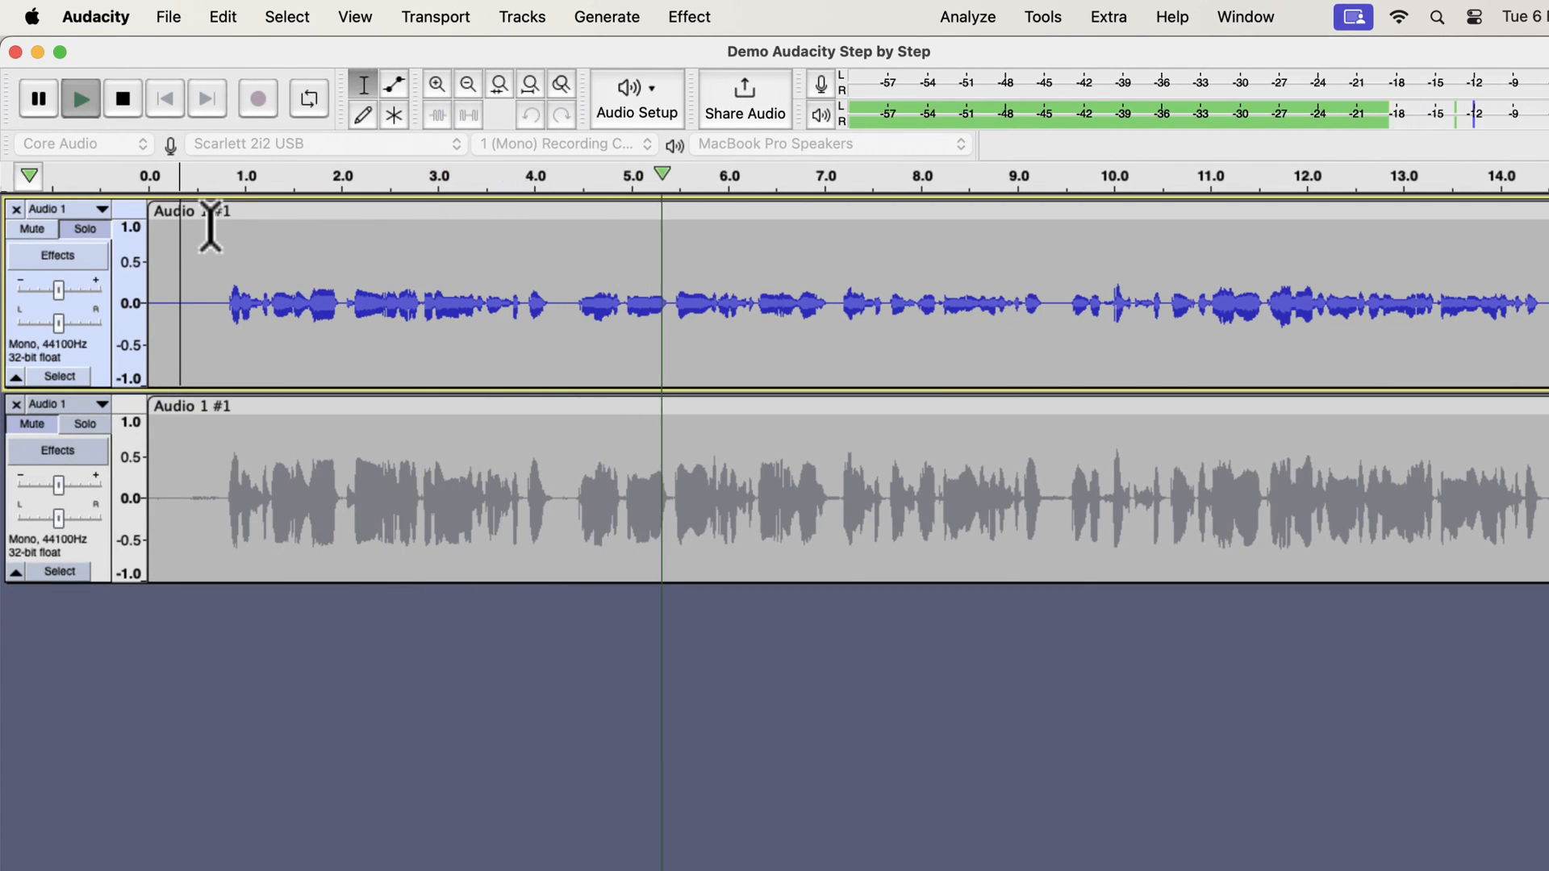
- Play the processed lower copy, then open the Master Editor 'EQs and Macro Pack' page
left_click(122, 97)
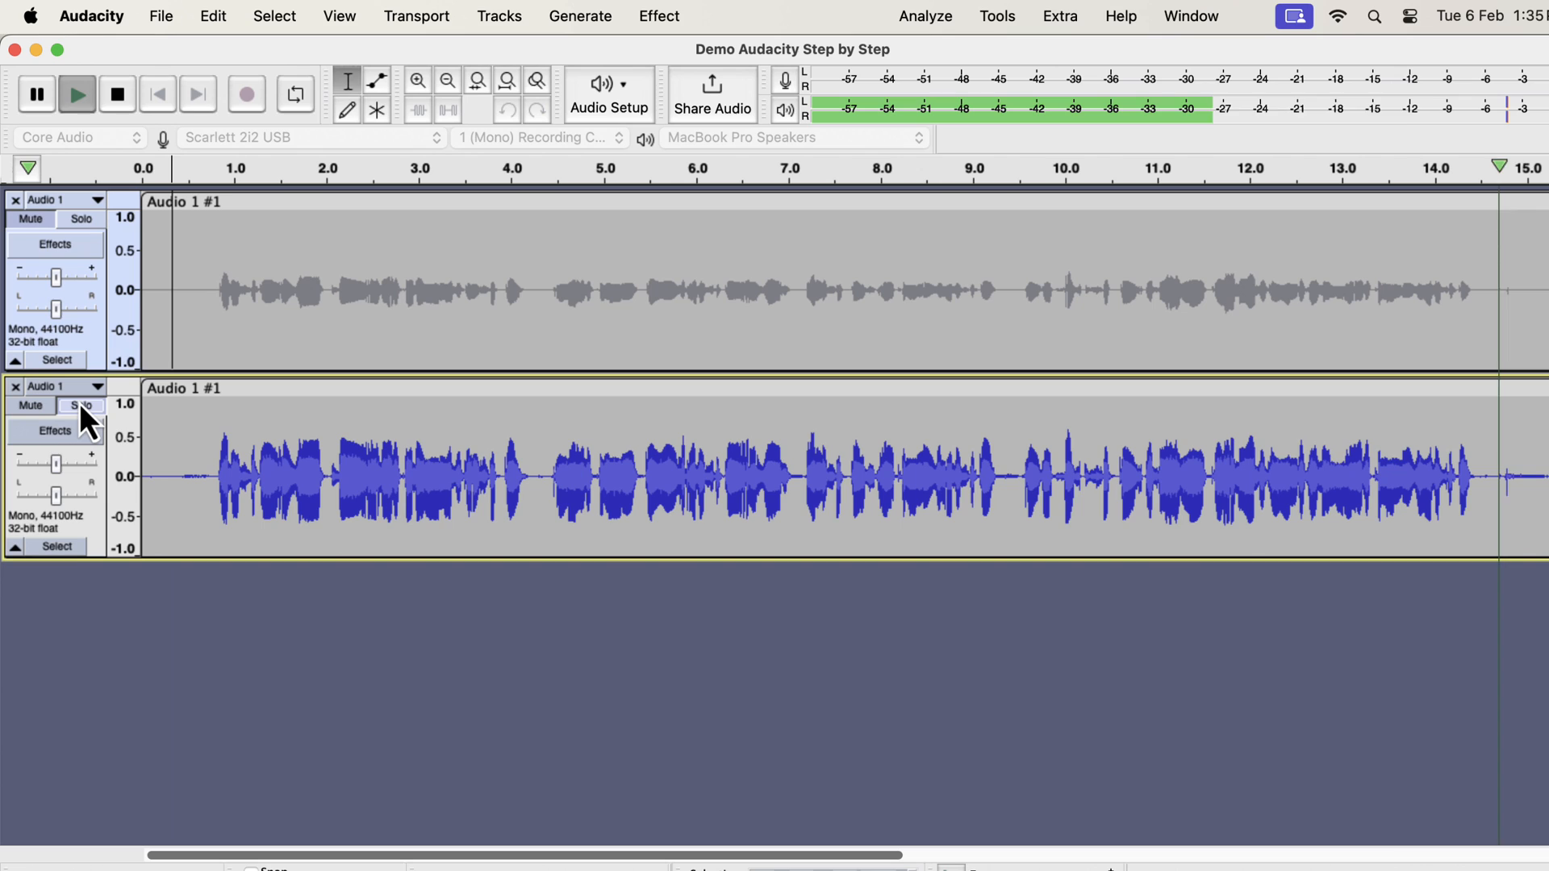
scroll("right", 3)
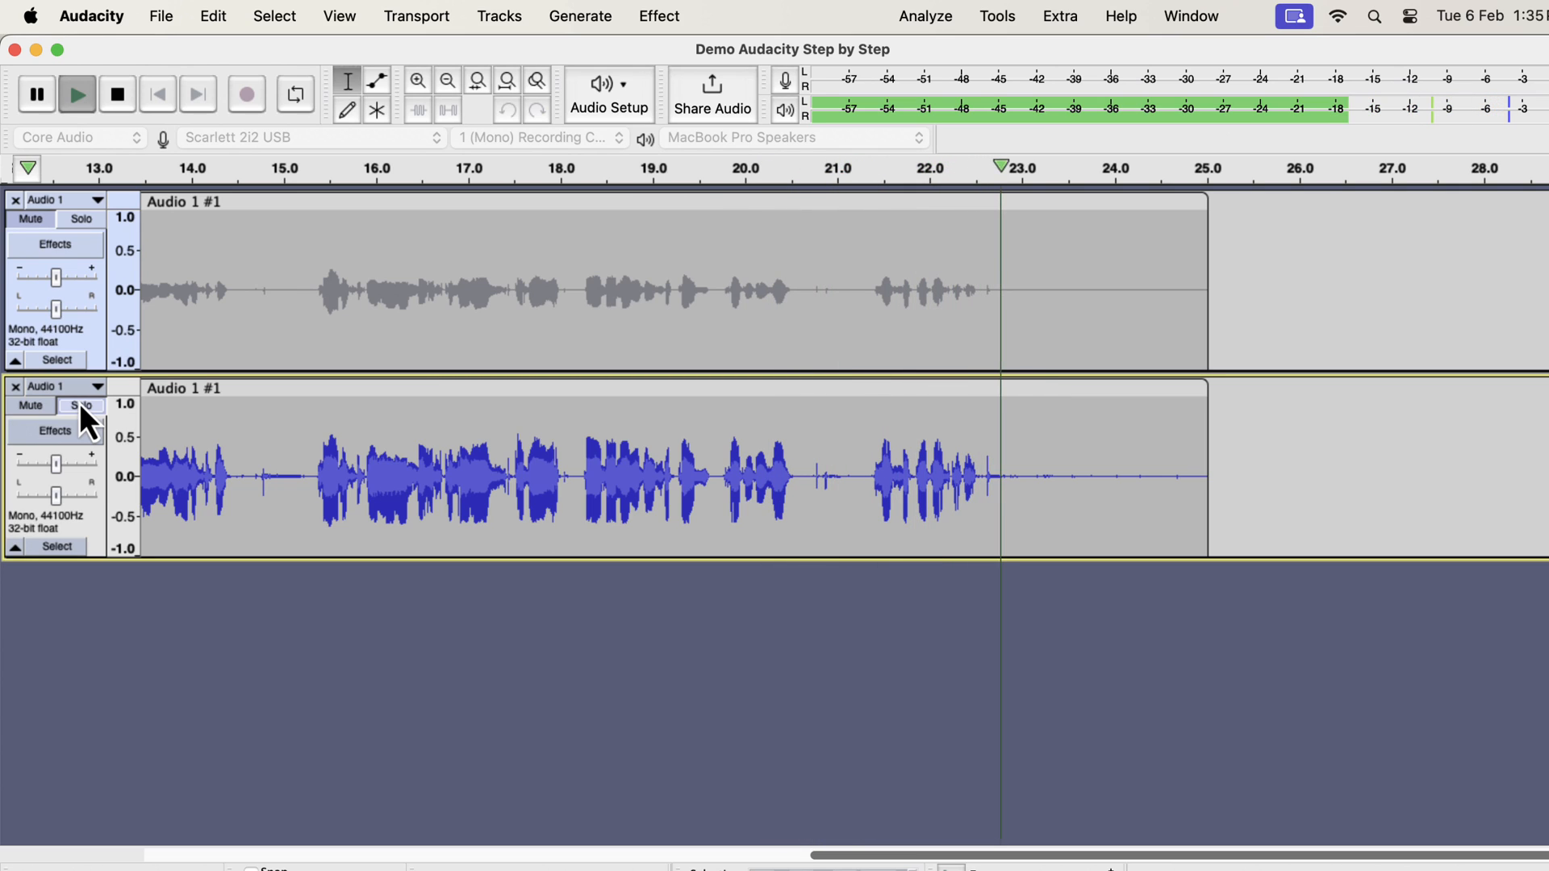
left_click(116, 94)
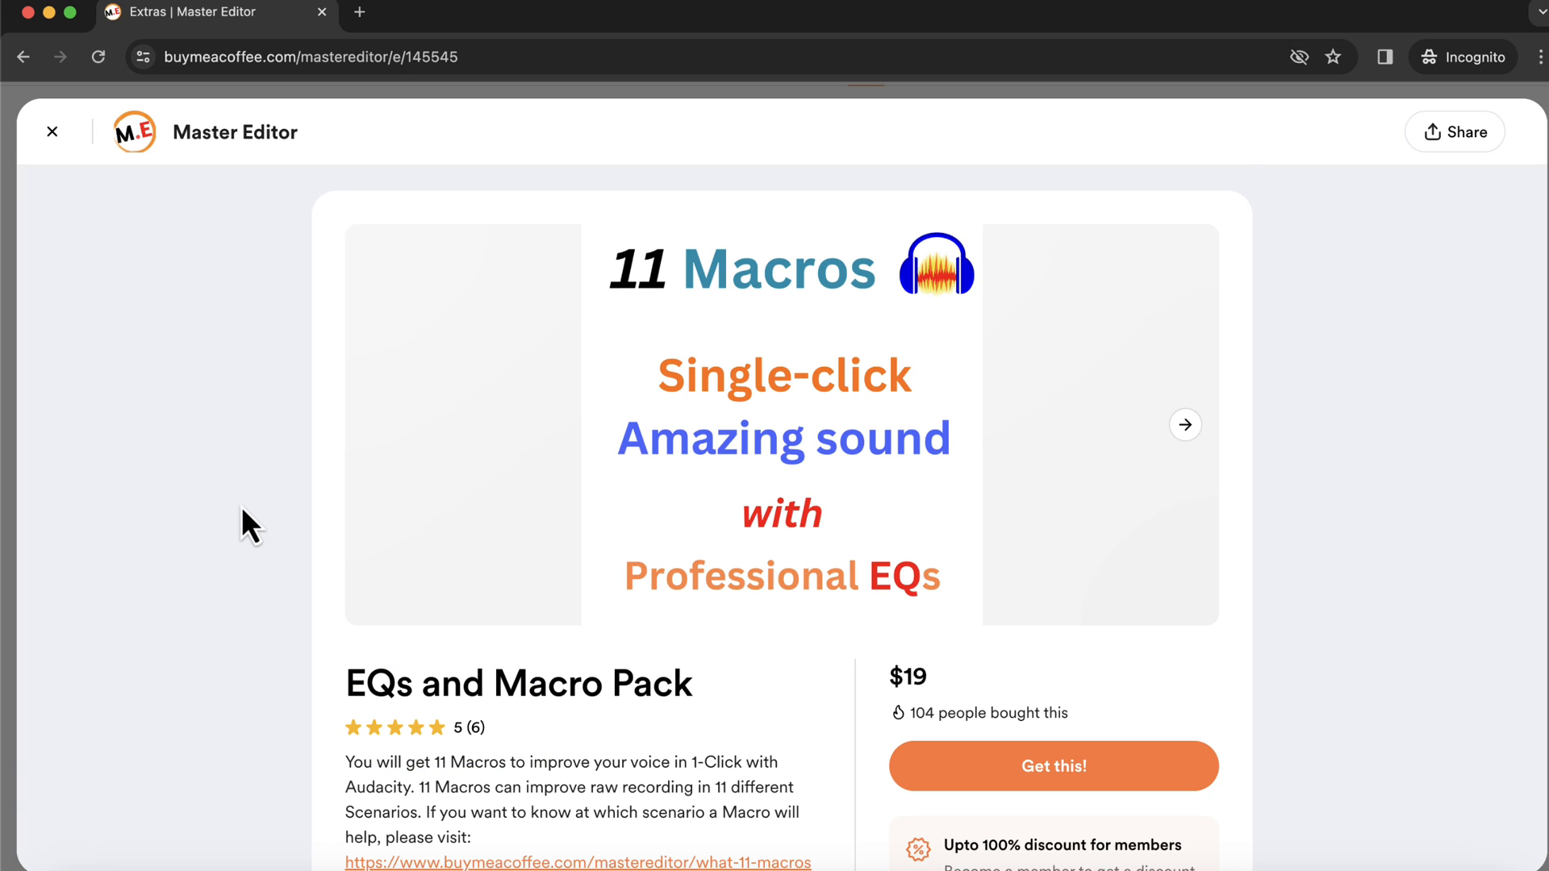
- Scroll the macro pack page and open the 'What does 11 macros do?' post
scroll("down", 3)
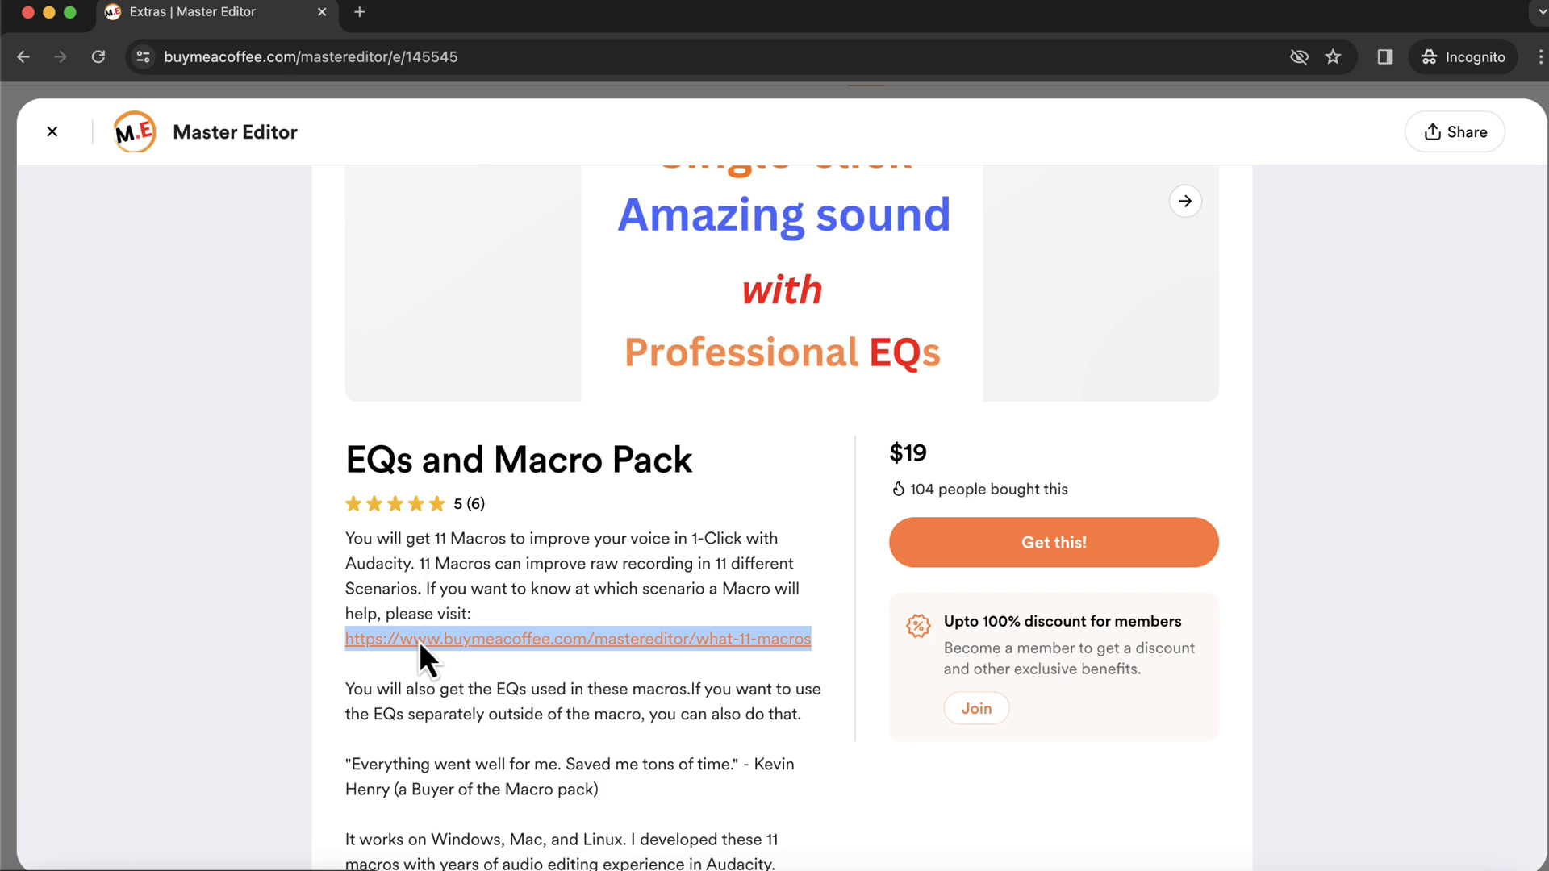
left_click(577, 639)
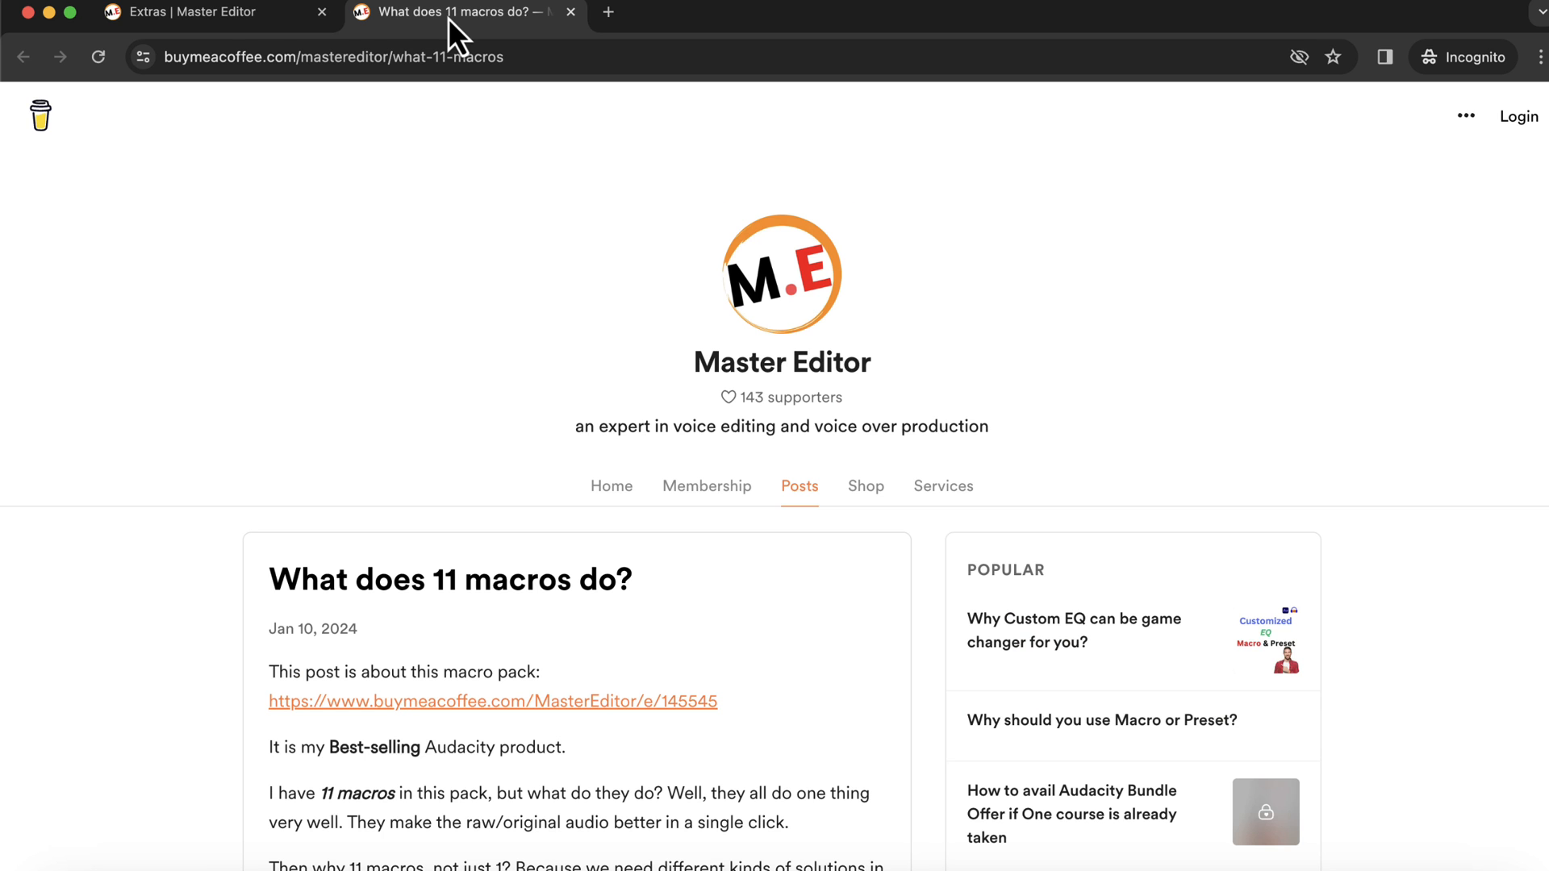
- Scroll through the post's list of 11 macros
scroll("down", 3)
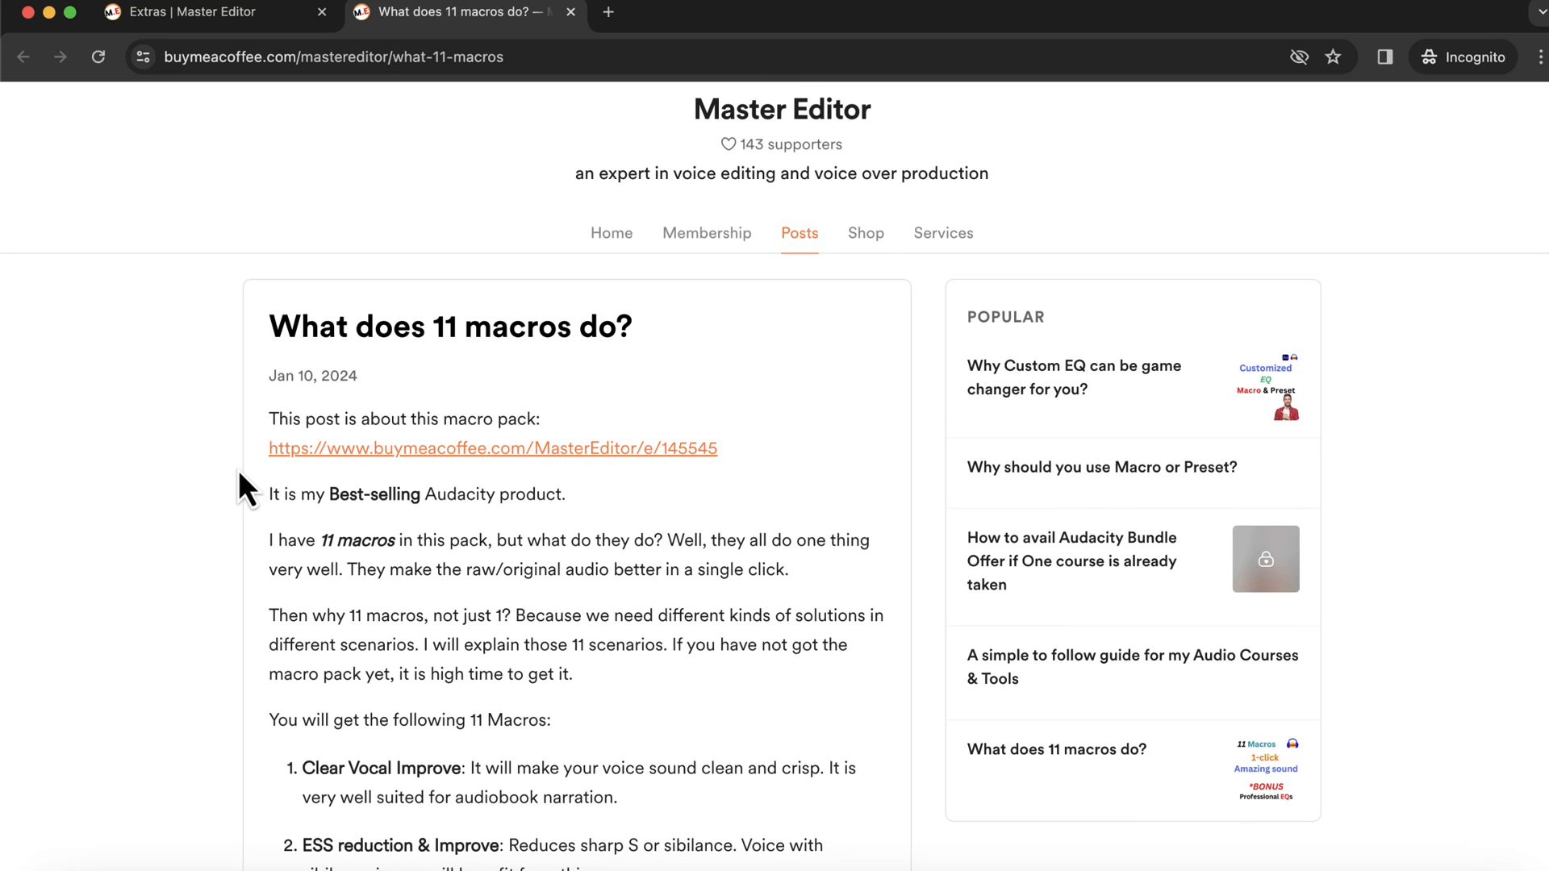
scroll("down", 3)
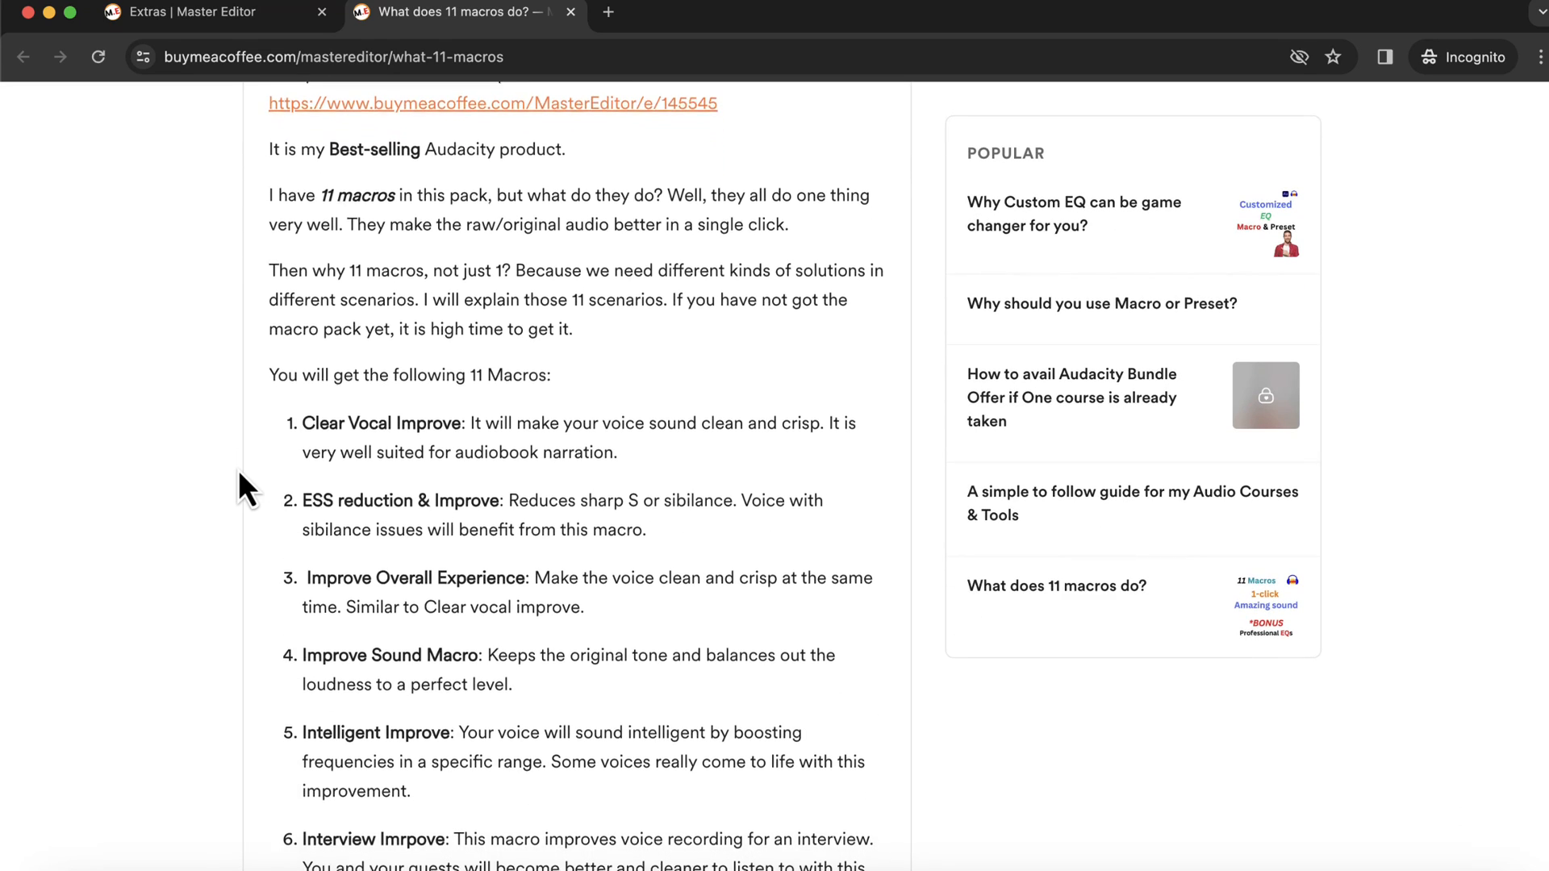
scroll("up", 3)
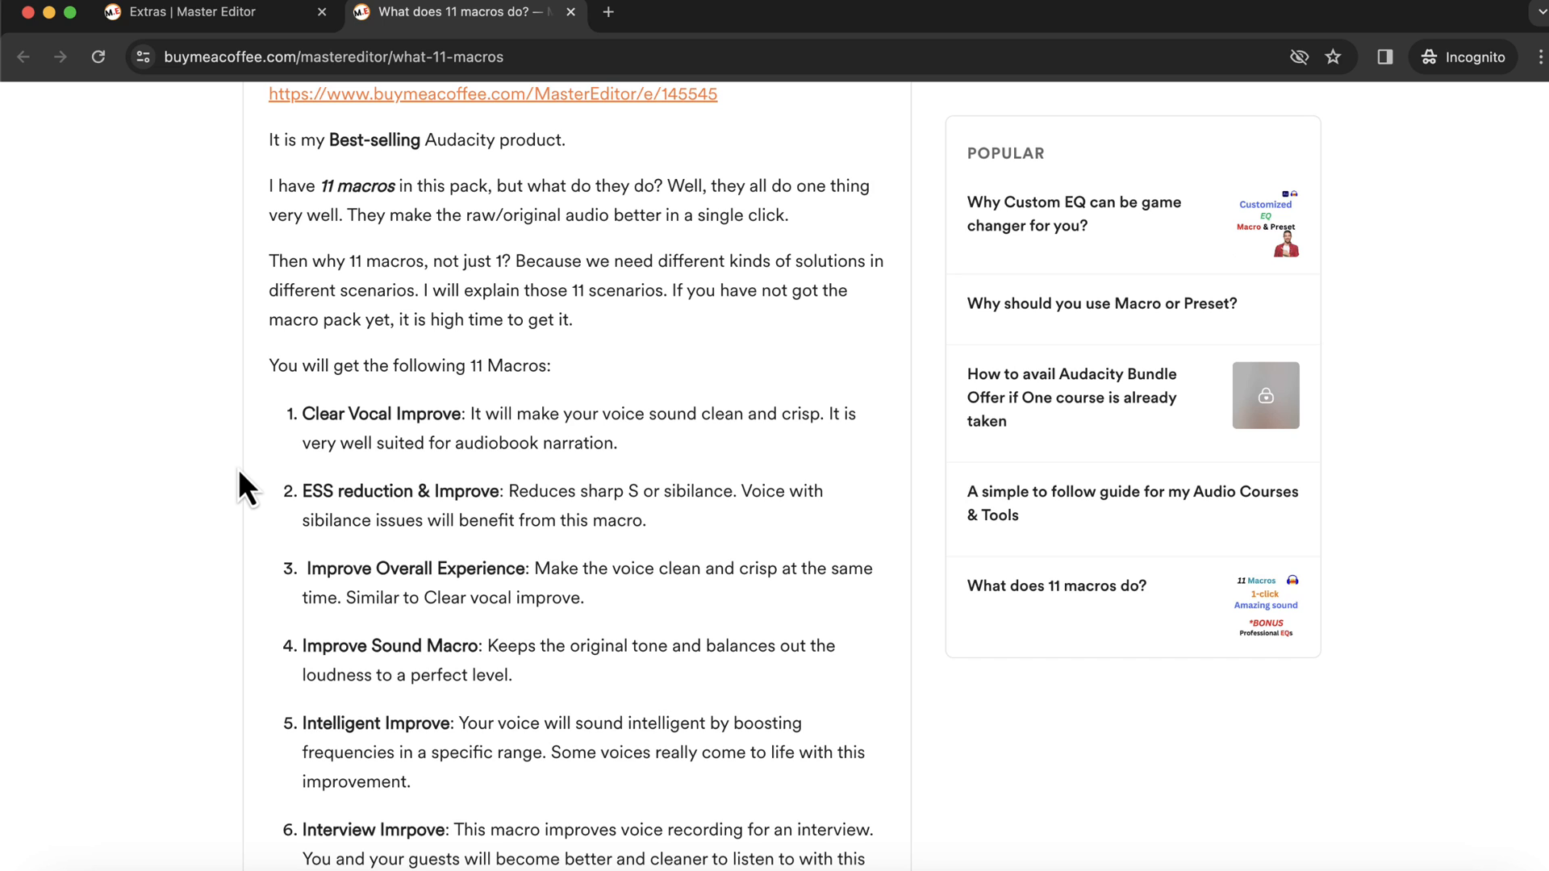
scroll("down", 3)
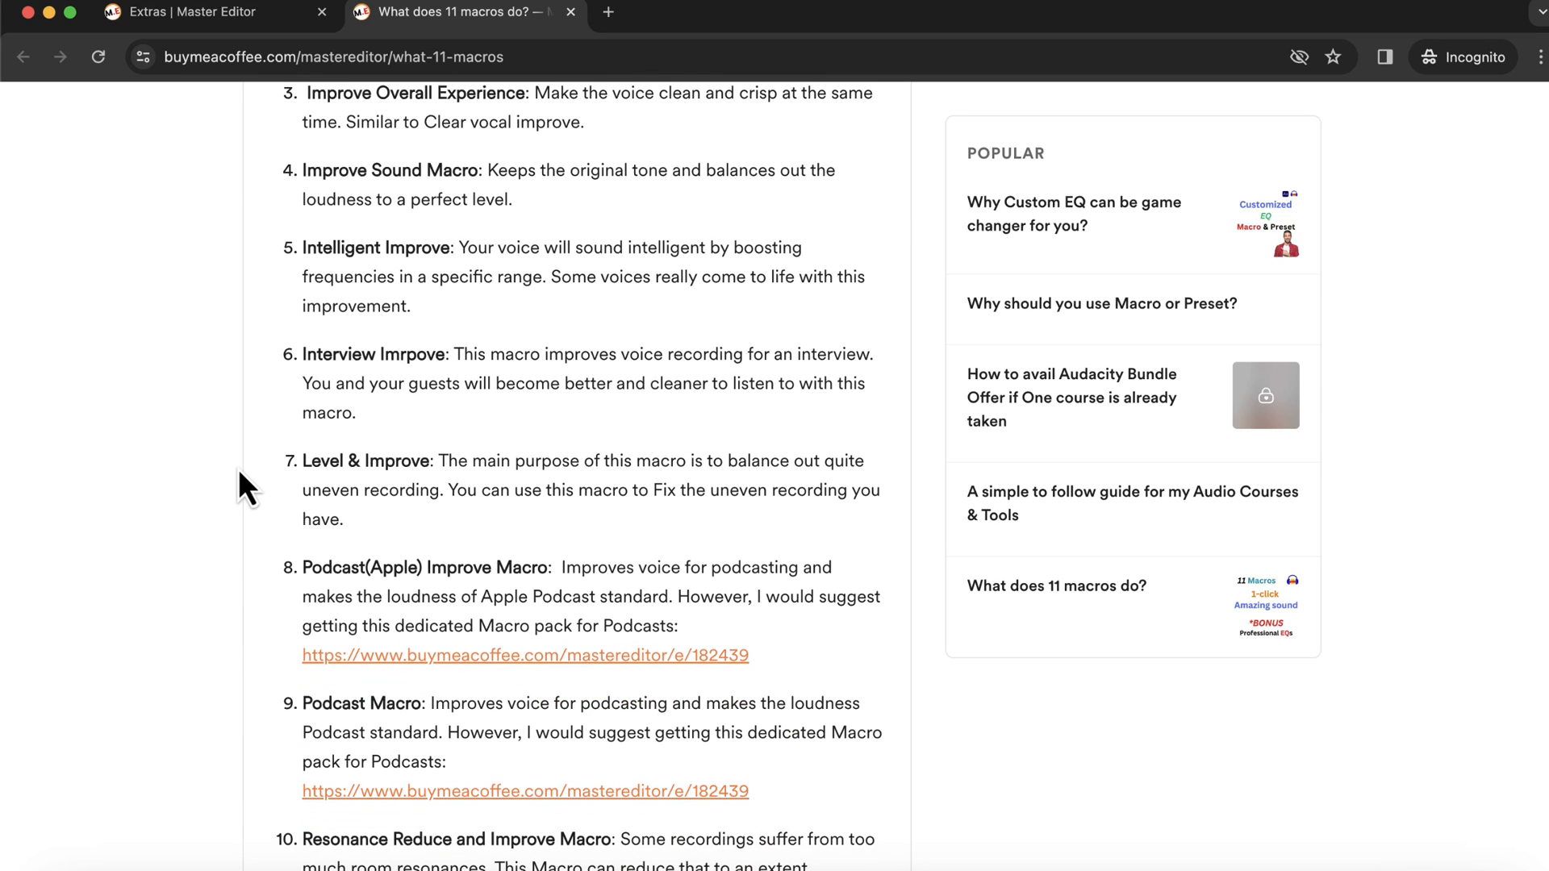
scroll("down", 3)
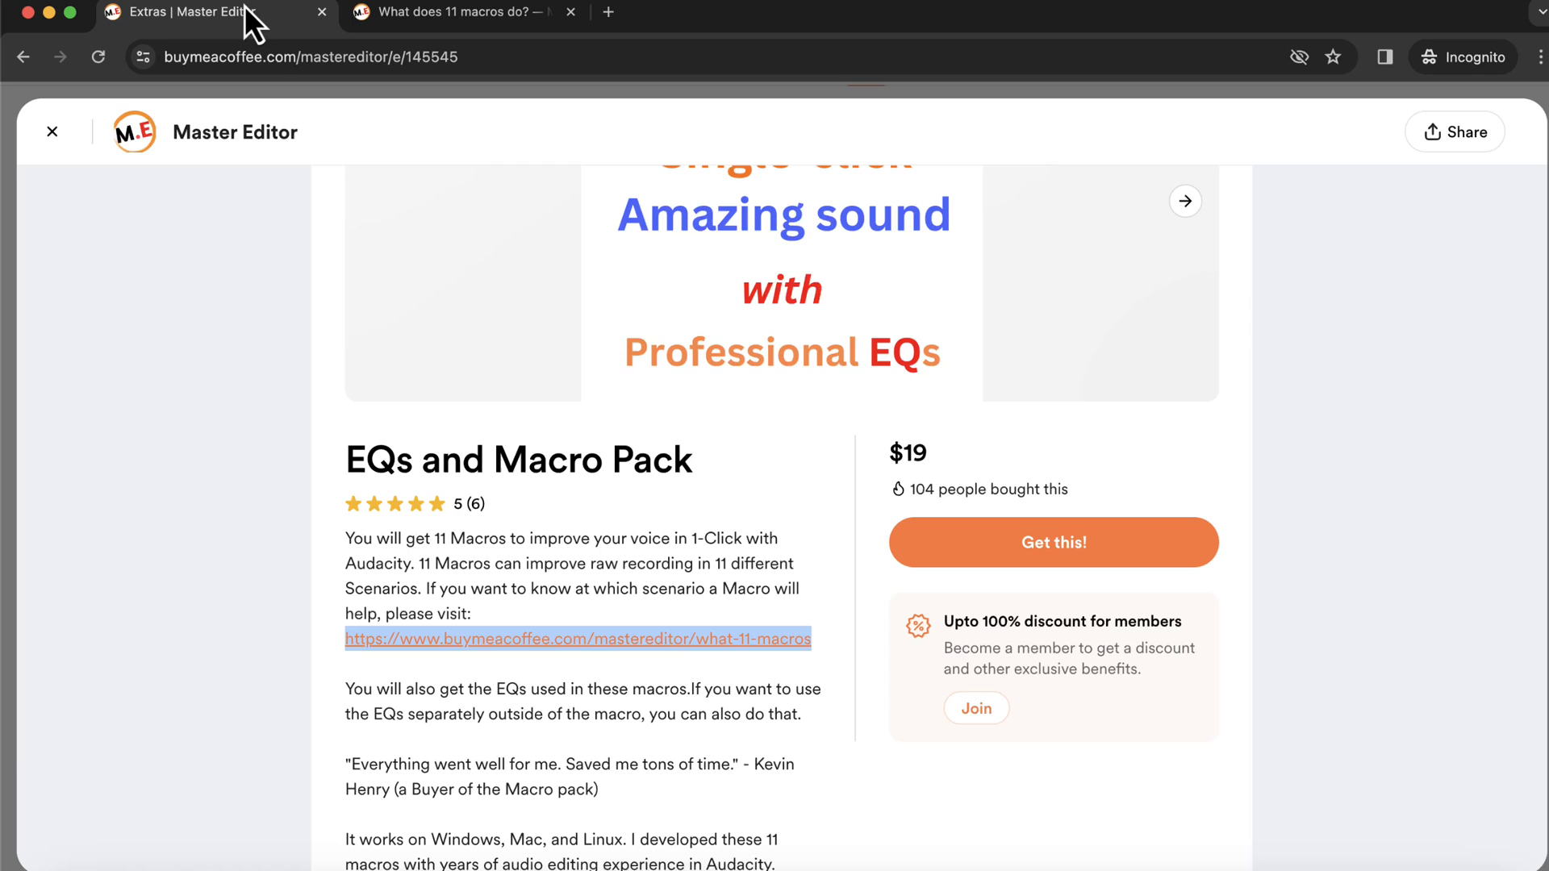
- Scroll the product description down to the installation instructions link
scroll("down", 3)
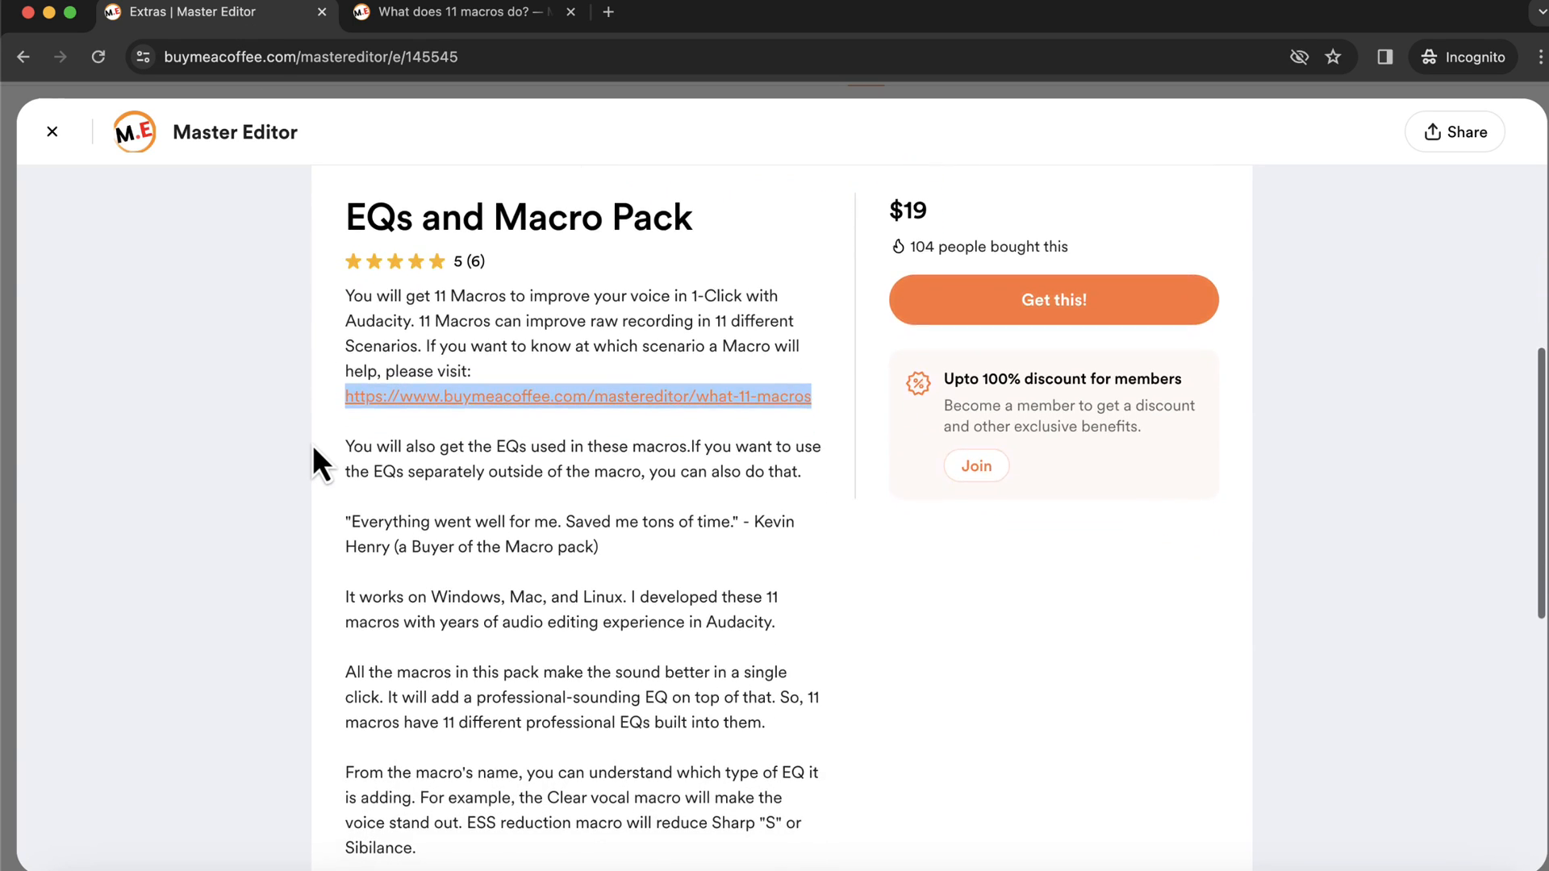
scroll("down", 3)
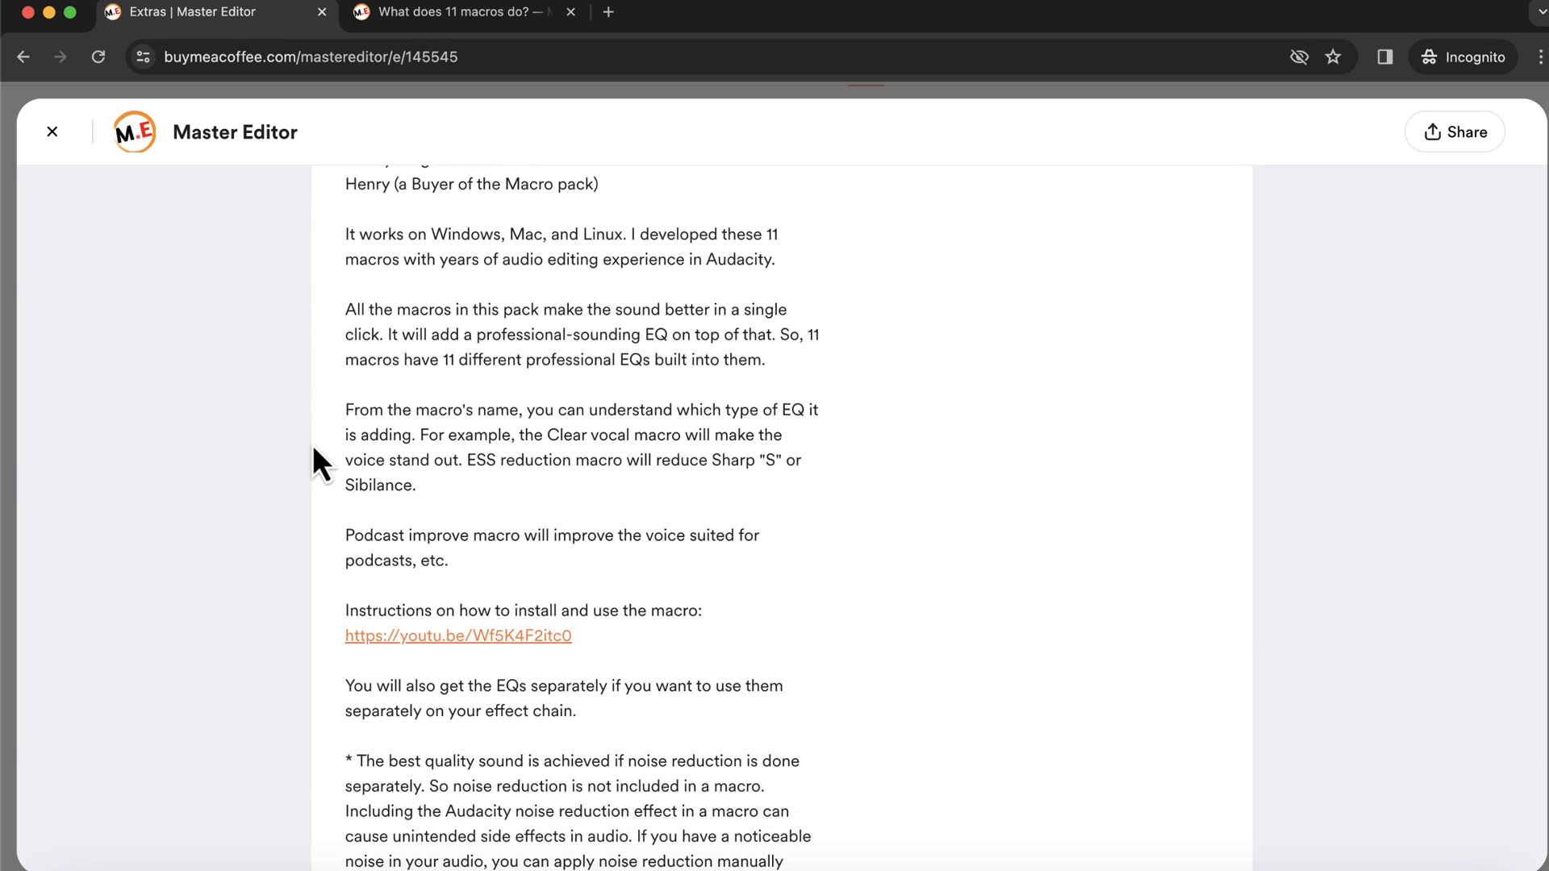
mouse_move(588, 657)
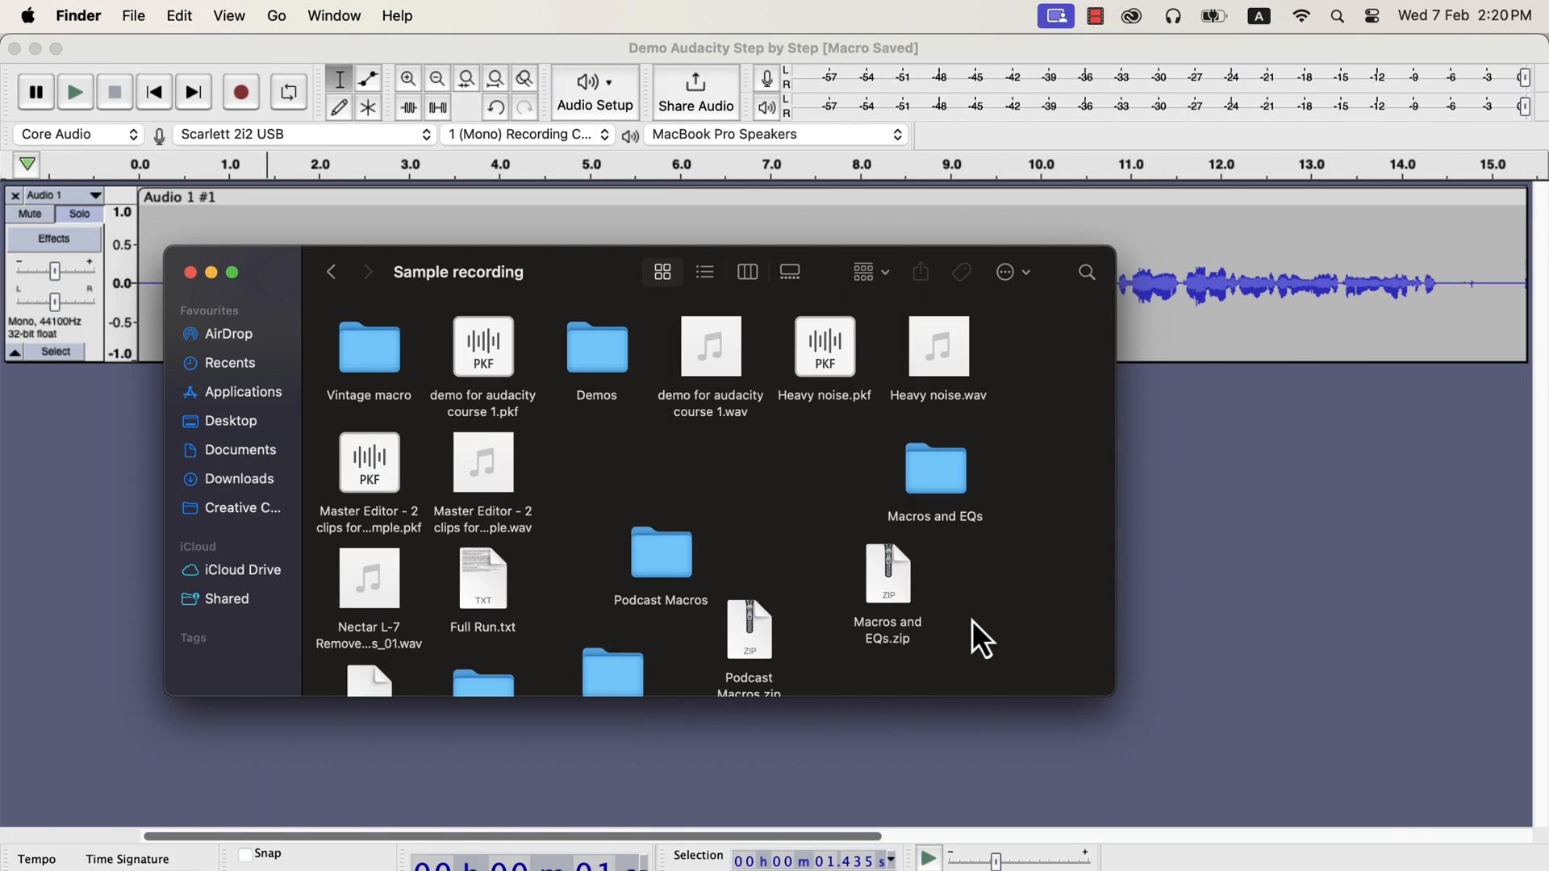
mouse_move(987, 620)
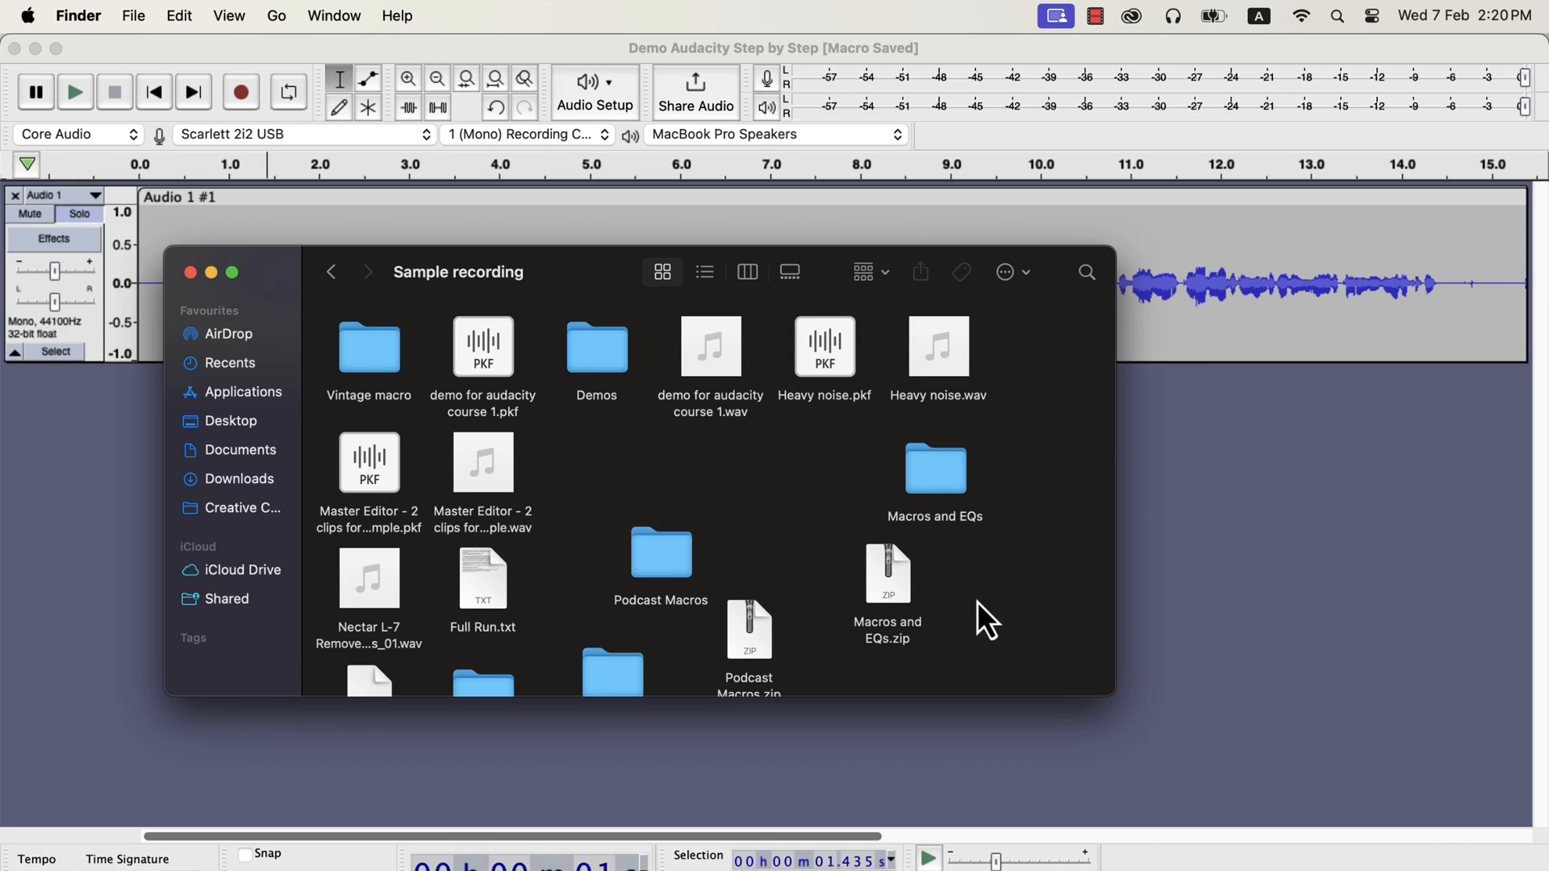
- Browse in Finder into the downloaded Macros and EQs folder and its Macros subfolder
left_click(886, 572)
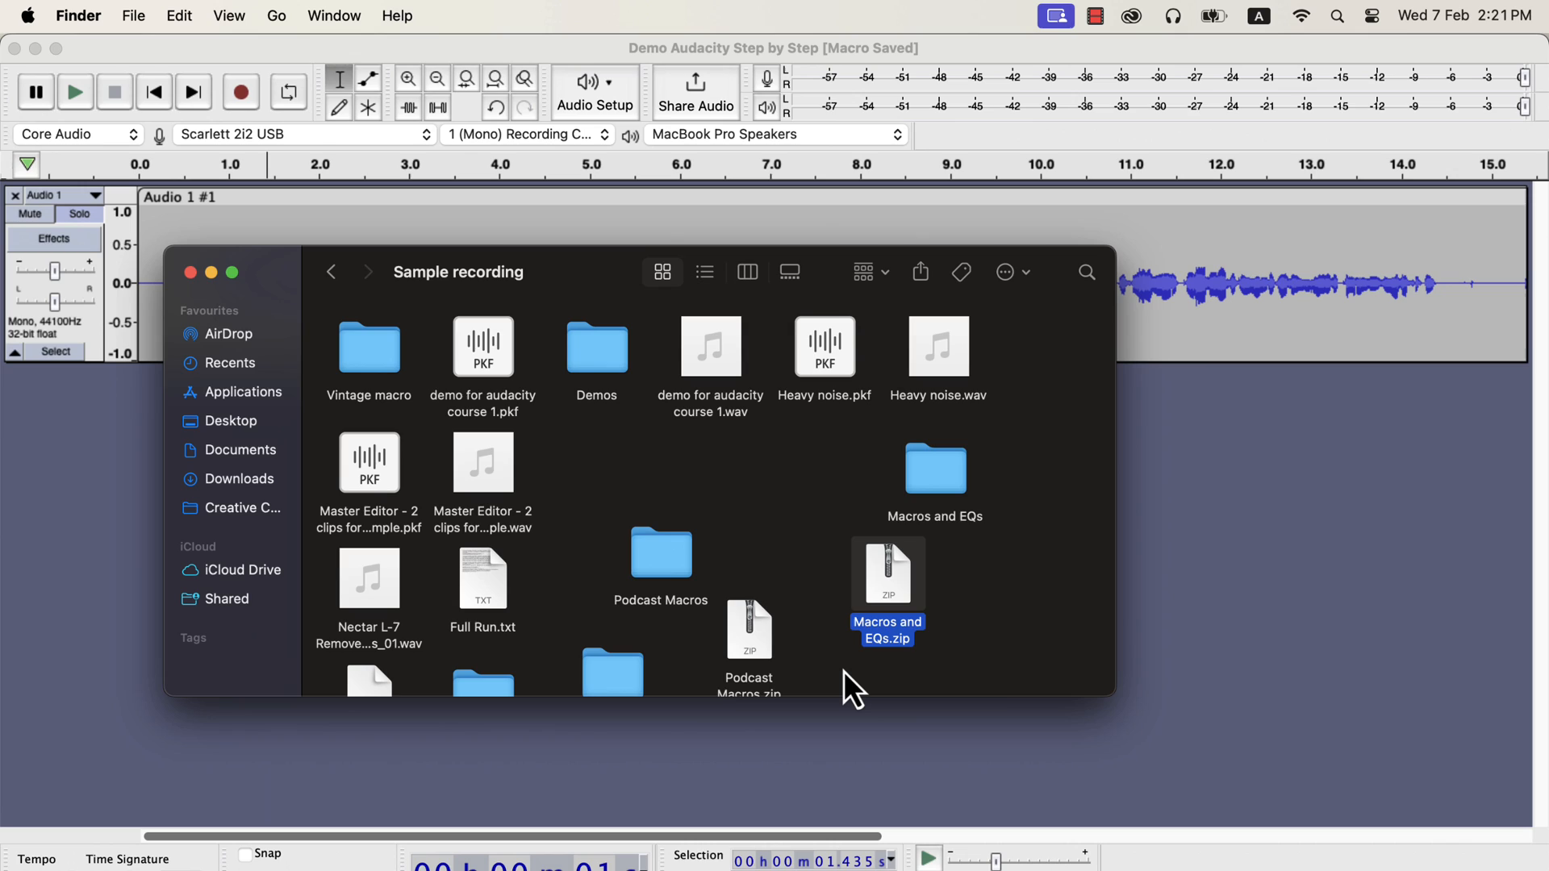
mouse_move(951, 502)
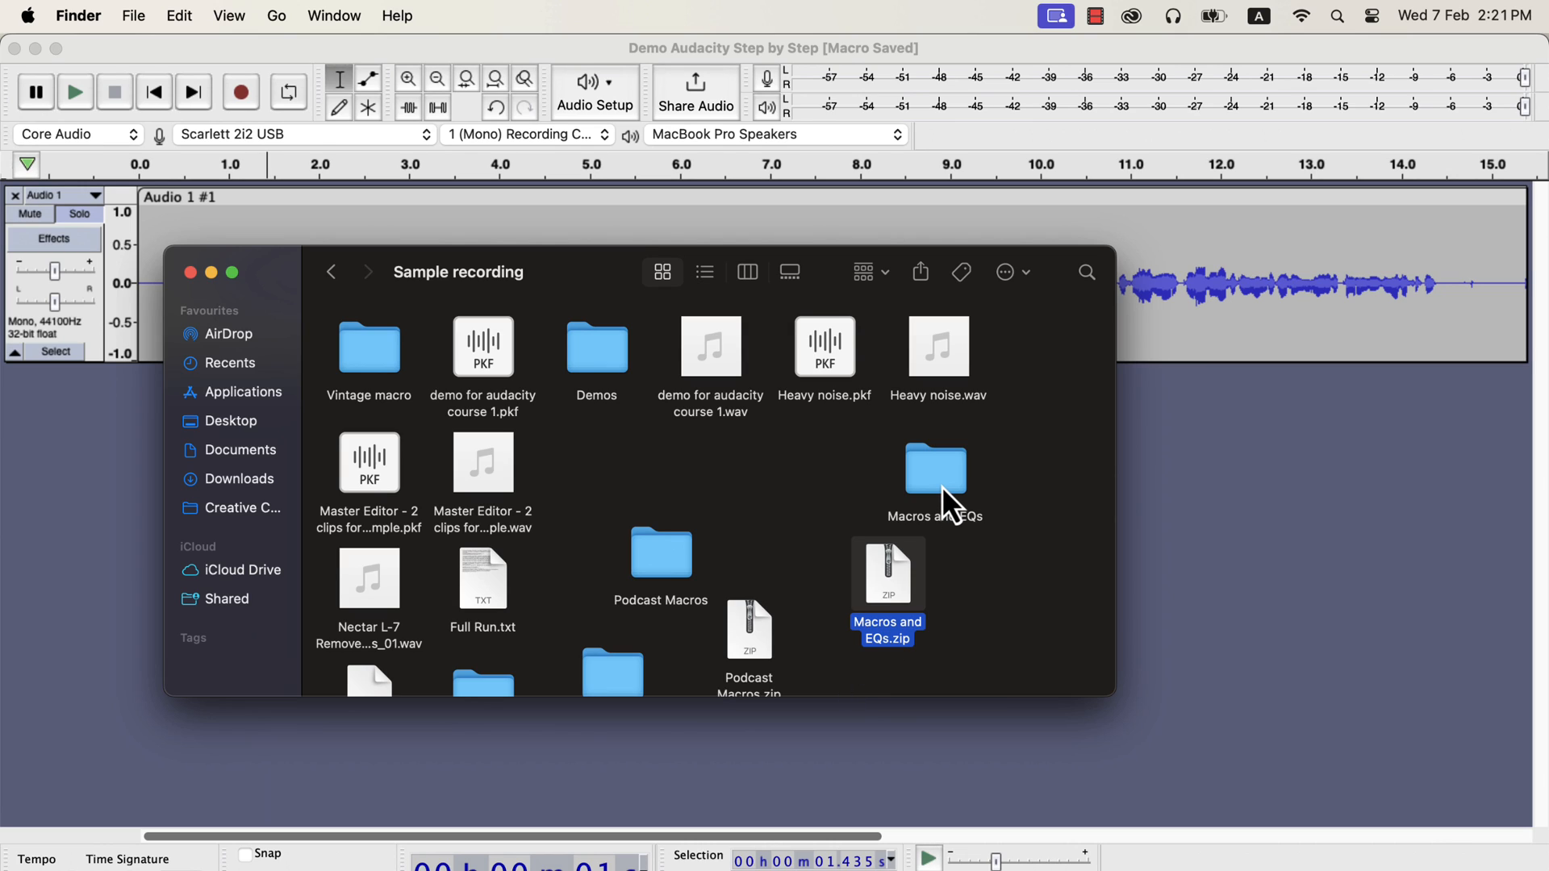
double_click(933, 470)
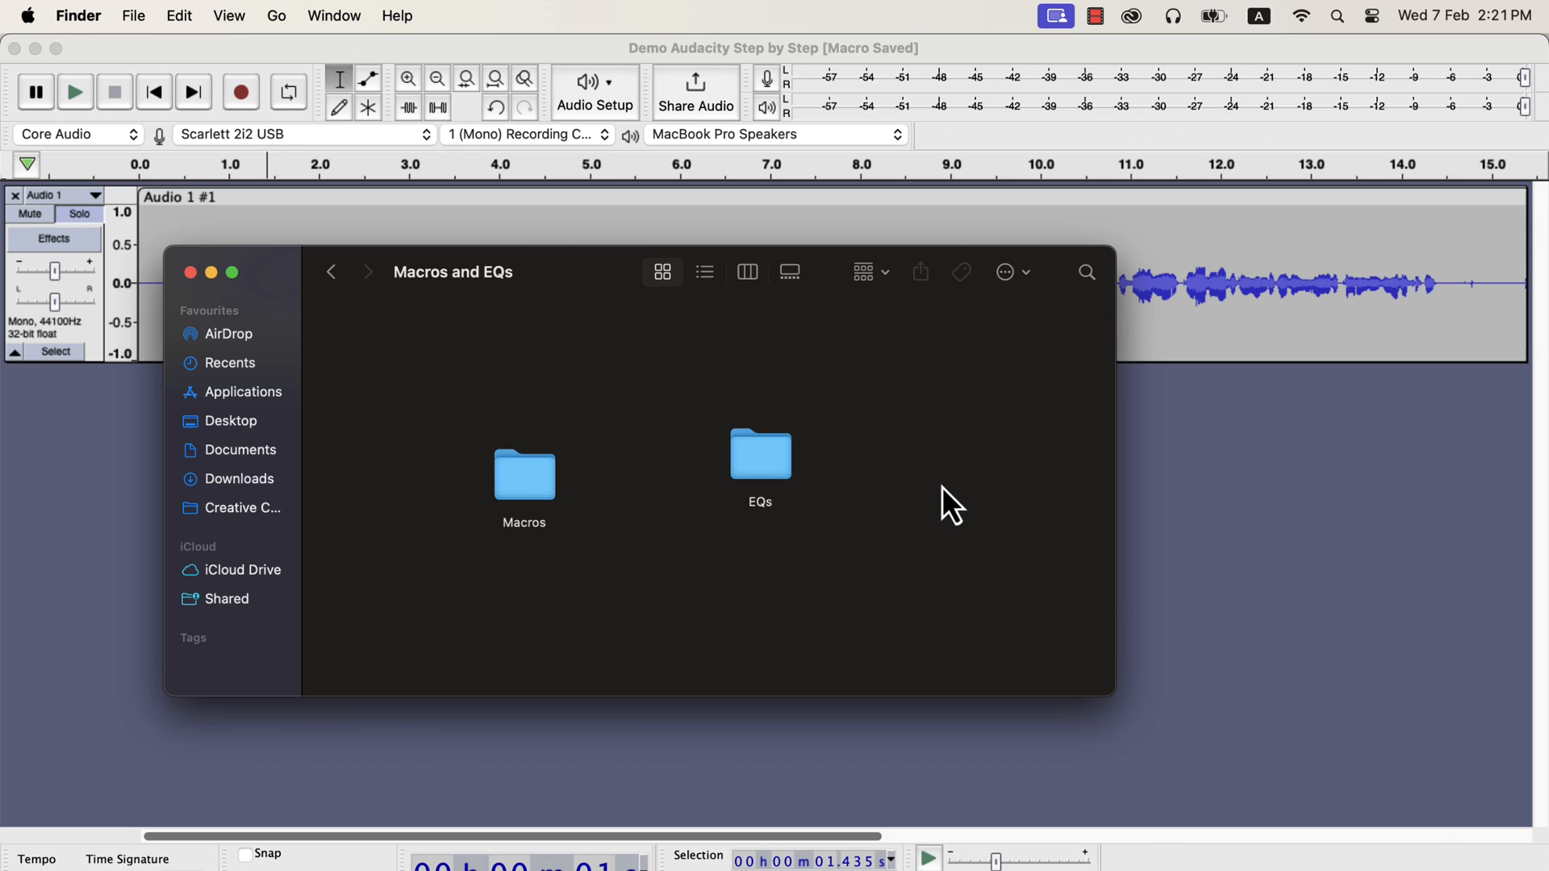
left_click(760, 456)
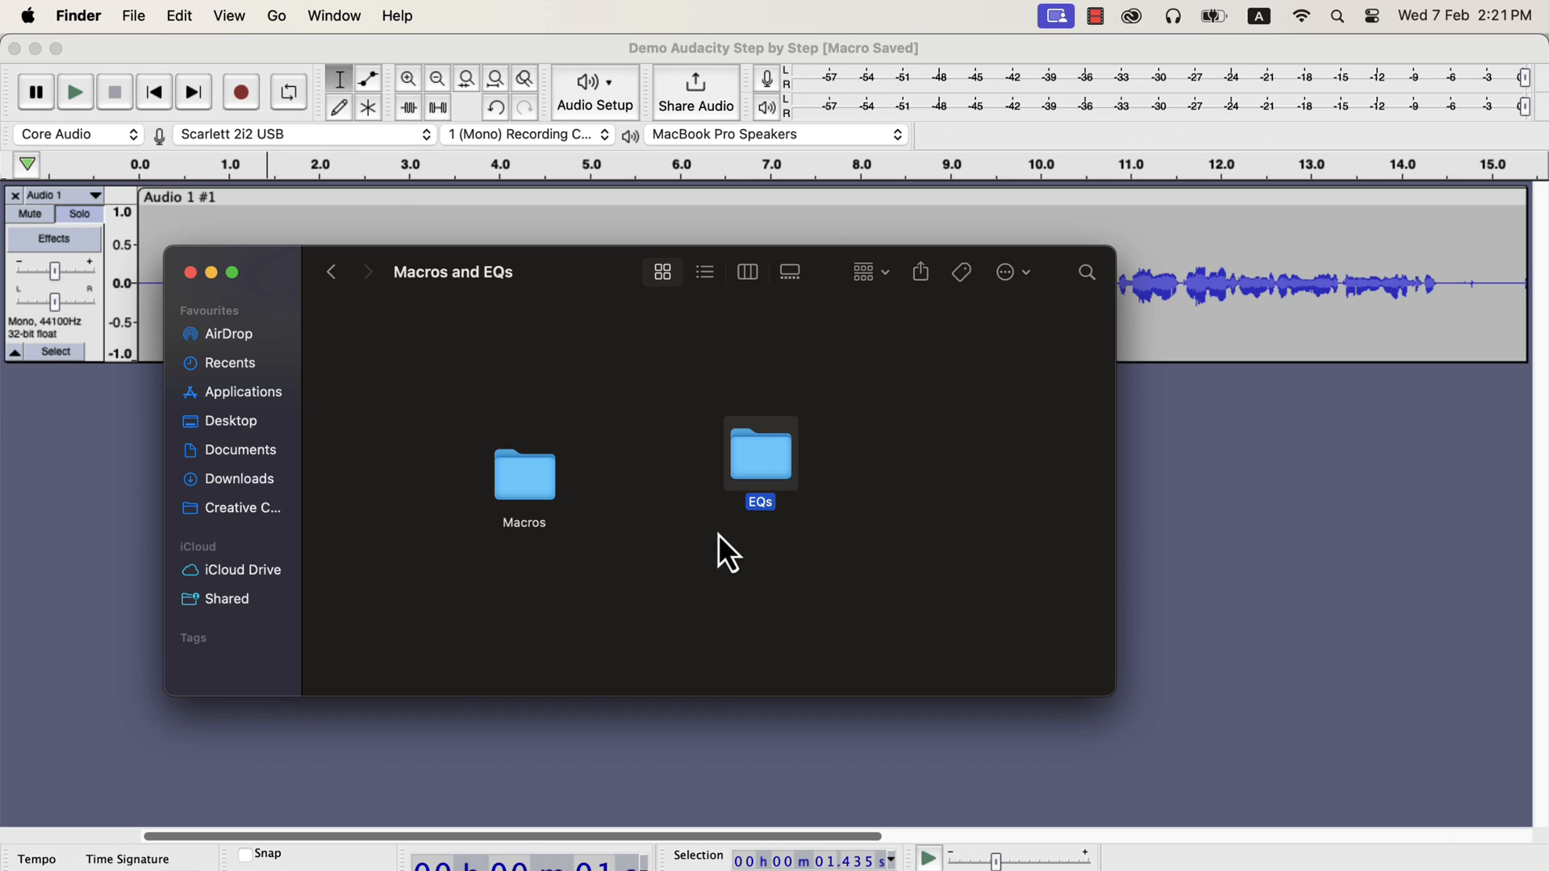
left_click(524, 475)
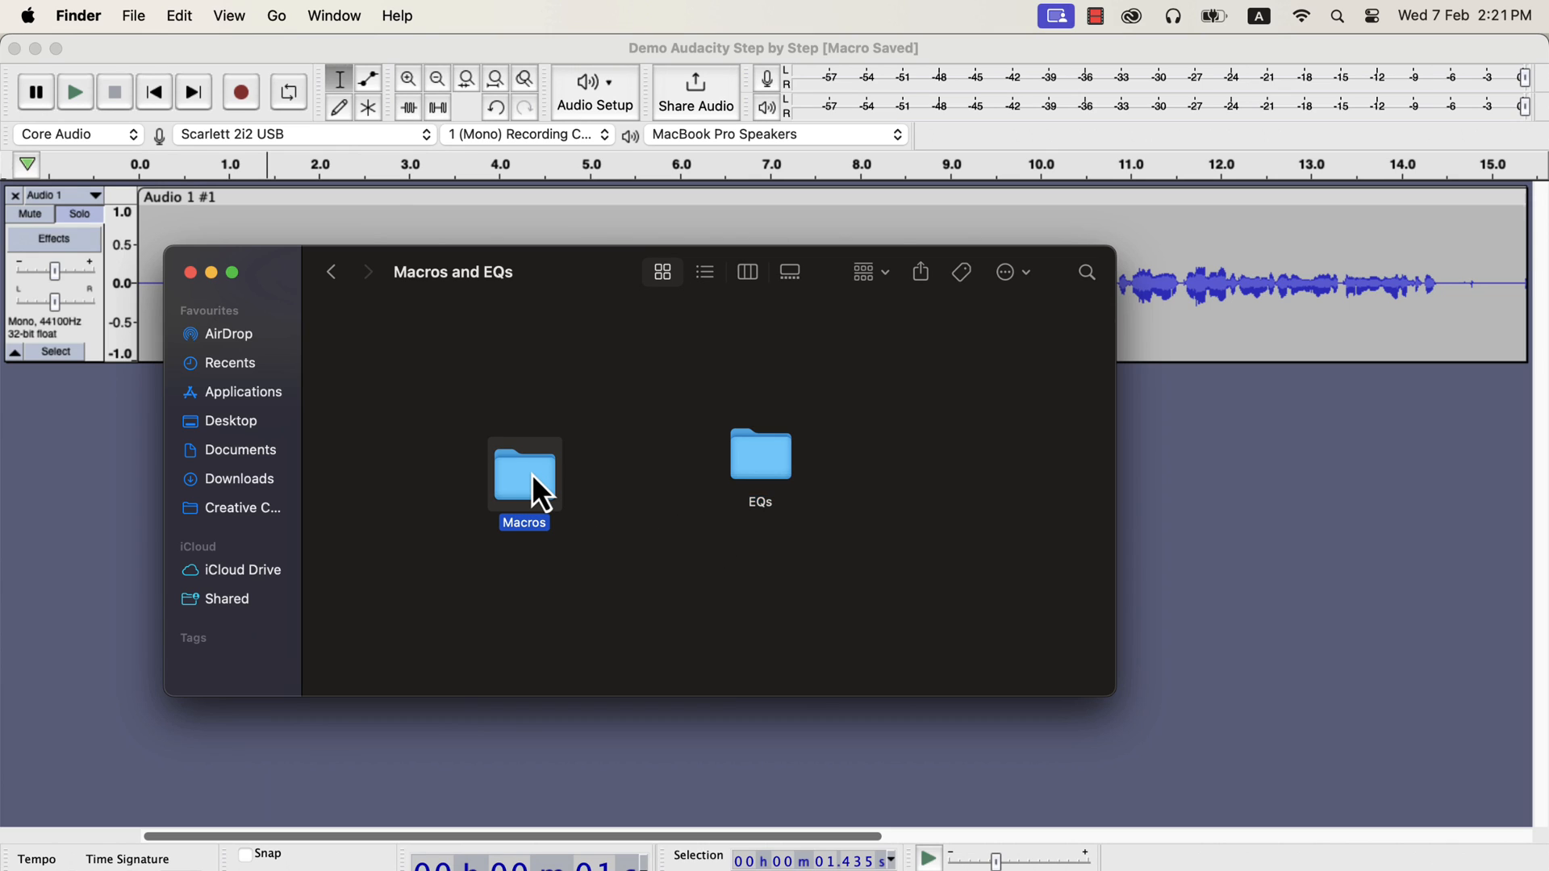
double_click(524, 472)
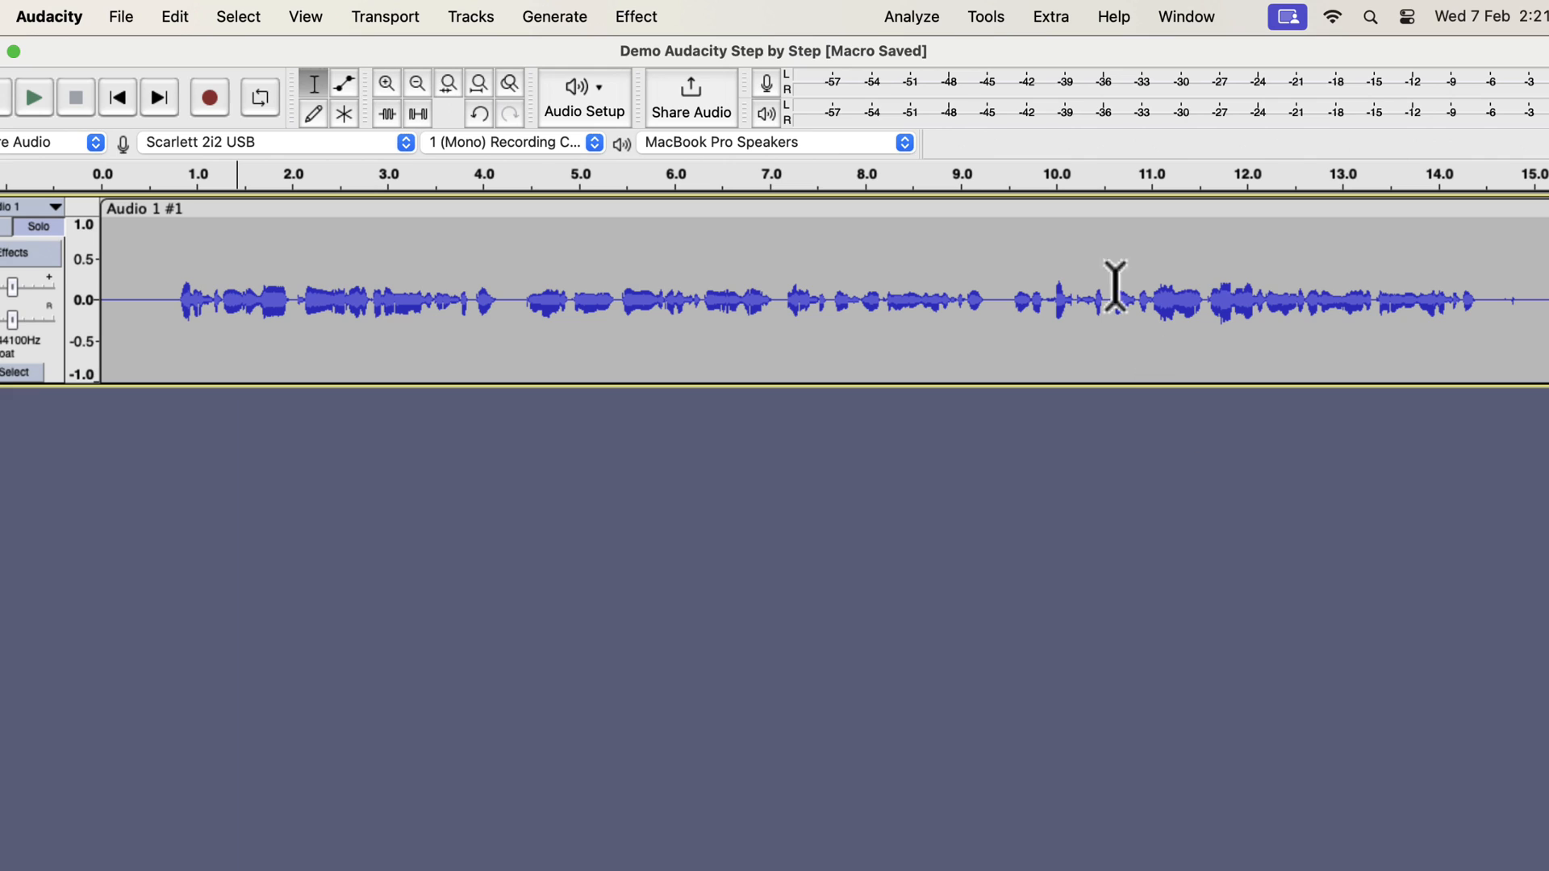
- Open Tools > Macro Manager, showing Clear Vocal Improve Macro's five steps
left_click(985, 17)
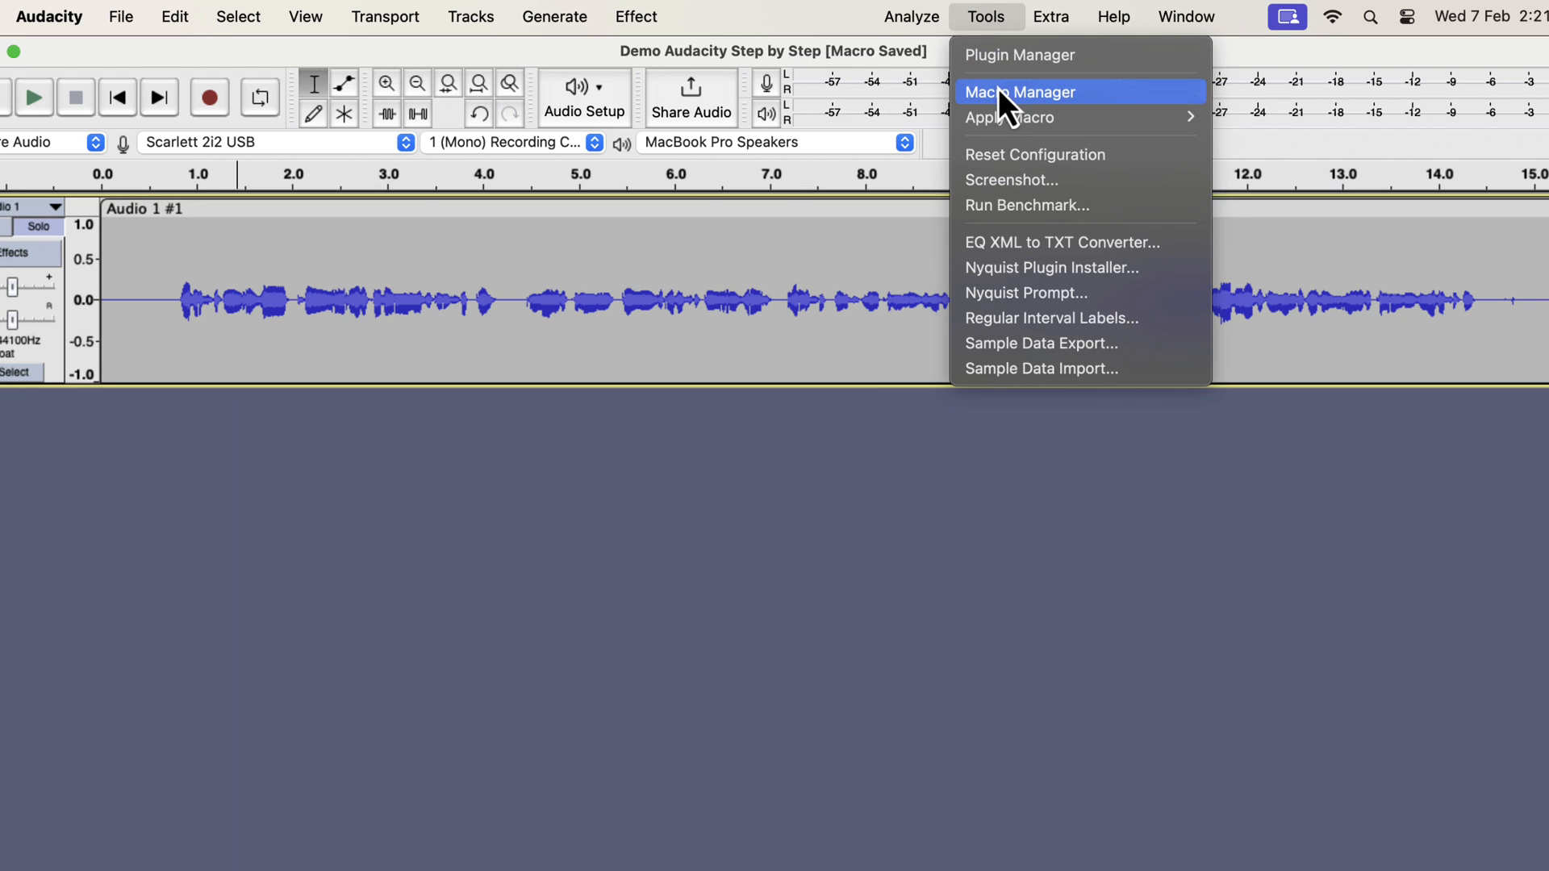
left_click(1021, 92)
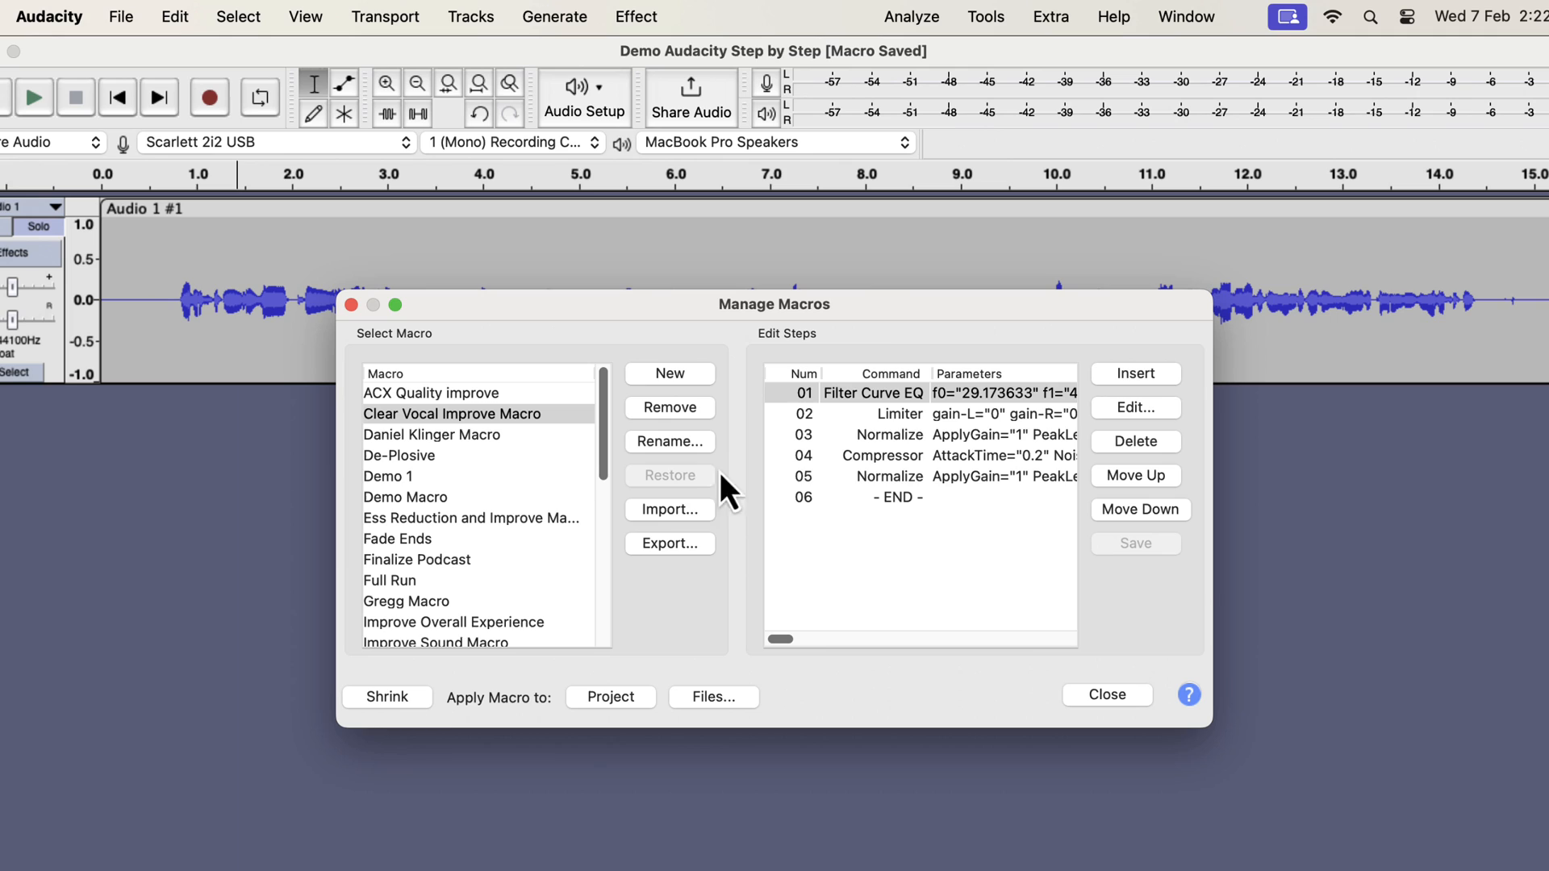
- Import Clear Vocal Improve Macro.txt, declining to replace the existing macro
left_click(669, 510)
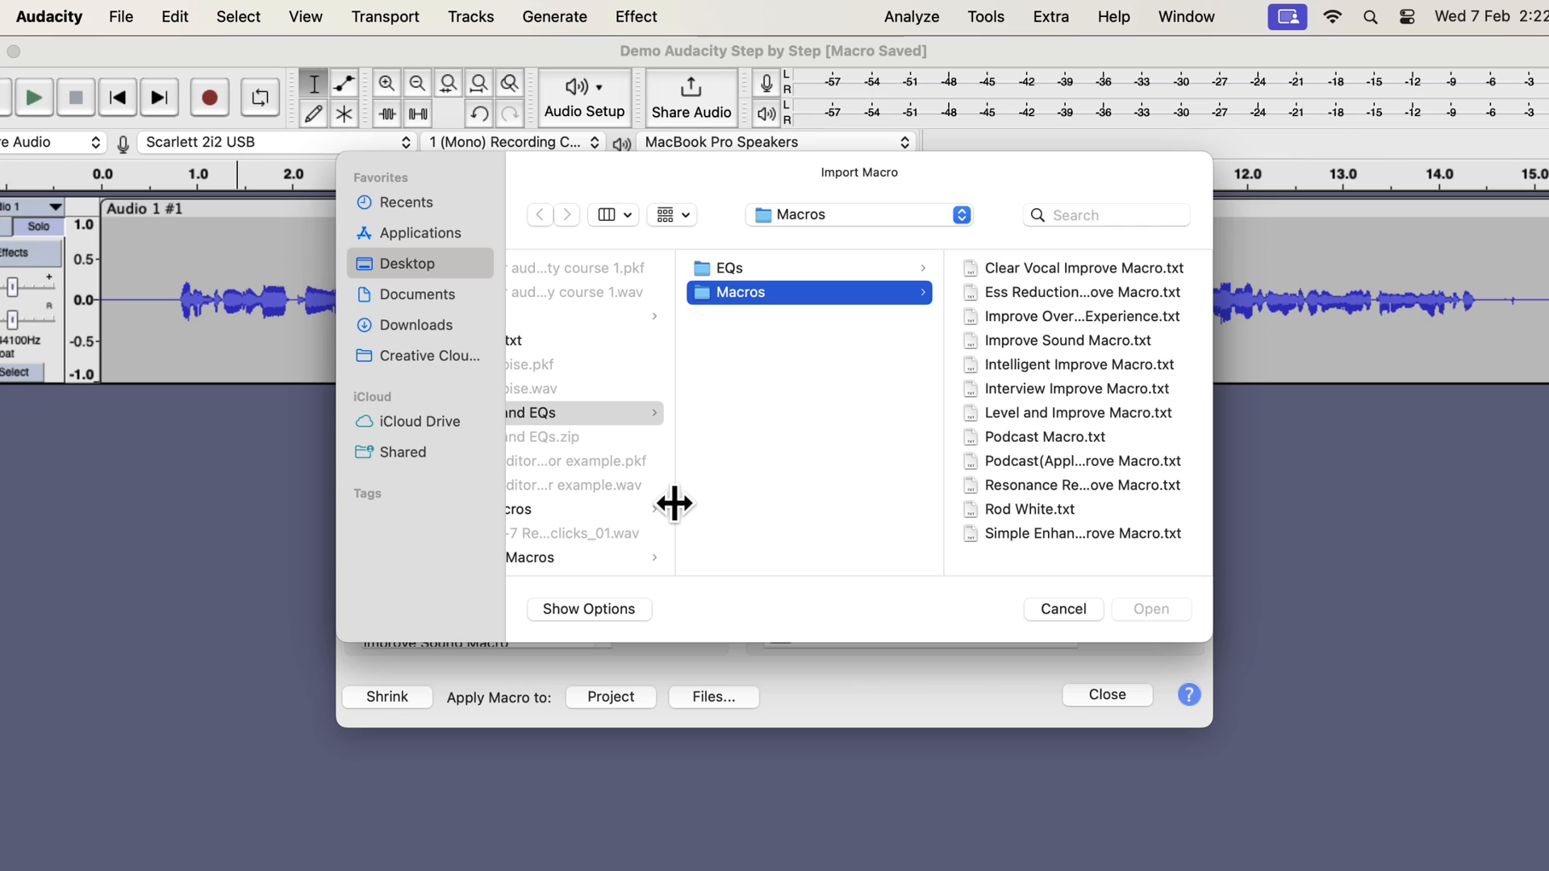
left_click(819, 268)
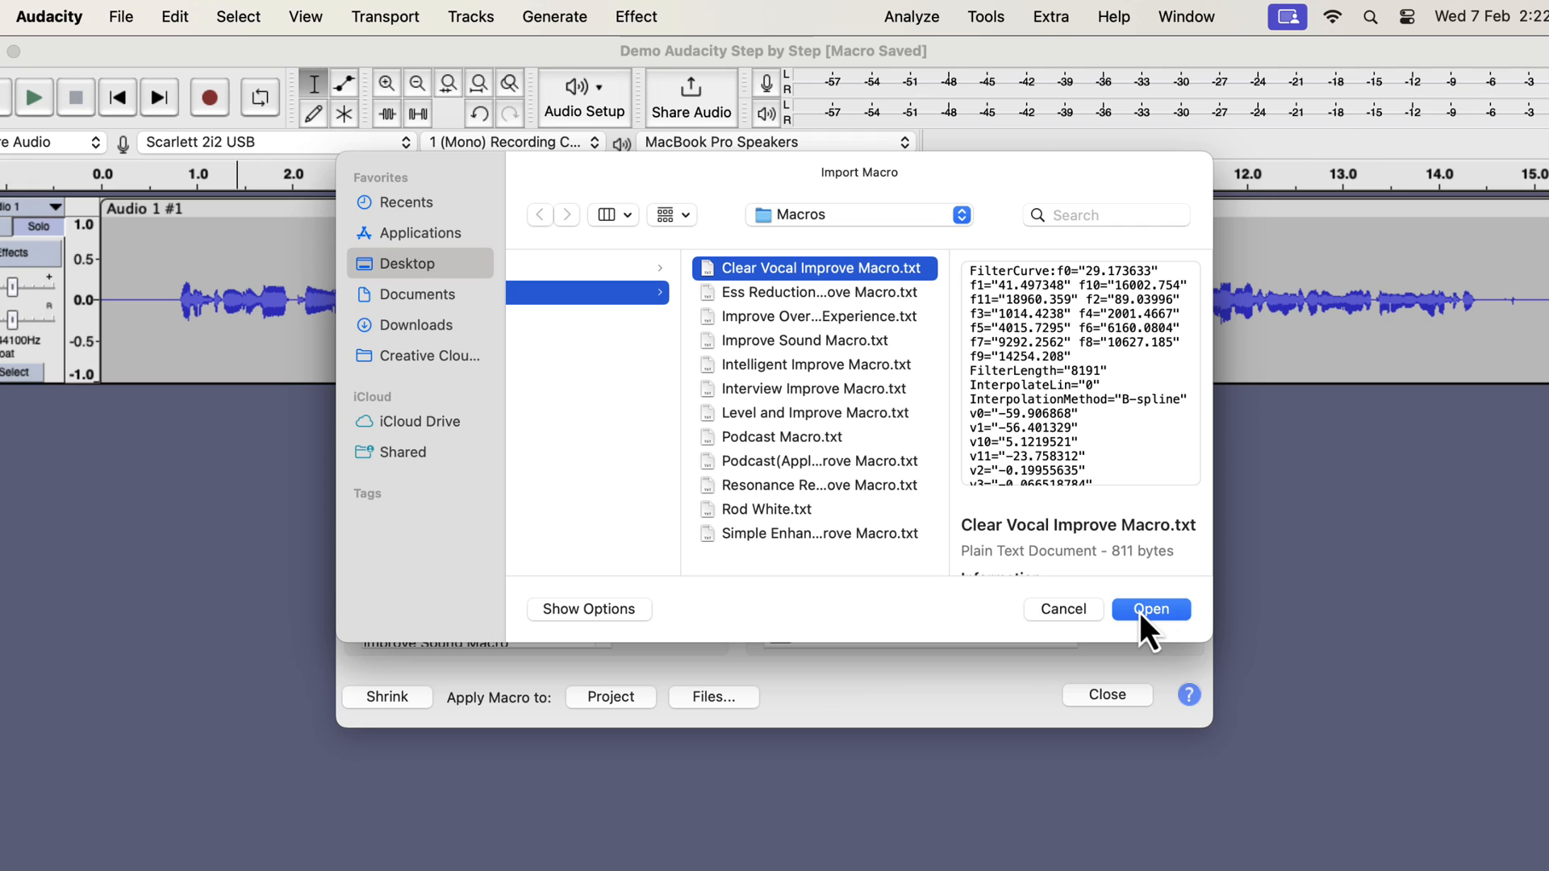
left_click(1149, 609)
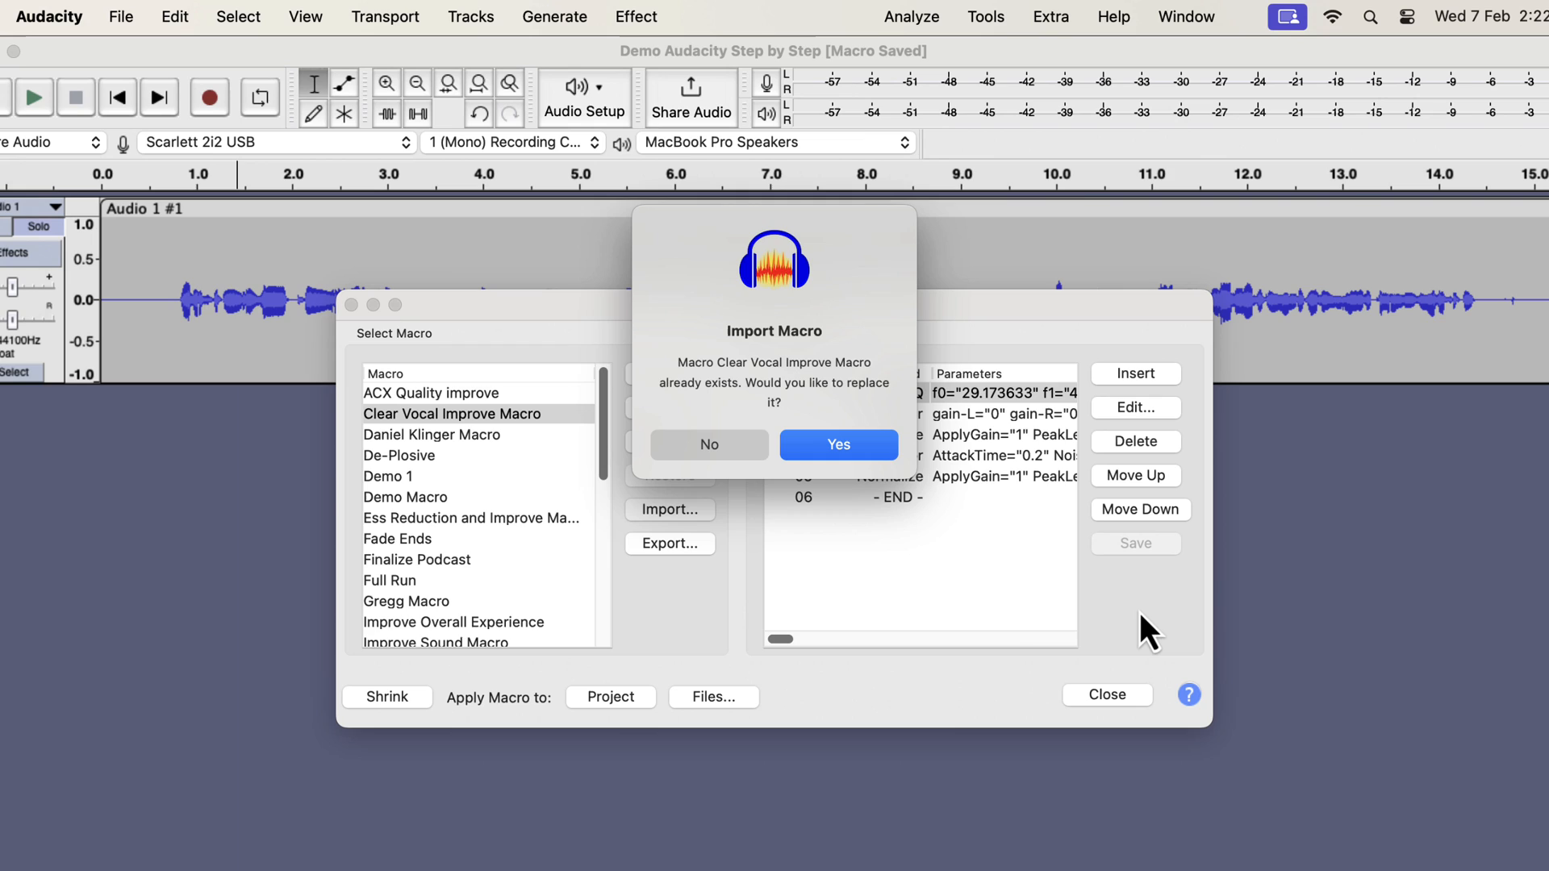
mouse_move(709, 444)
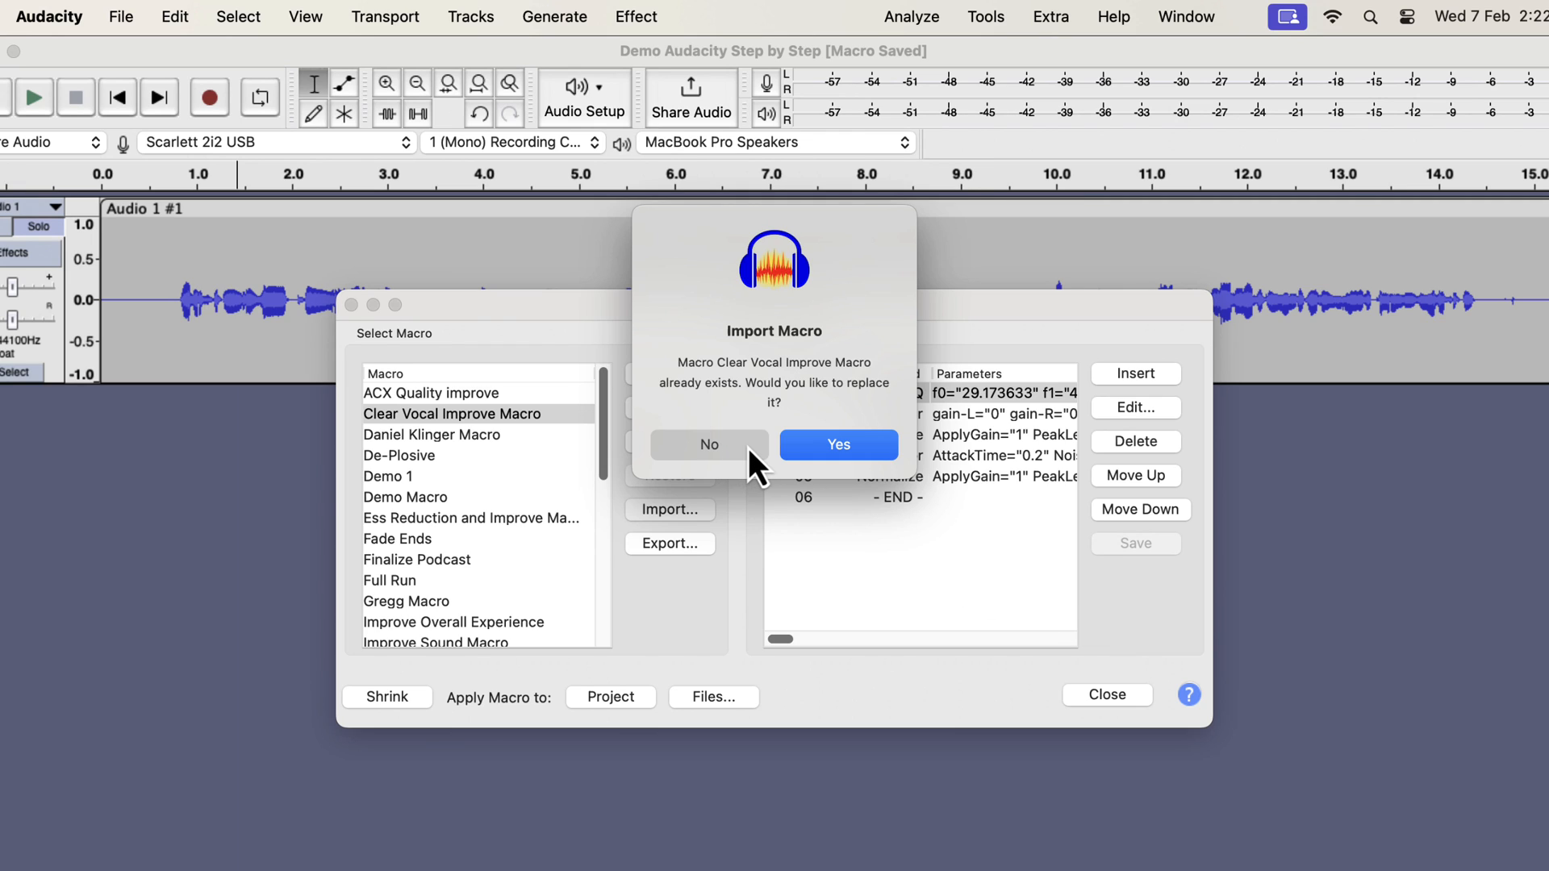
left_click(838, 444)
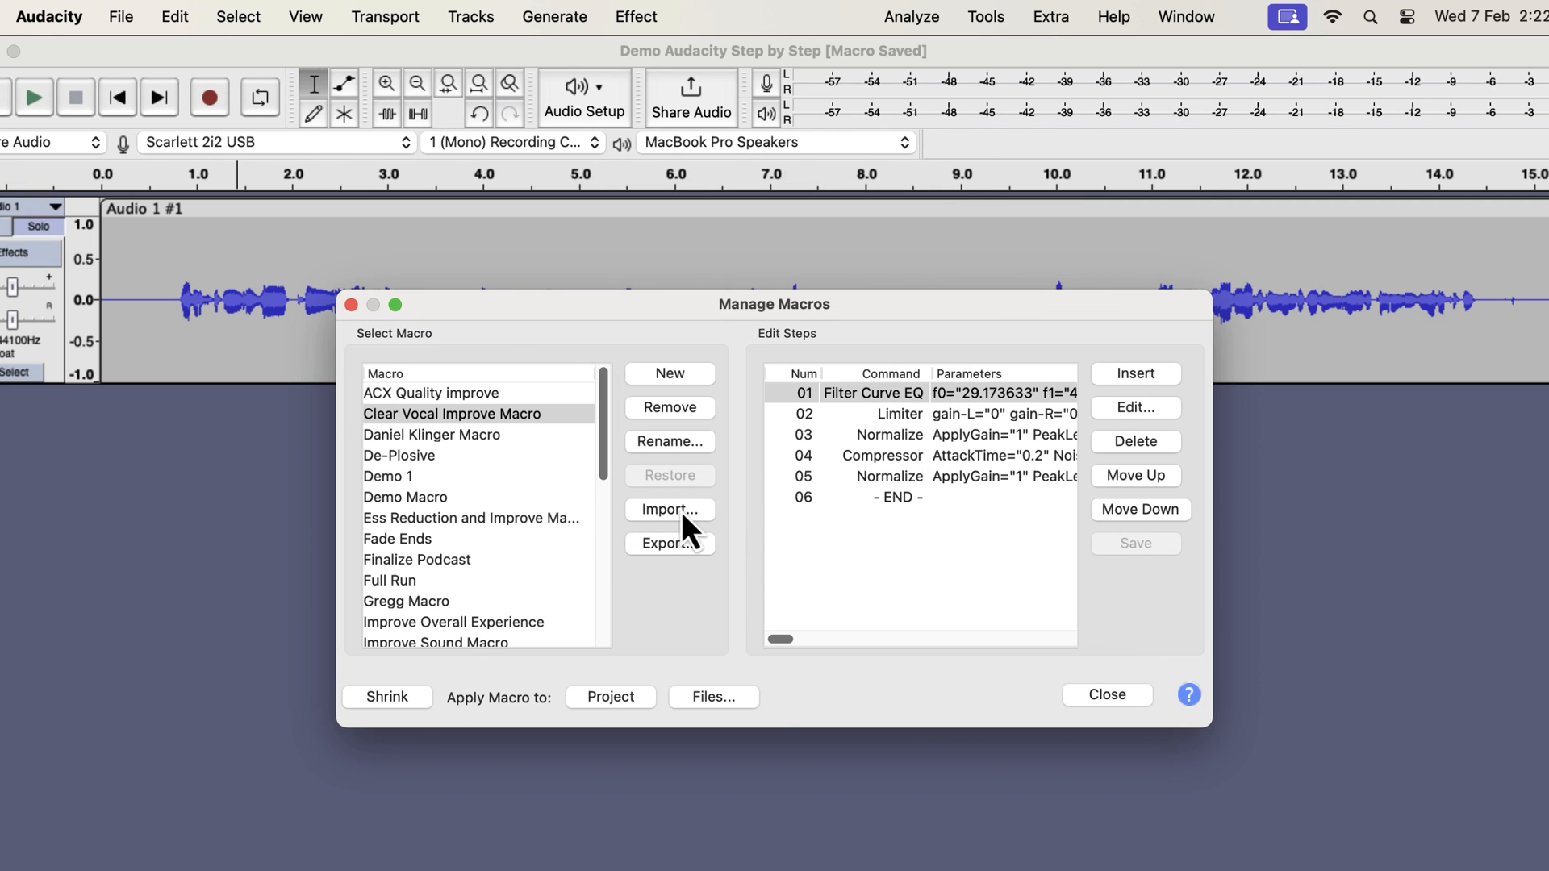
- Import the Ess Reduction and Improve macro file and answer the replace prompt
left_click(670, 510)
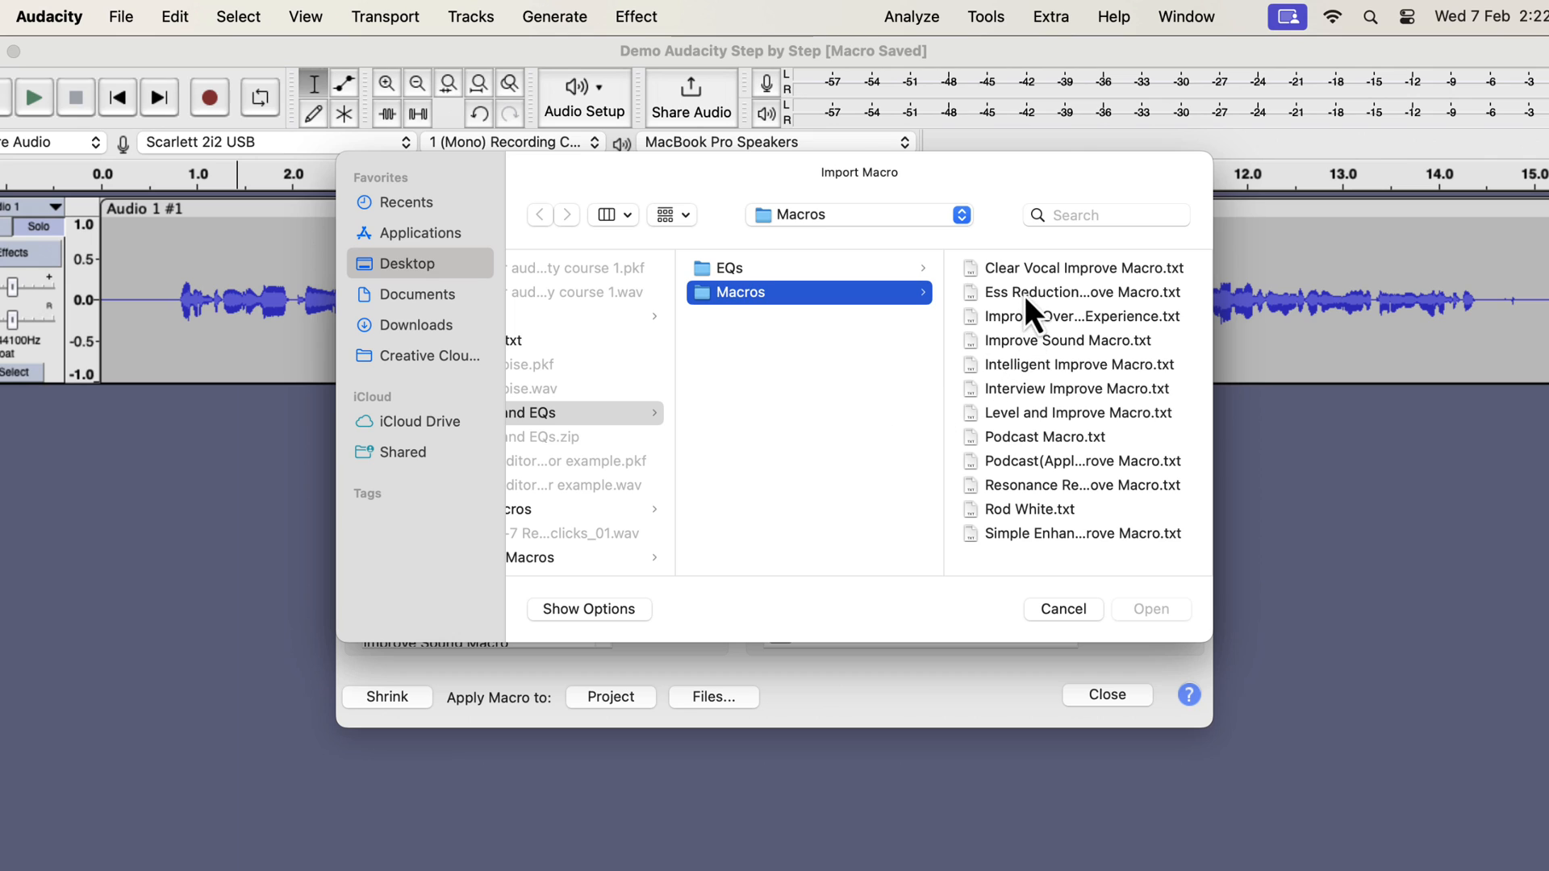
left_click(1149, 608)
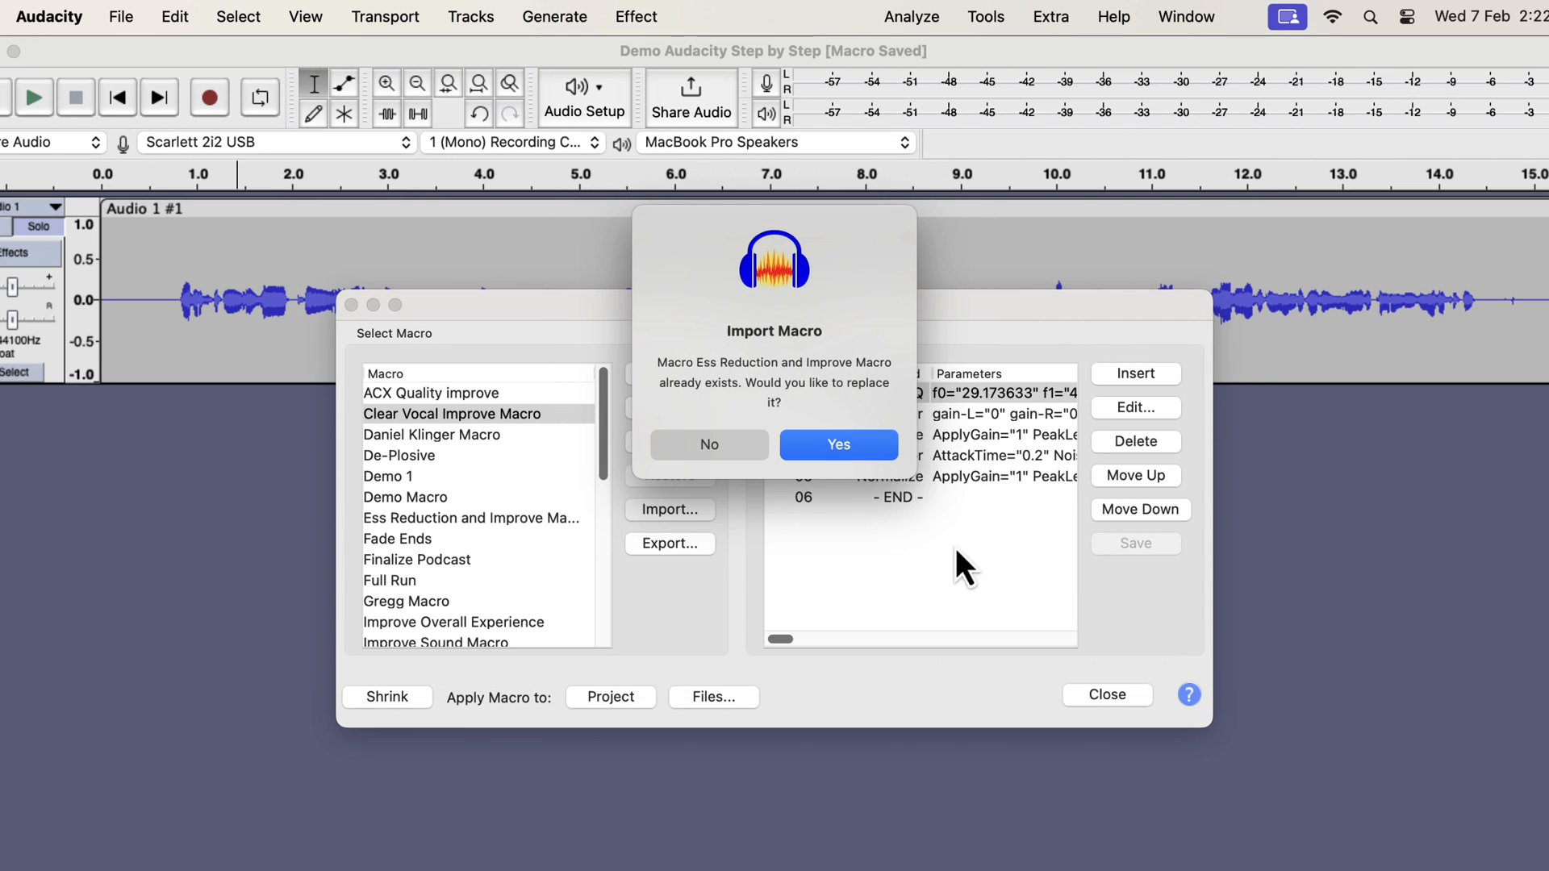
left_click(837, 443)
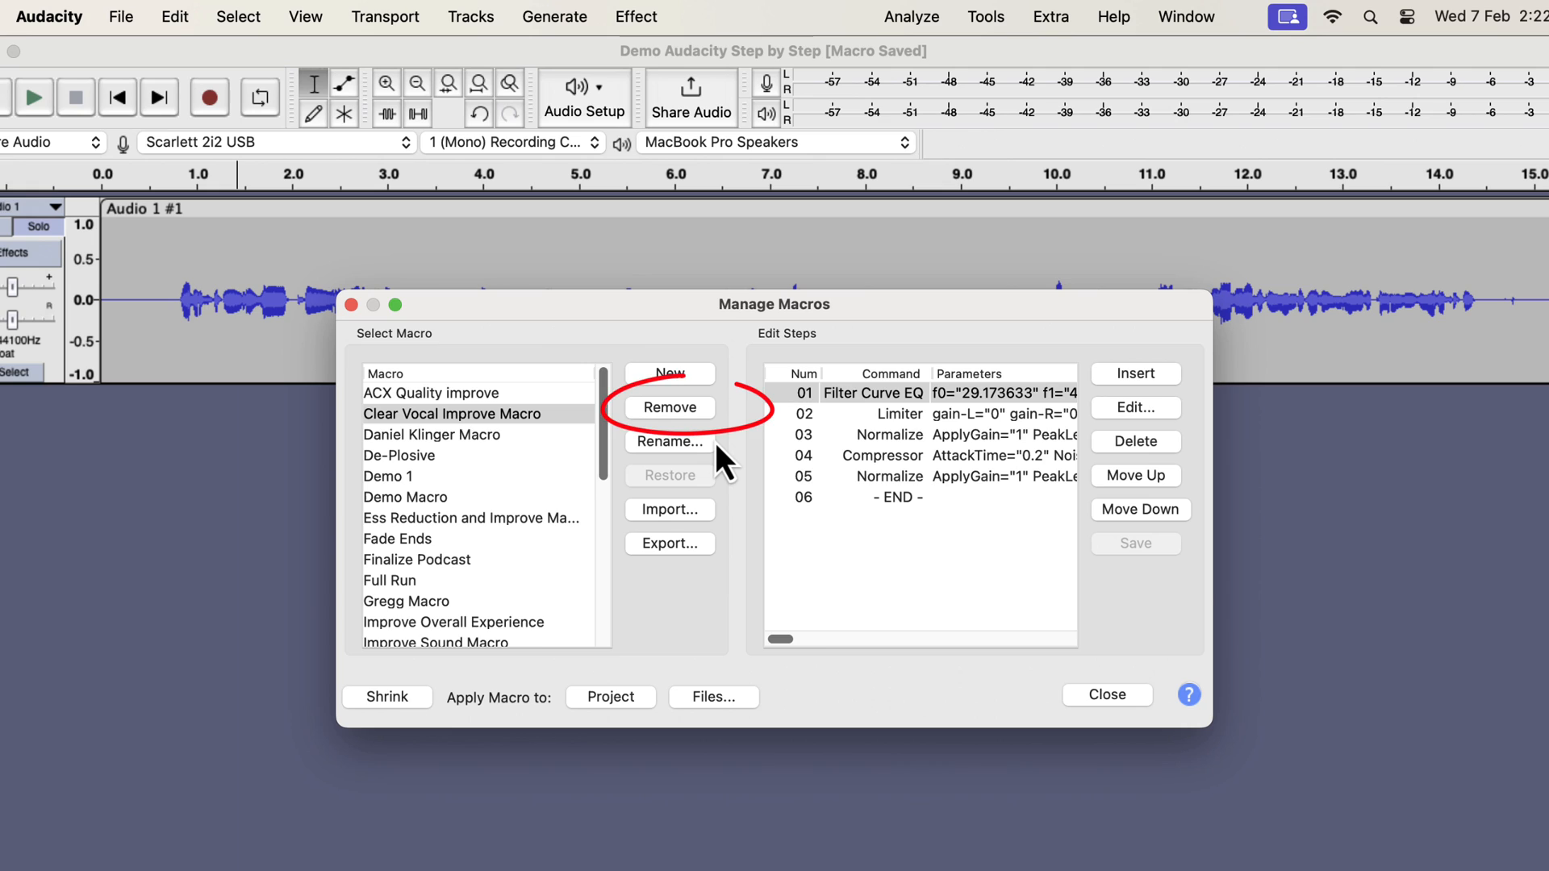
mouse_move(990, 72)
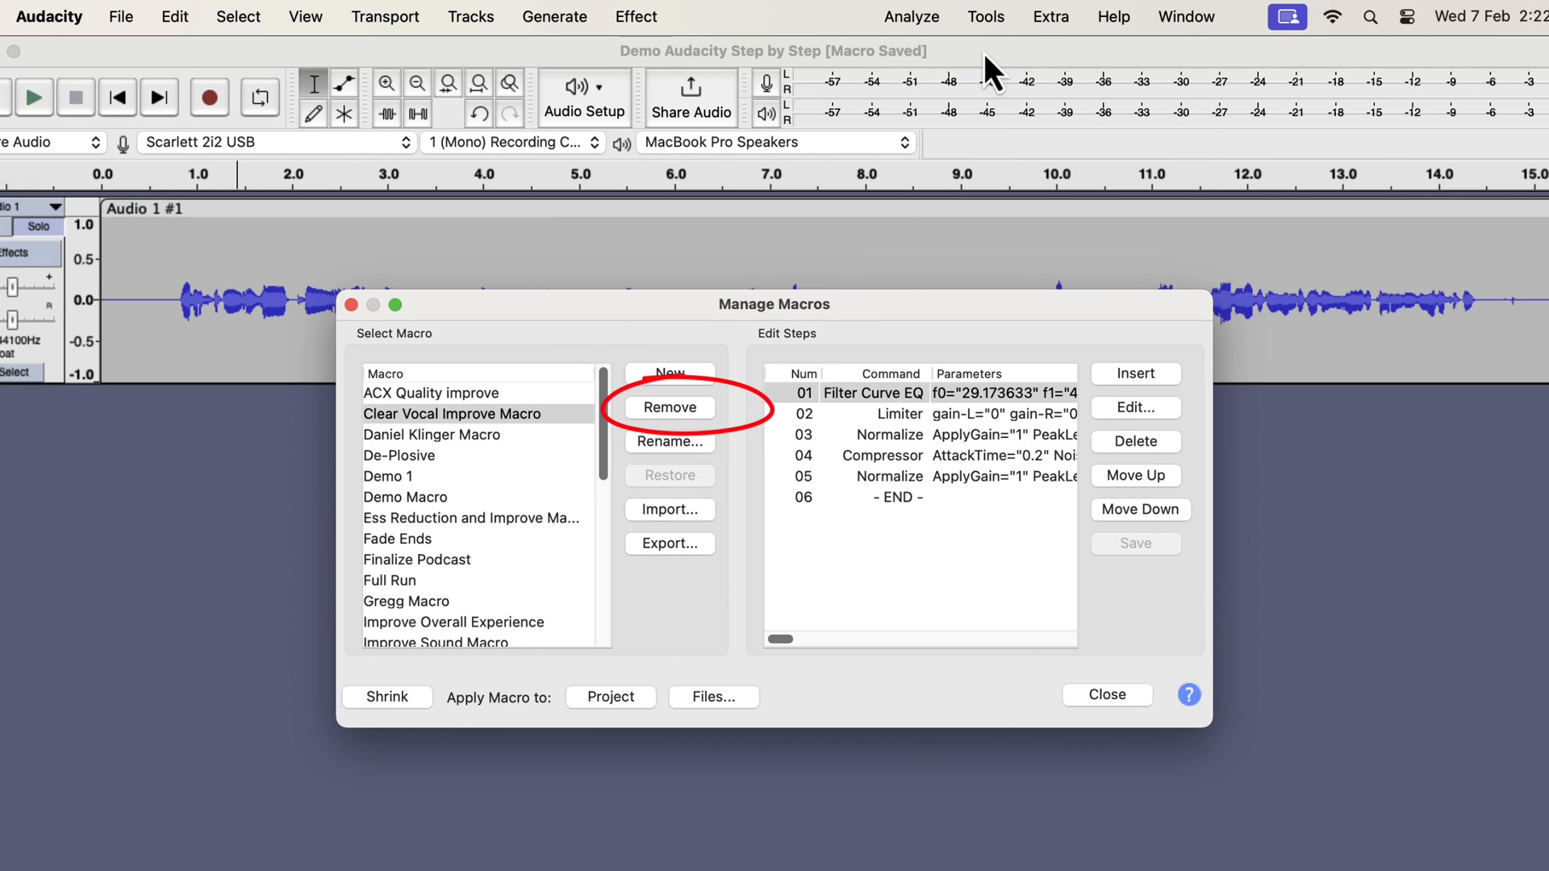
left_click(985, 17)
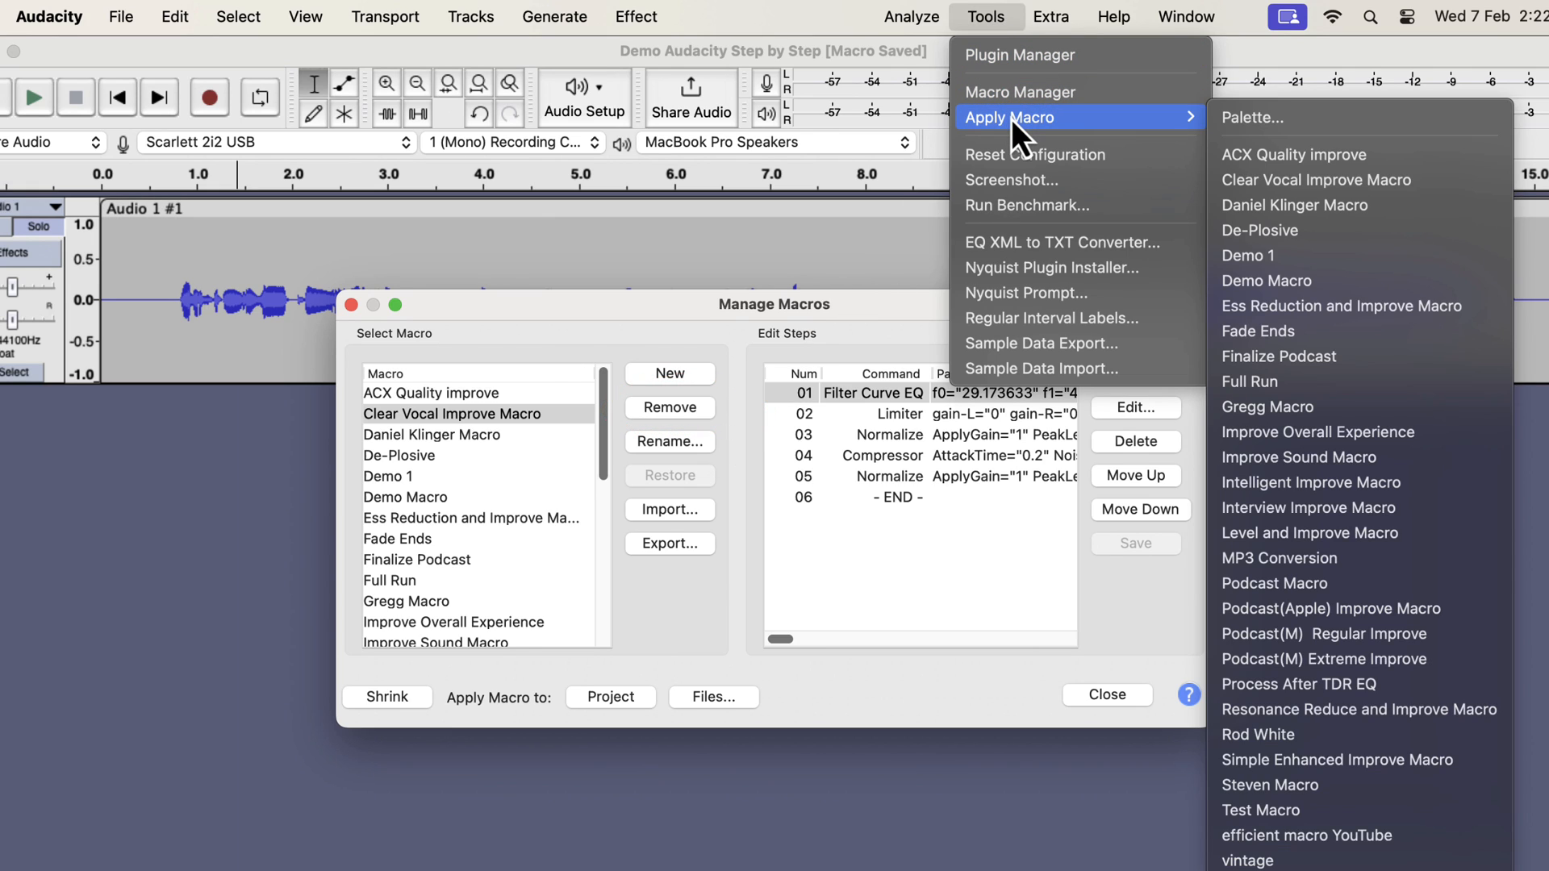
mouse_move(1315, 180)
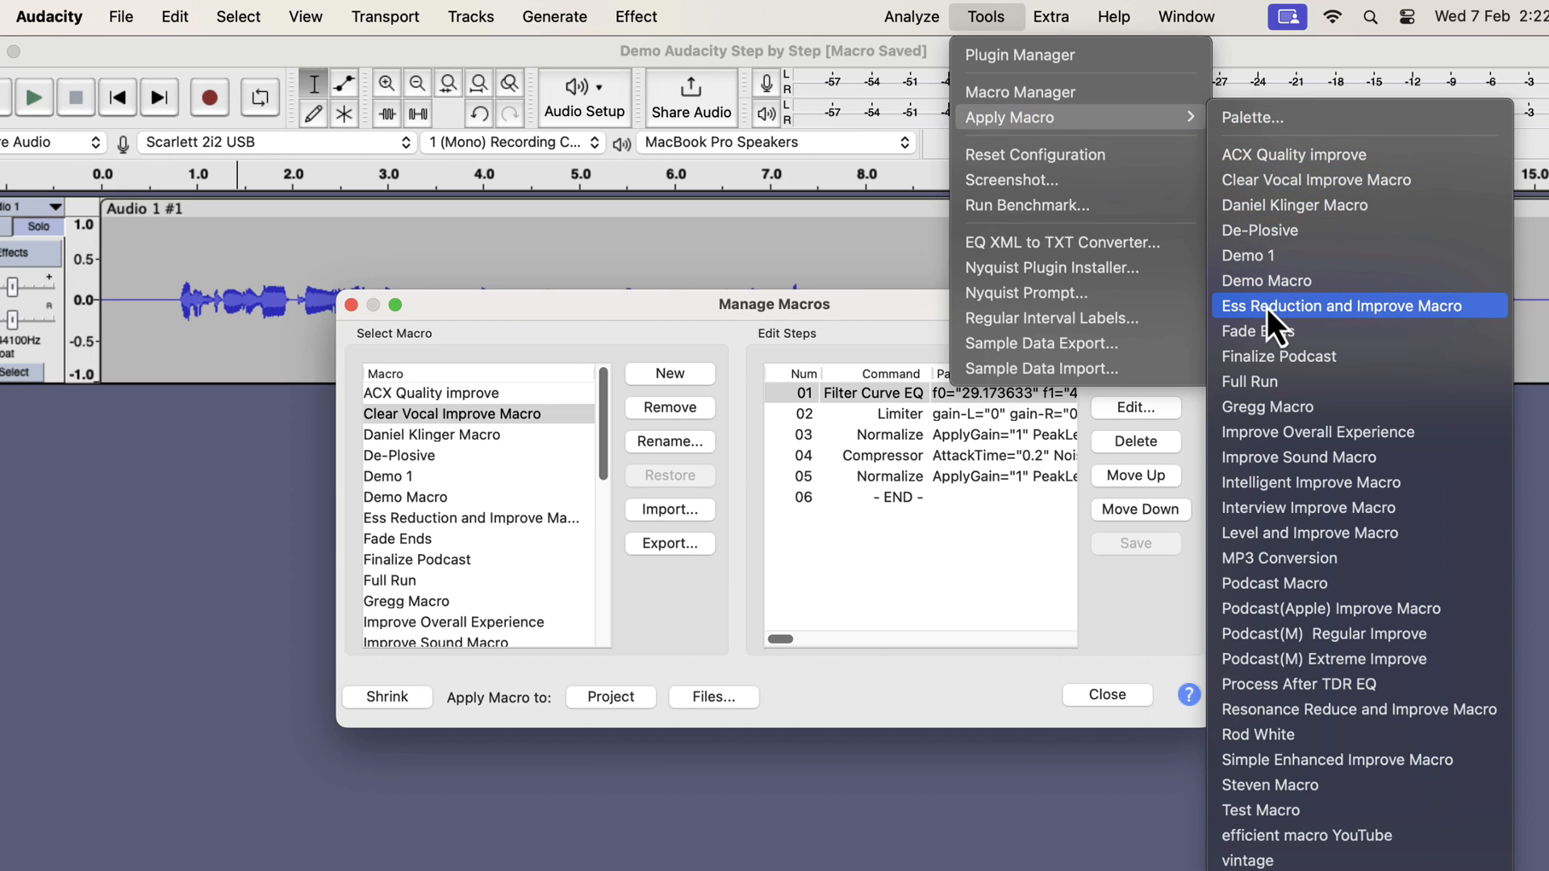
mouse_move(1342, 432)
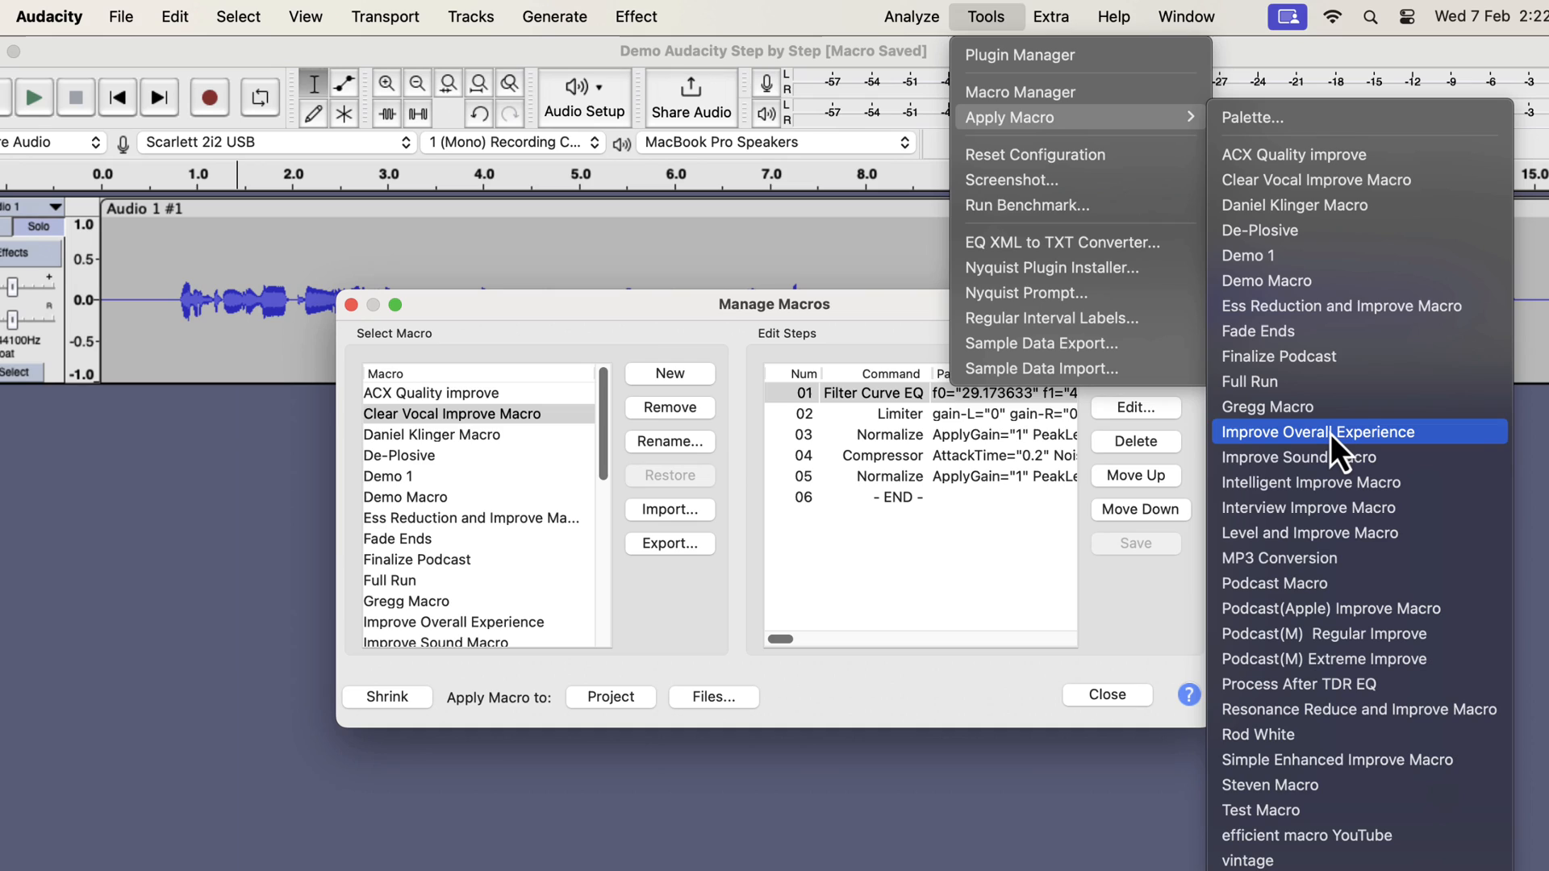
mouse_move(1330, 504)
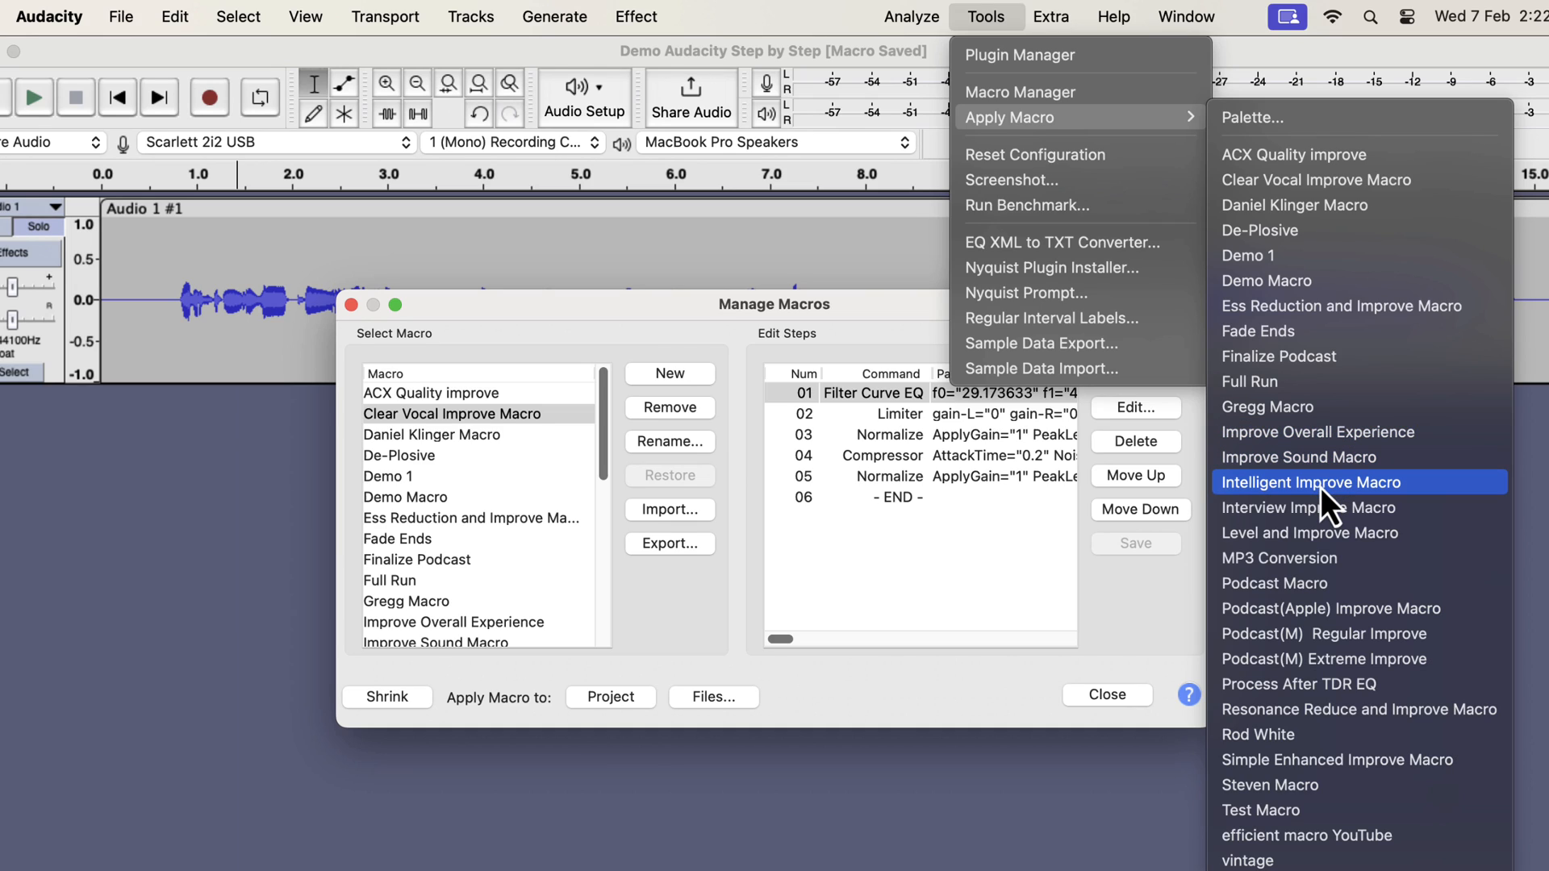
mouse_move(1329, 533)
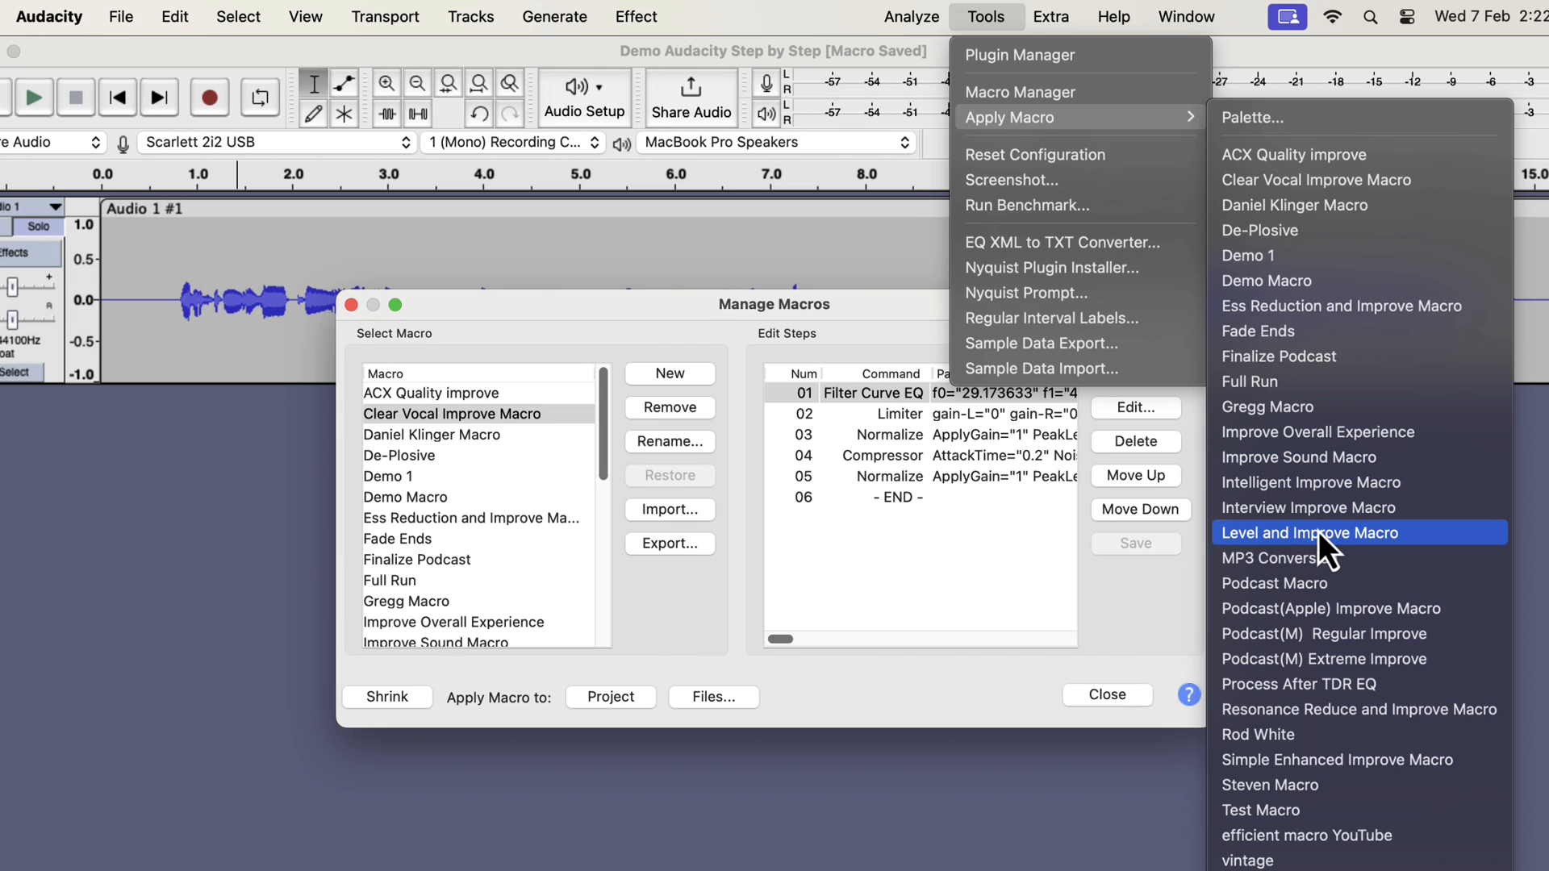